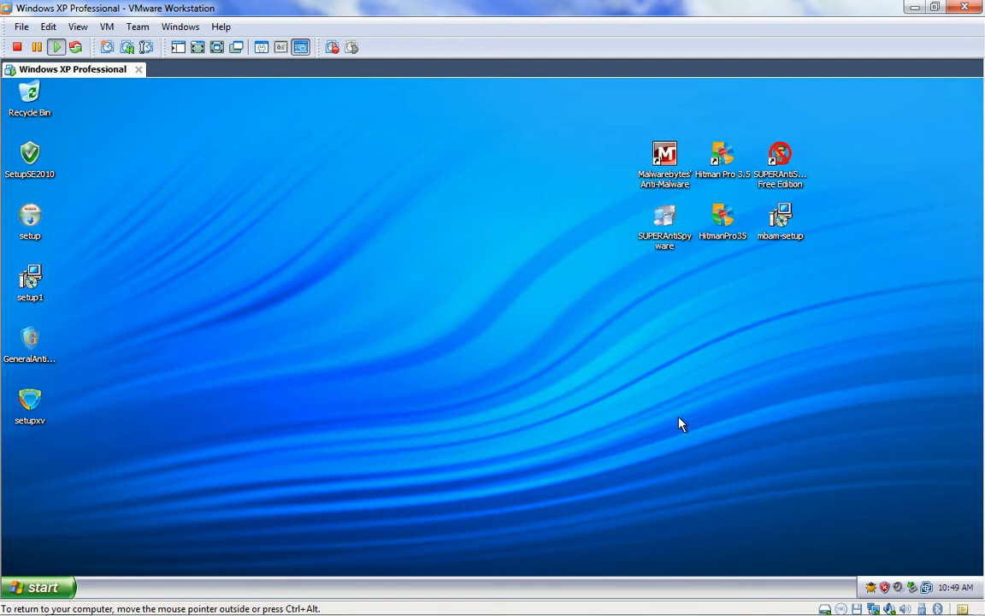
{"action": "mouse_move", "coordinate": [371, 451]}
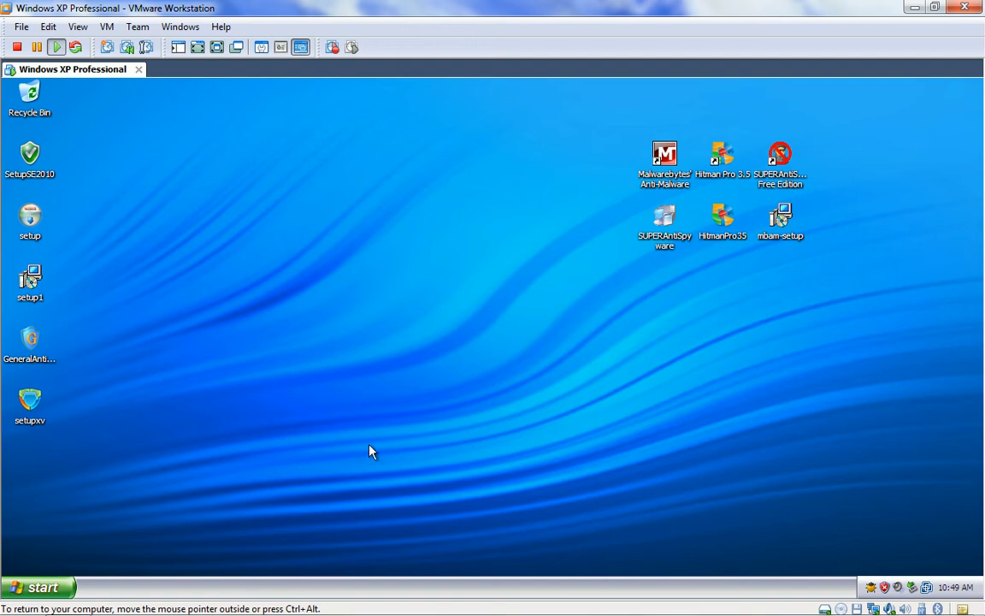
{"action": "mouse_move", "coordinate": [430, 421]}
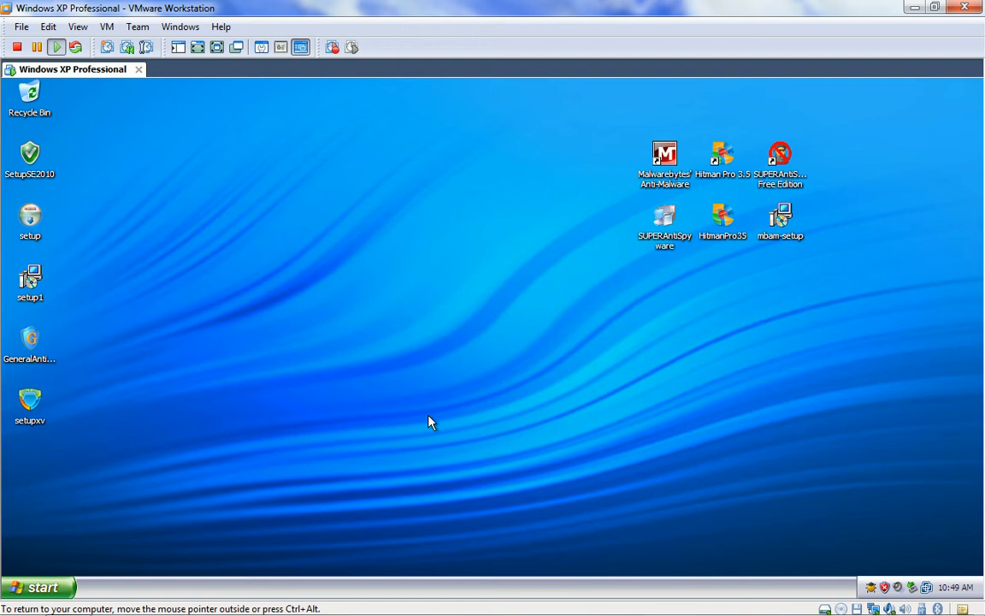
{"action": "mouse_move", "coordinate": [182, 212]}
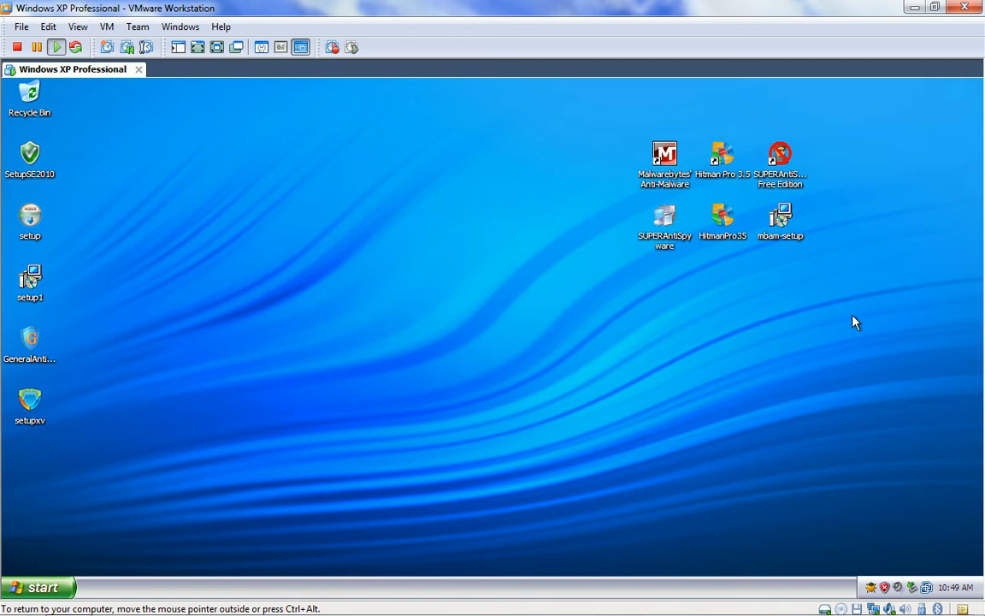
{"action": "mouse_move", "coordinate": [721, 162]}
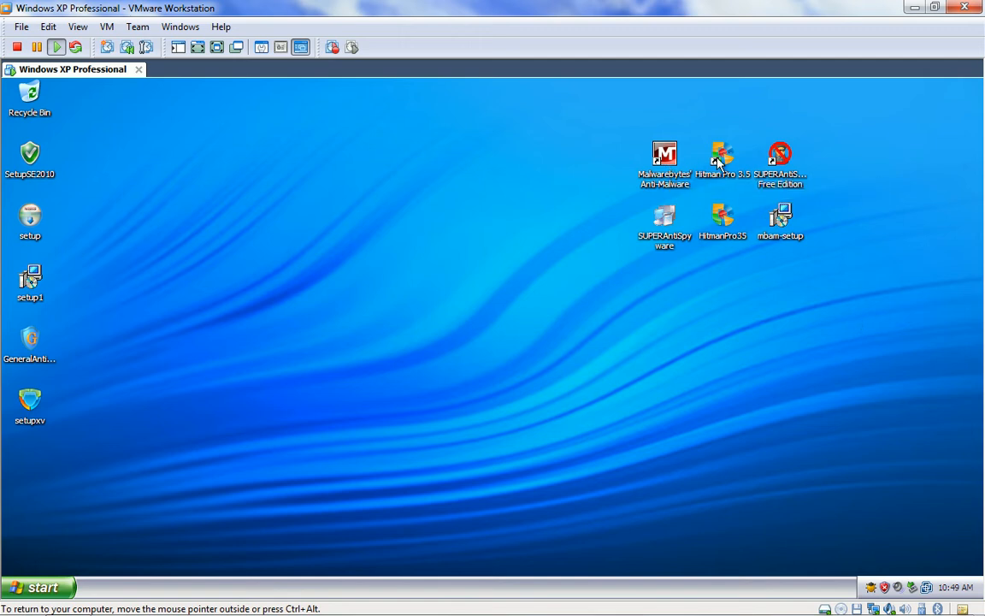
{"action": "mouse_move", "coordinate": [560, 229]}
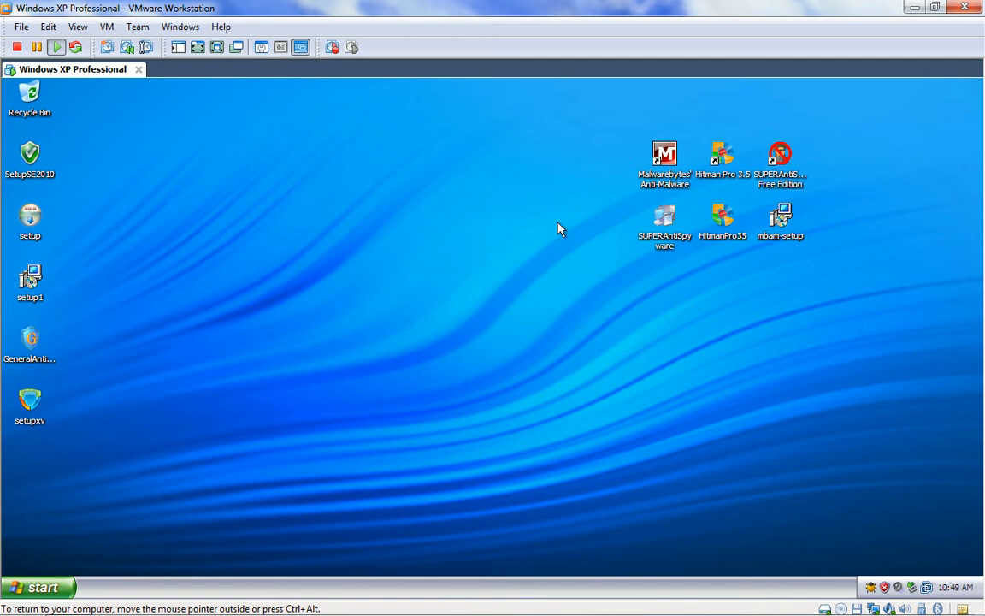
{"action": "mouse_move", "coordinate": [419, 276]}
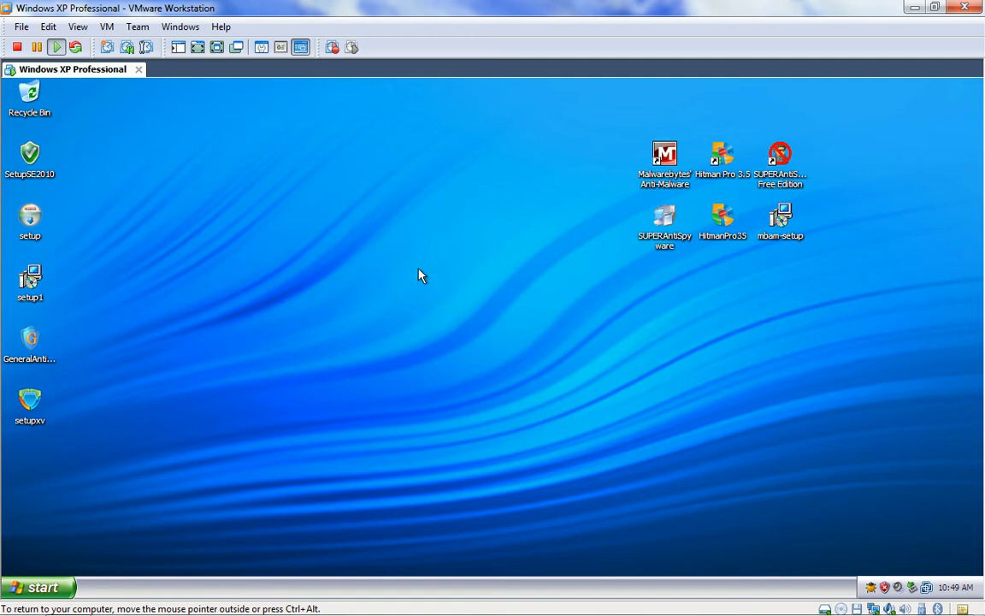
{"action": "mouse_move", "coordinate": [267, 299]}
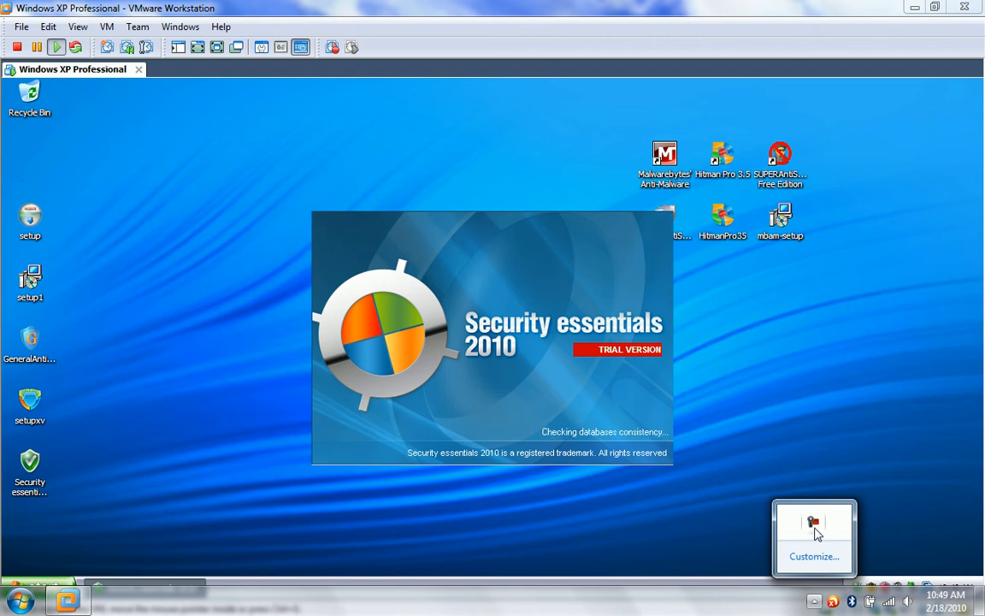
{"action": "mouse_move", "coordinate": [814, 522]}
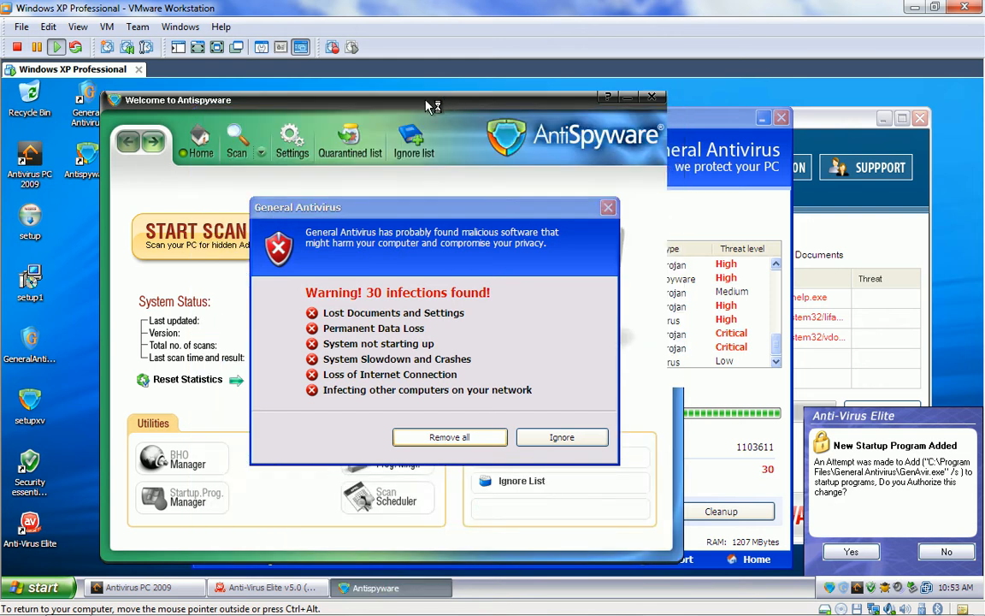
- Launch the rogue installers so General Antivirus, Antivirus PC 2009 and Antispyware windows pop up
{"action": "left_click", "coordinate": [137, 587]}
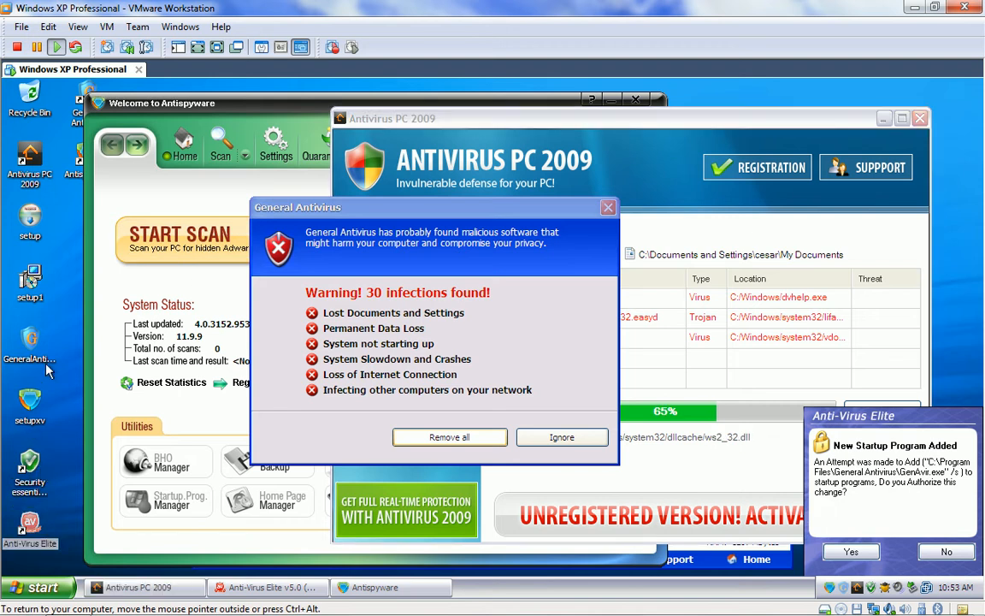
{"action": "mouse_move", "coordinate": [30, 162]}
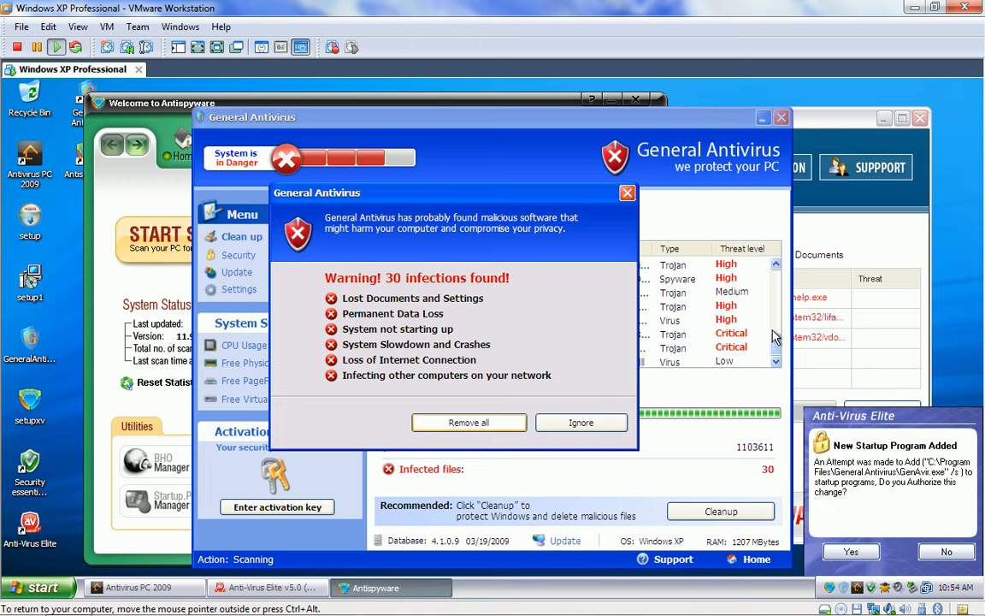
{"action": "mouse_move", "coordinate": [874, 491]}
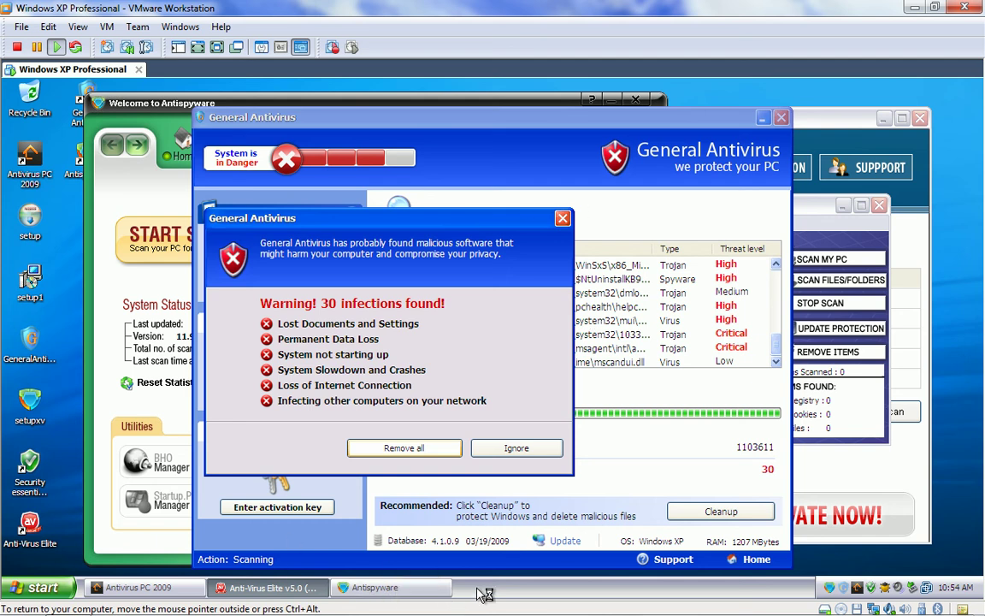
{"action": "right_click", "coordinate": [486, 593]}
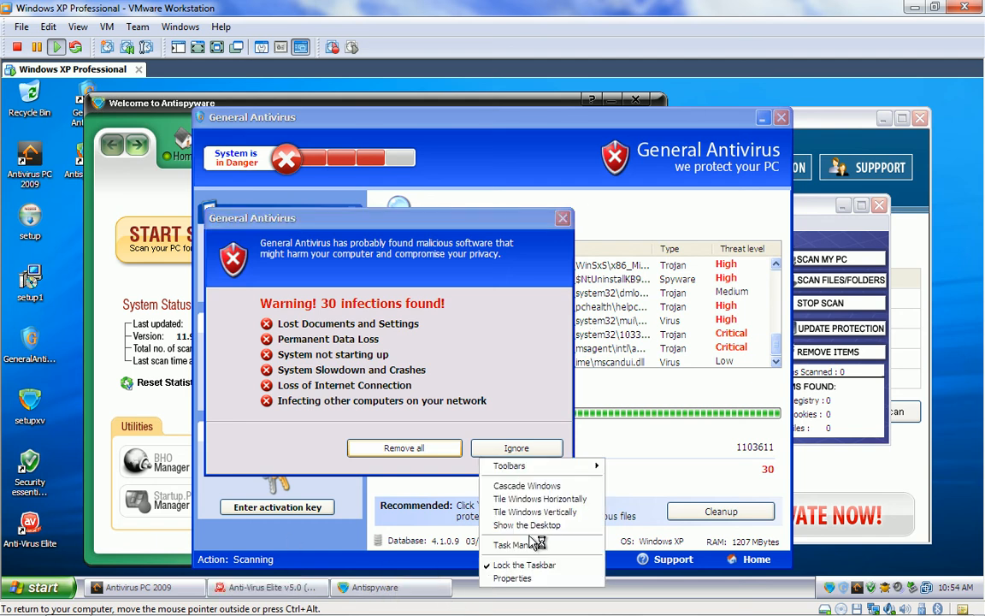
{"action": "left_click", "coordinate": [516, 544]}
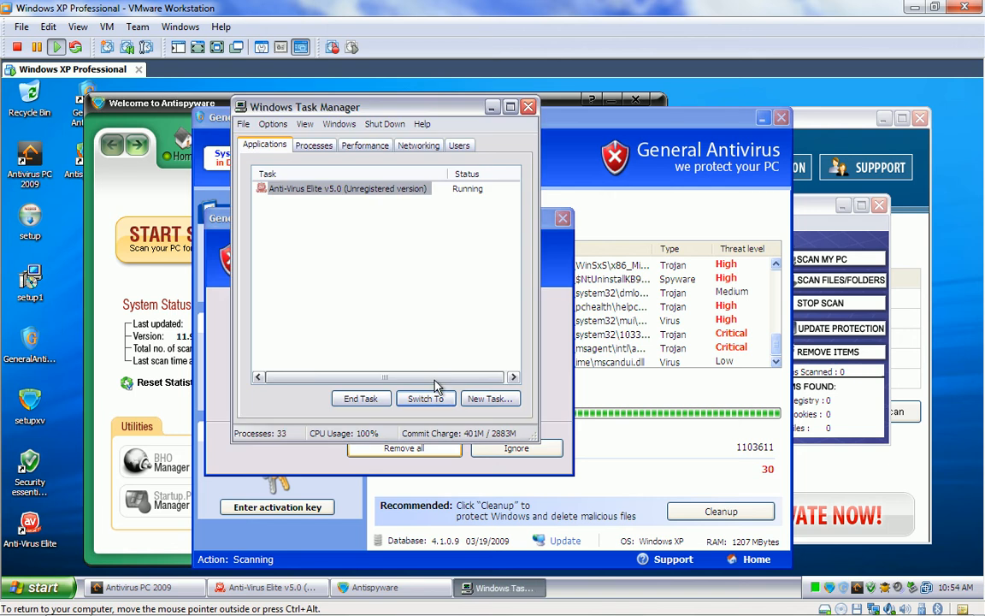
{"action": "left_click", "coordinate": [314, 144]}
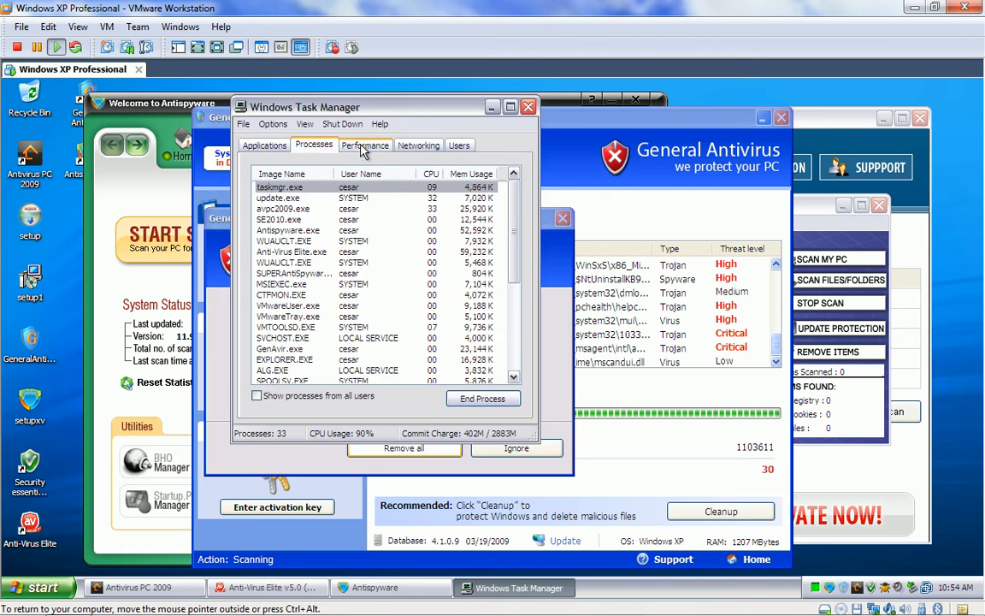
{"action": "left_click", "coordinate": [365, 145]}
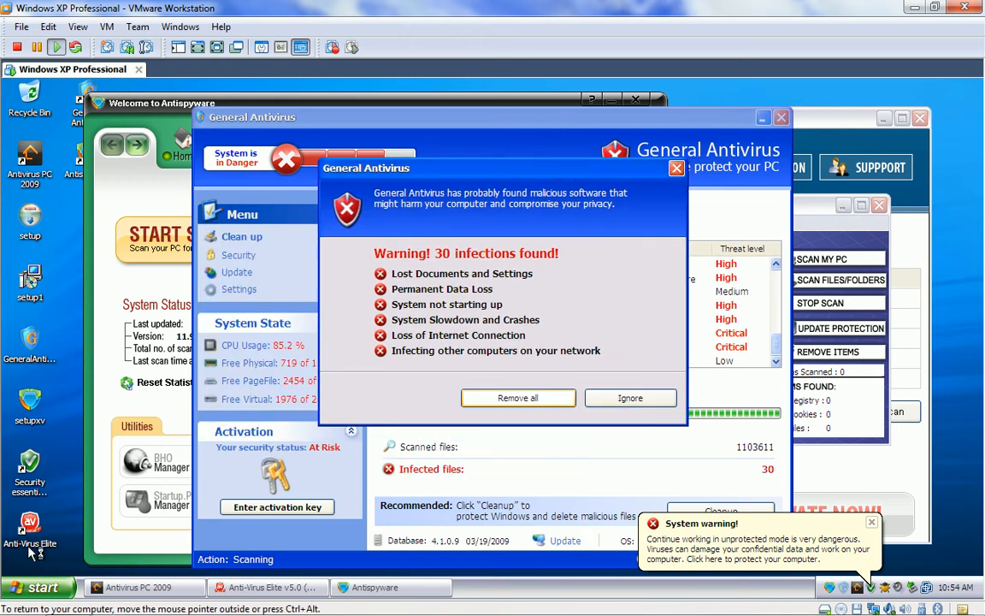
- Open the XP guest's Turn Off Computer options and choose Restart
{"action": "left_click", "coordinate": [34, 587]}
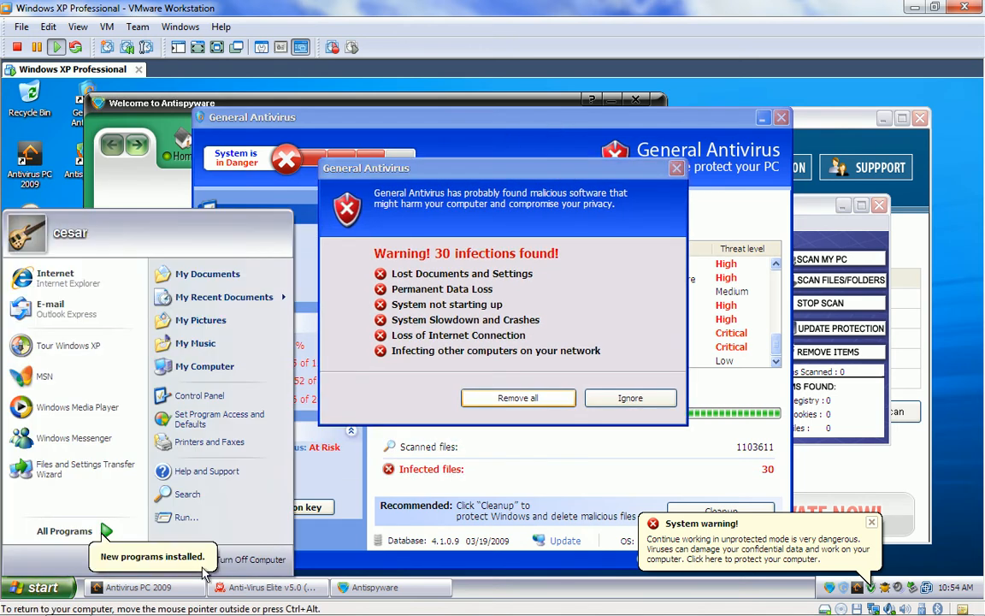
{"action": "left_click", "coordinate": [251, 560]}
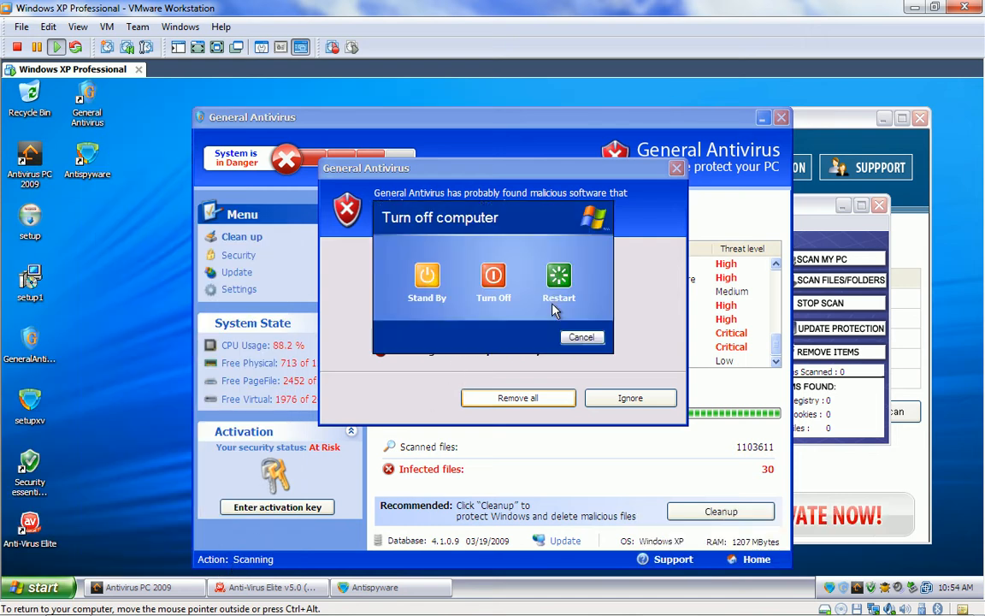
{"action": "left_click", "coordinate": [581, 336]}
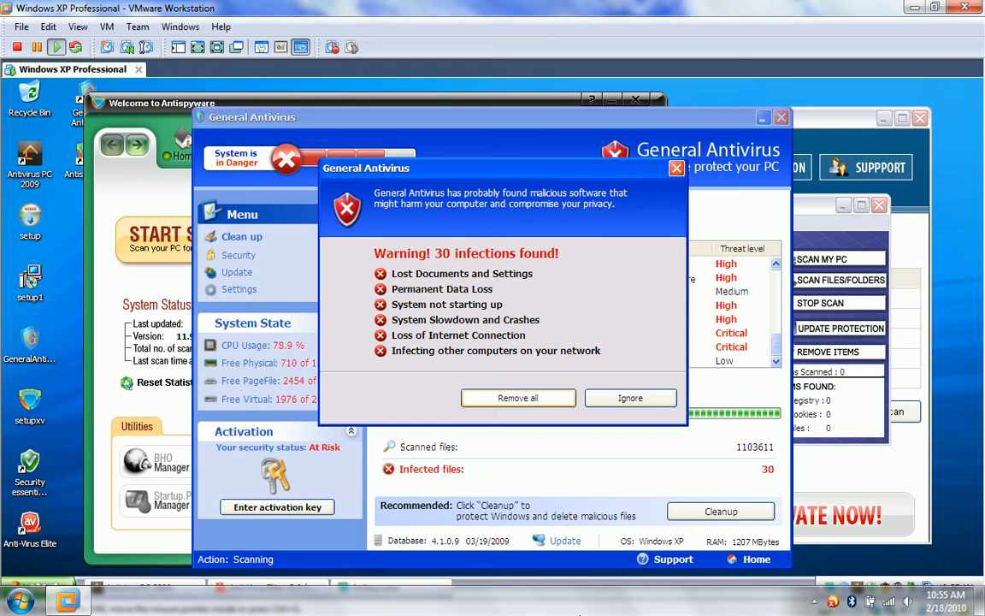
{"action": "mouse_move", "coordinate": [586, 524]}
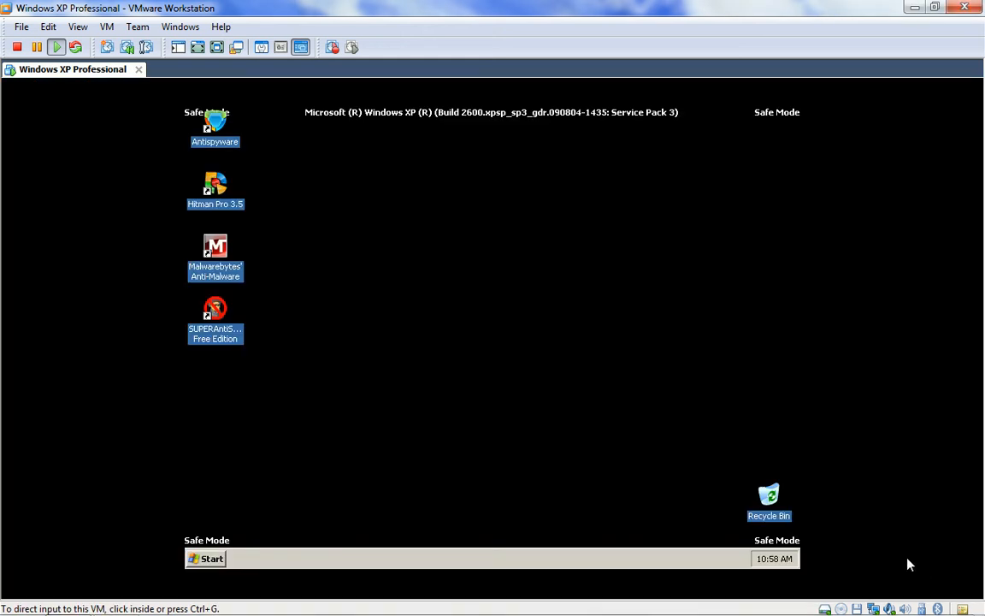
{"action": "left_click", "coordinate": [814, 601]}
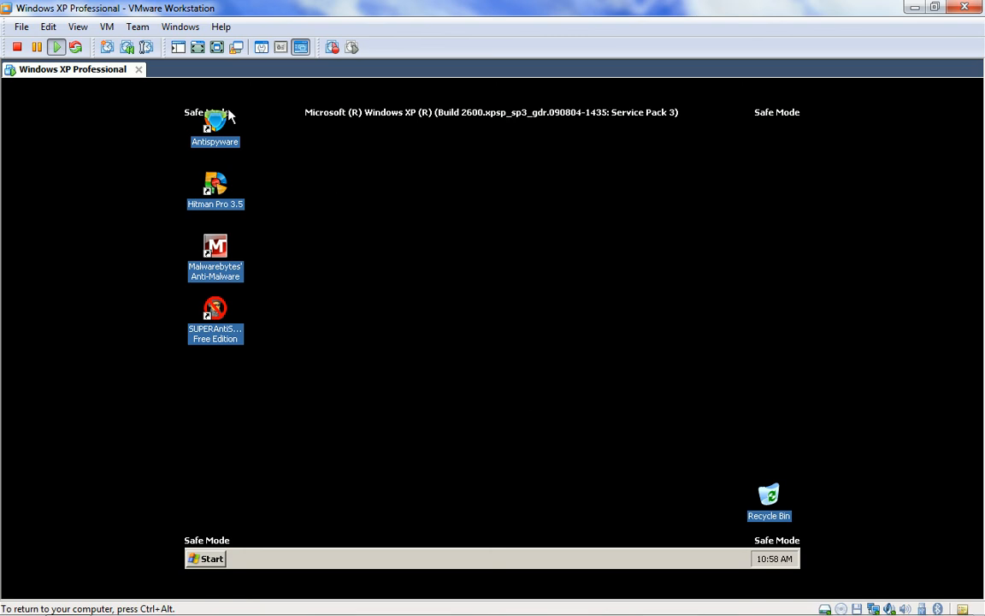
{"action": "mouse_move", "coordinate": [260, 318]}
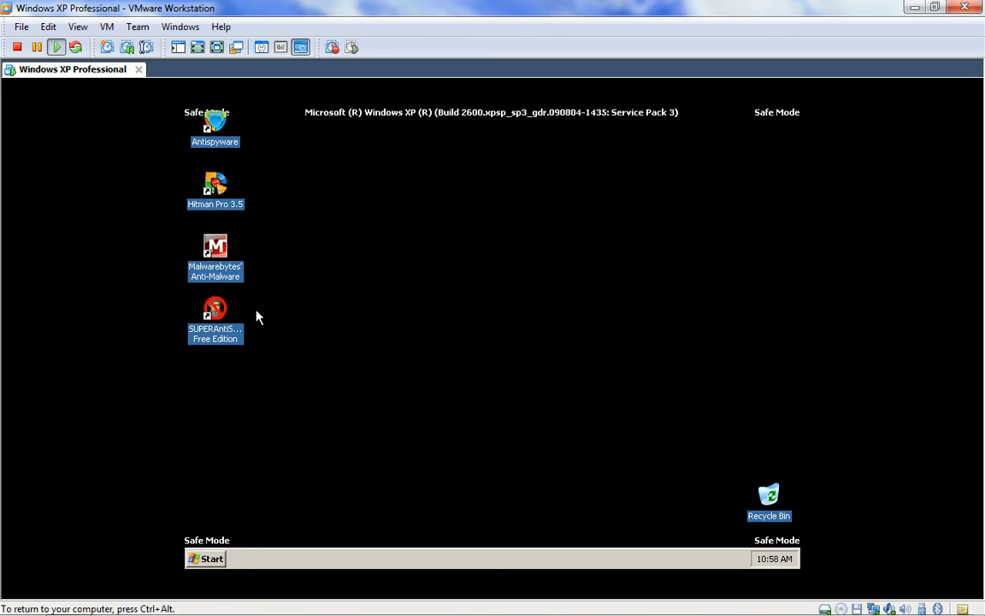
{"action": "mouse_move", "coordinate": [259, 187]}
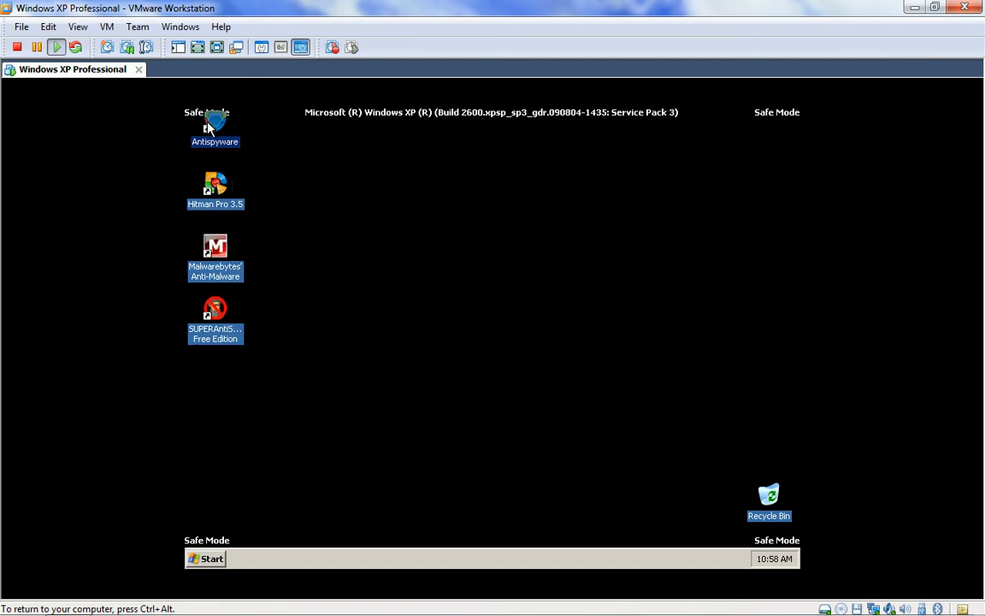
{"action": "mouse_move", "coordinate": [243, 425]}
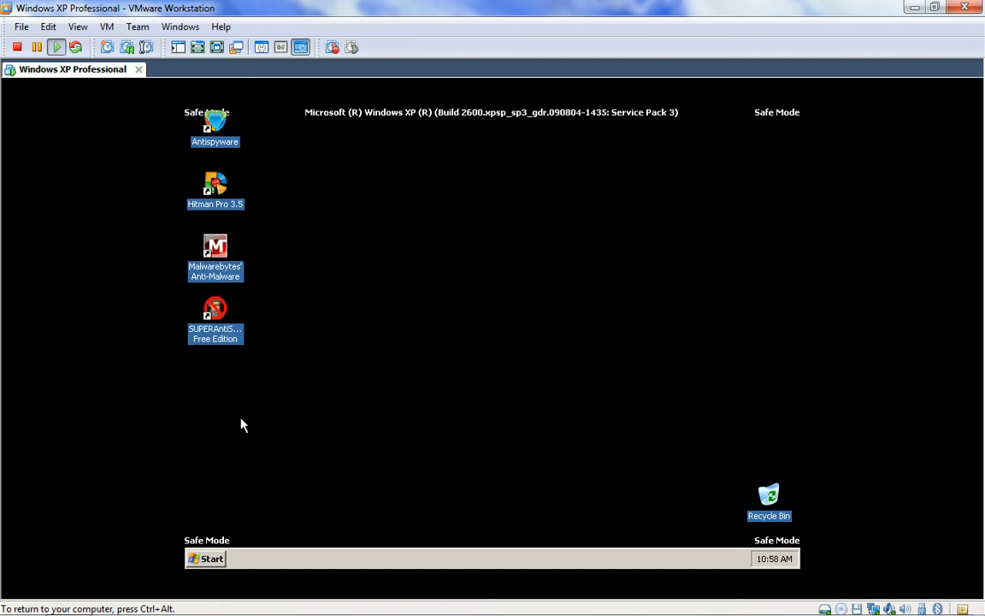
{"action": "left_click", "coordinate": [206, 559]}
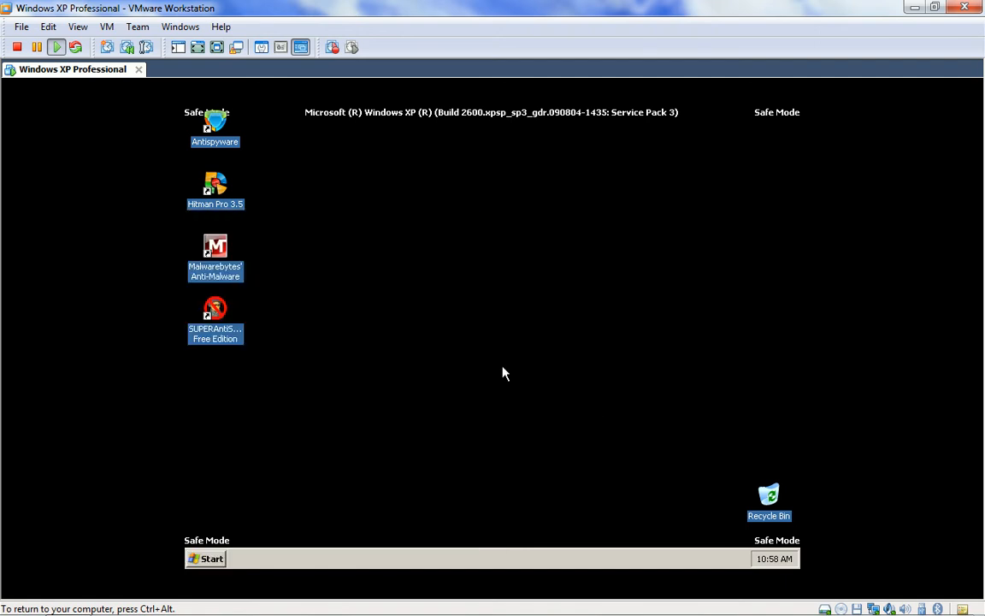
{"action": "mouse_move", "coordinate": [321, 301]}
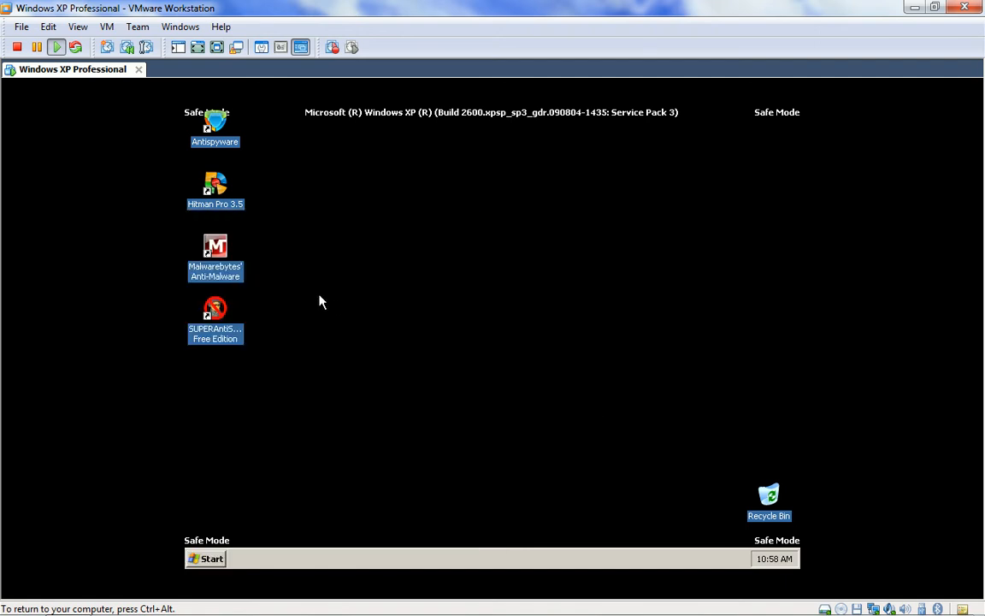
{"action": "mouse_move", "coordinate": [405, 256]}
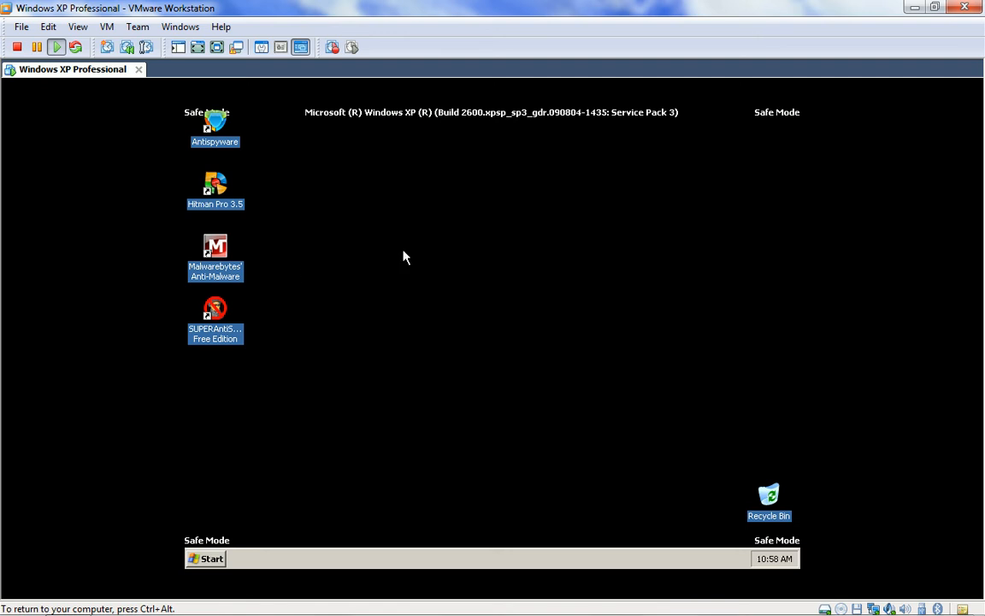
{"action": "mouse_move", "coordinate": [250, 345]}
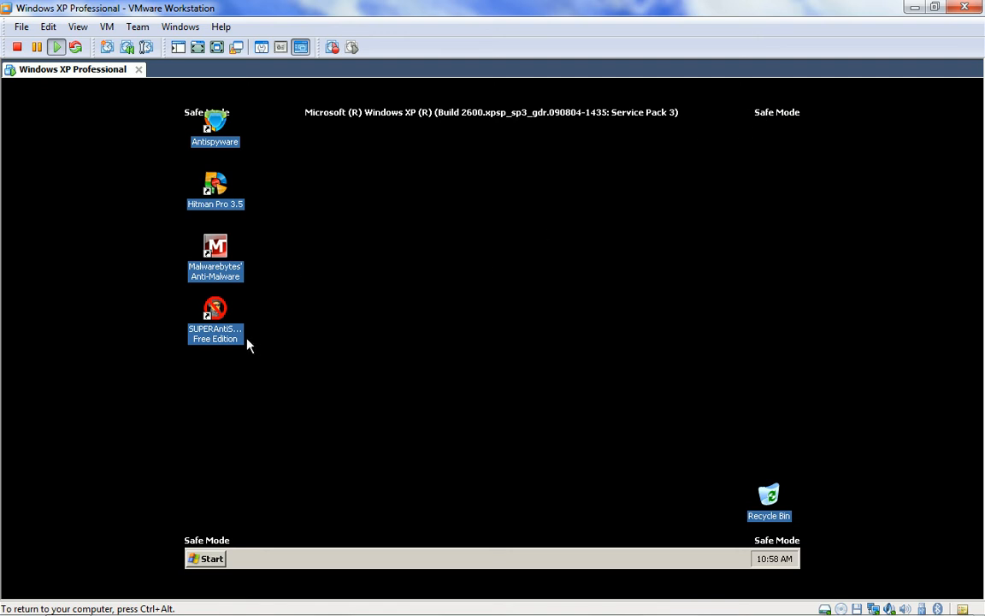
{"action": "mouse_move", "coordinate": [215, 248]}
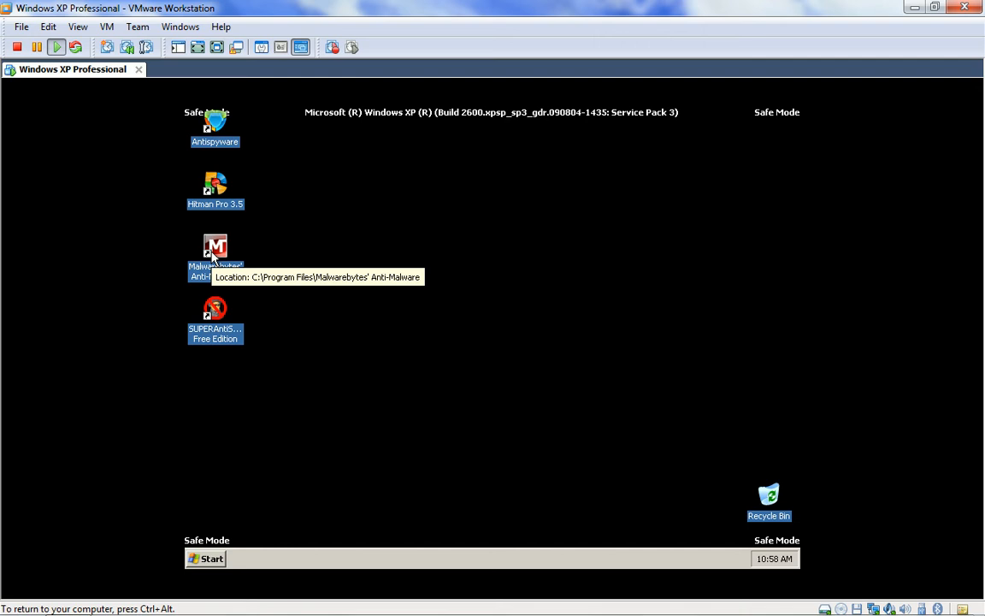
{"action": "mouse_move", "coordinate": [471, 299]}
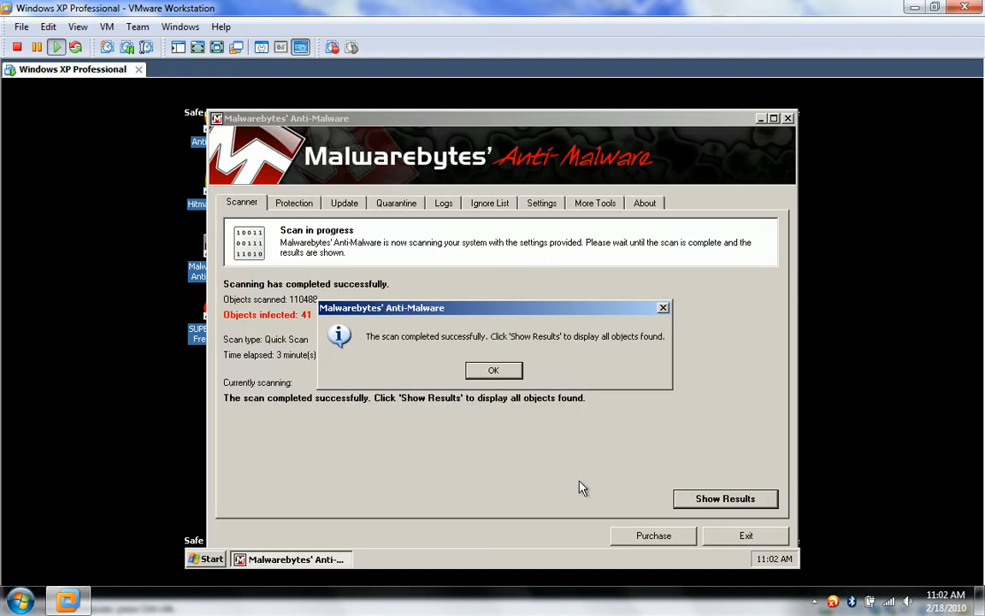
{"action": "mouse_move", "coordinate": [494, 369]}
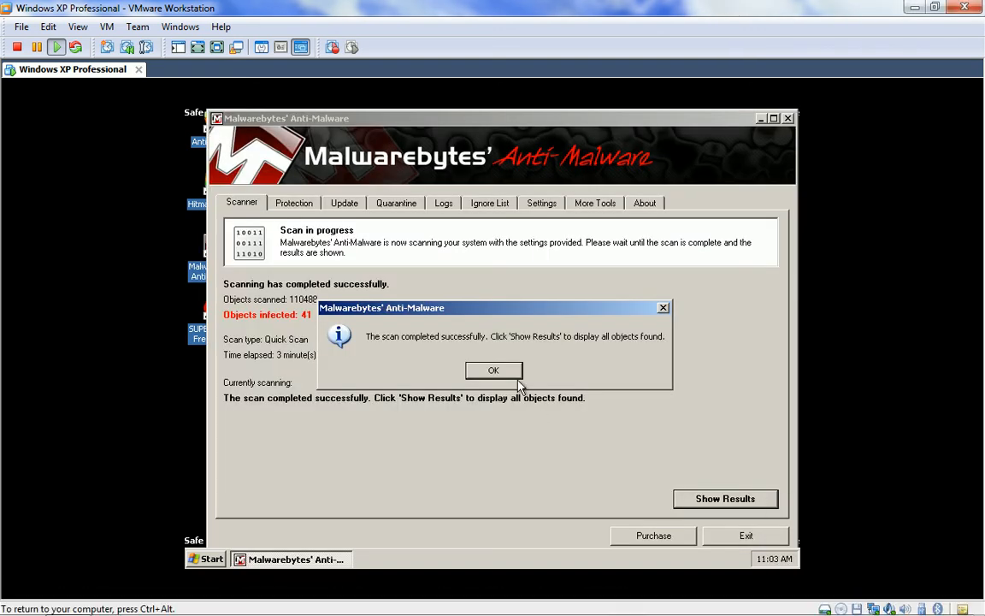
- Review Malwarebytes' 41 detected infections, remove them all, and decline the restart prompt
{"action": "left_click", "coordinate": [493, 369]}
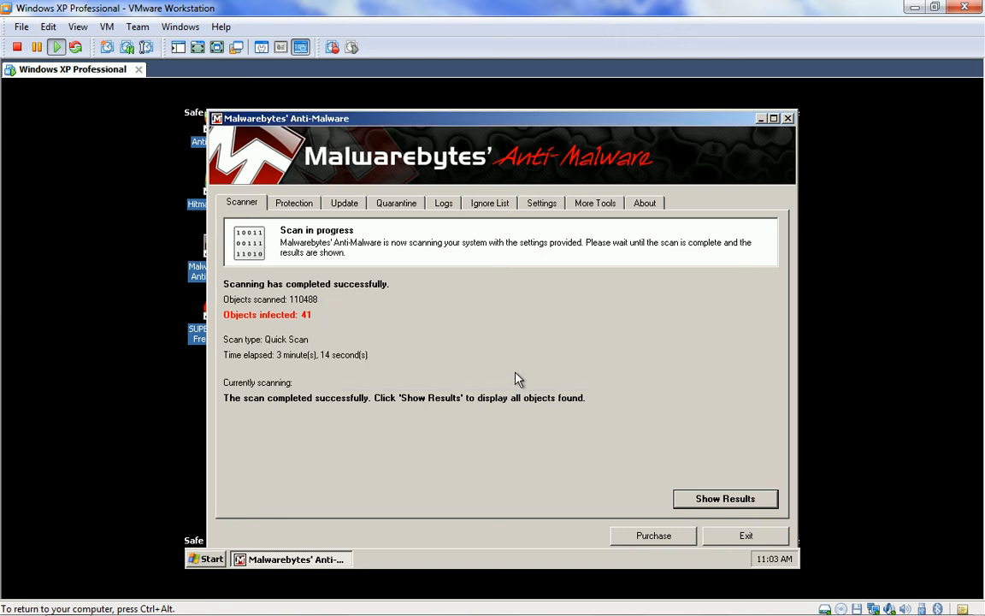
{"action": "mouse_move", "coordinate": [667, 431]}
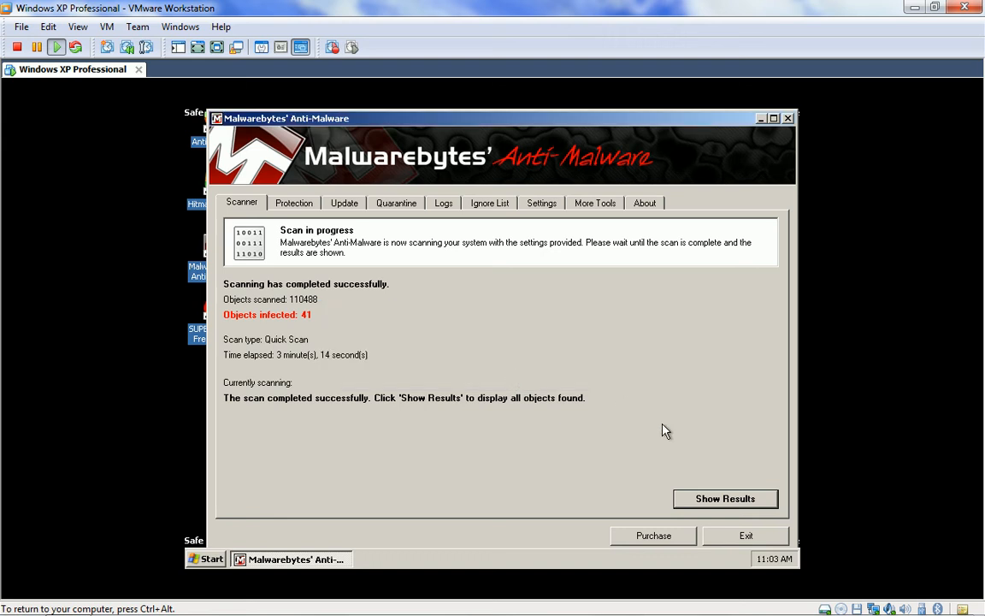
{"action": "left_click", "coordinate": [724, 498]}
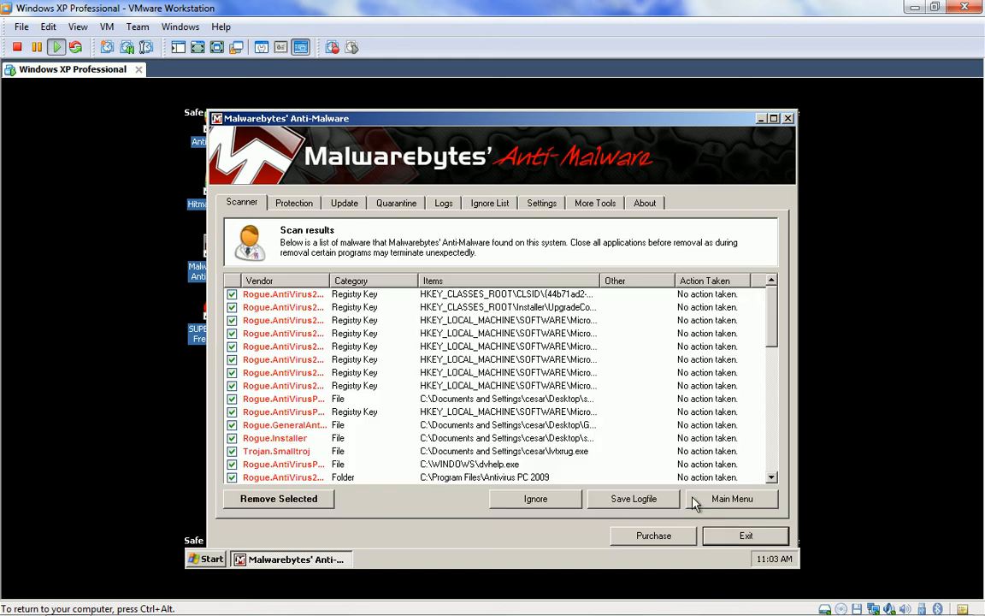
{"action": "scroll", "scroll_direction": "down", "scroll_amount": 3}
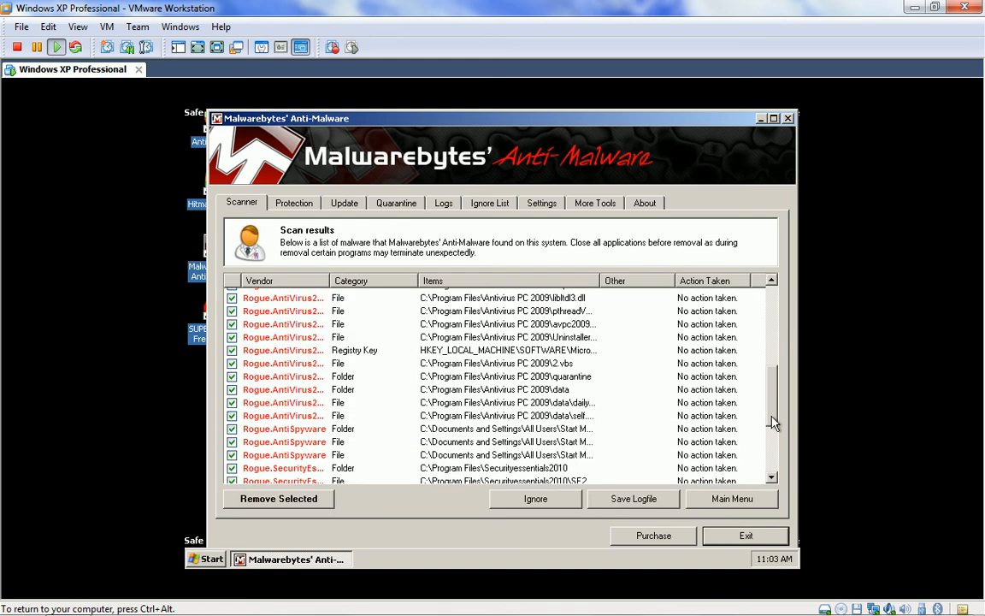
{"action": "scroll", "scroll_direction": "down", "scroll_amount": 3}
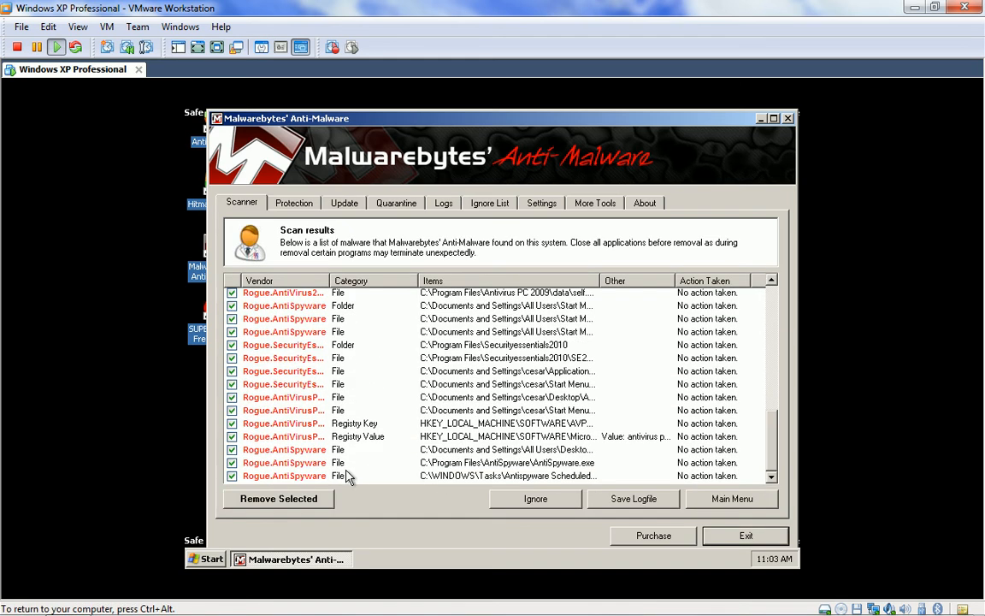
{"action": "left_click", "coordinate": [278, 498]}
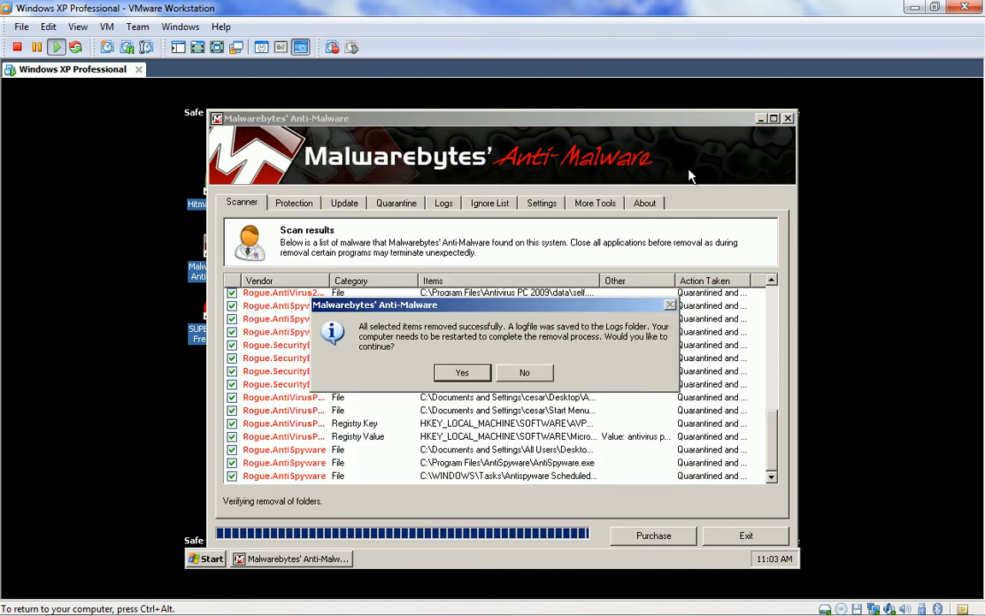
{"action": "mouse_move", "coordinate": [551, 378]}
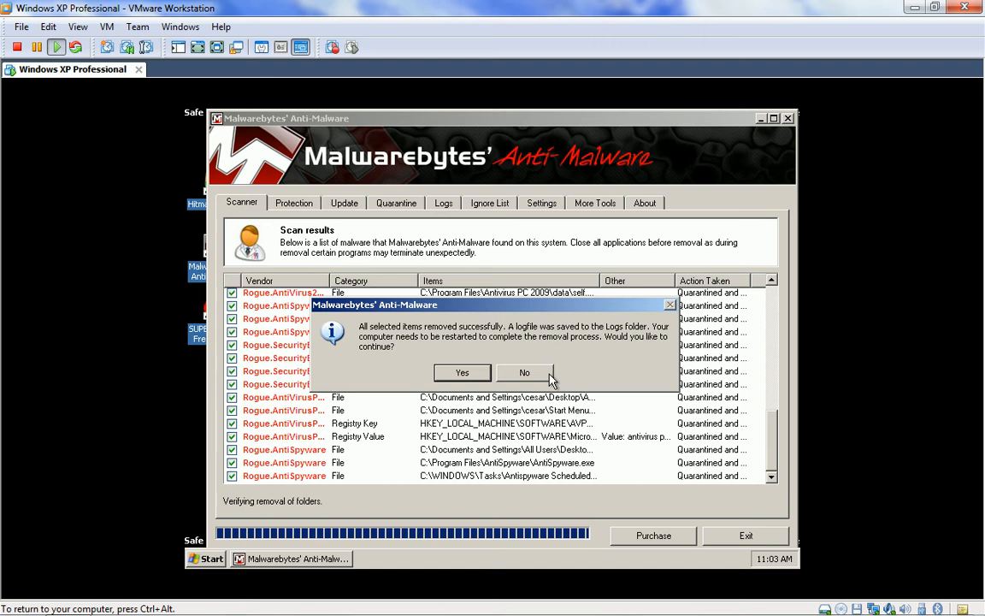
{"action": "left_click", "coordinate": [524, 372]}
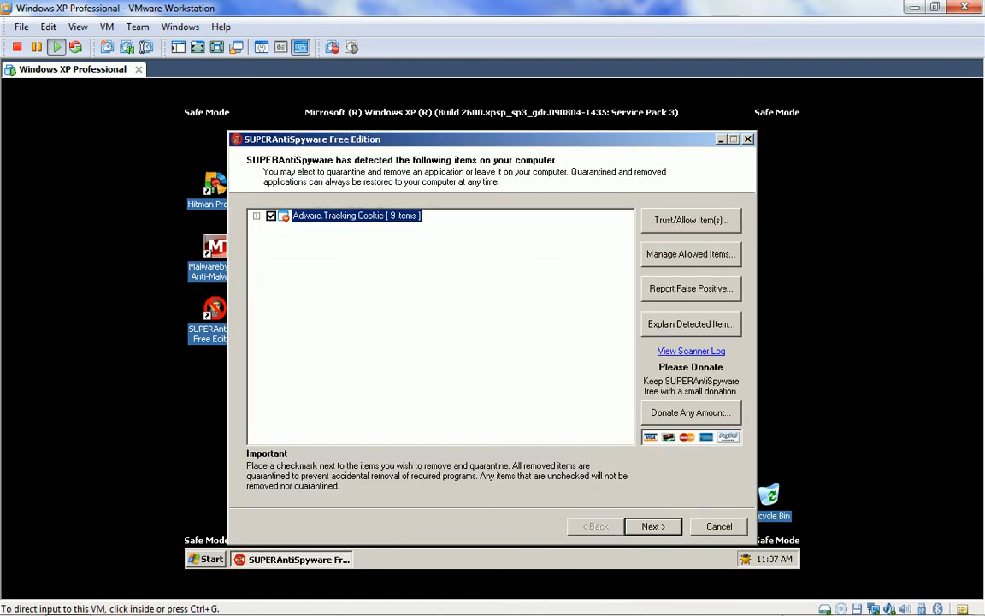
- Remove SUPERAntiSpyware's nine Adware.Tracking Cookie detections and accept the reboot
{"action": "left_click", "coordinate": [813, 602]}
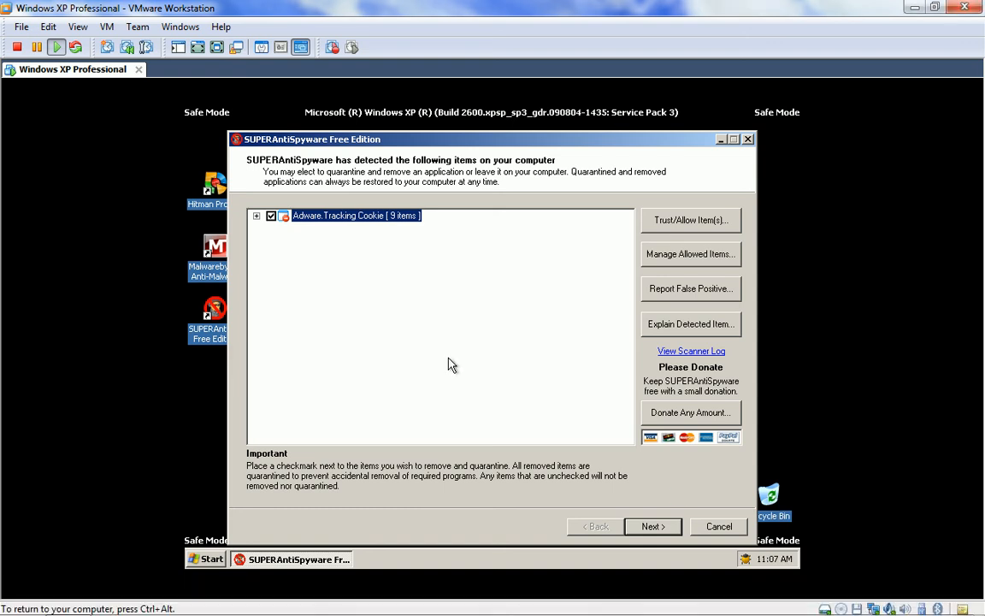
{"action": "mouse_move", "coordinate": [216, 274]}
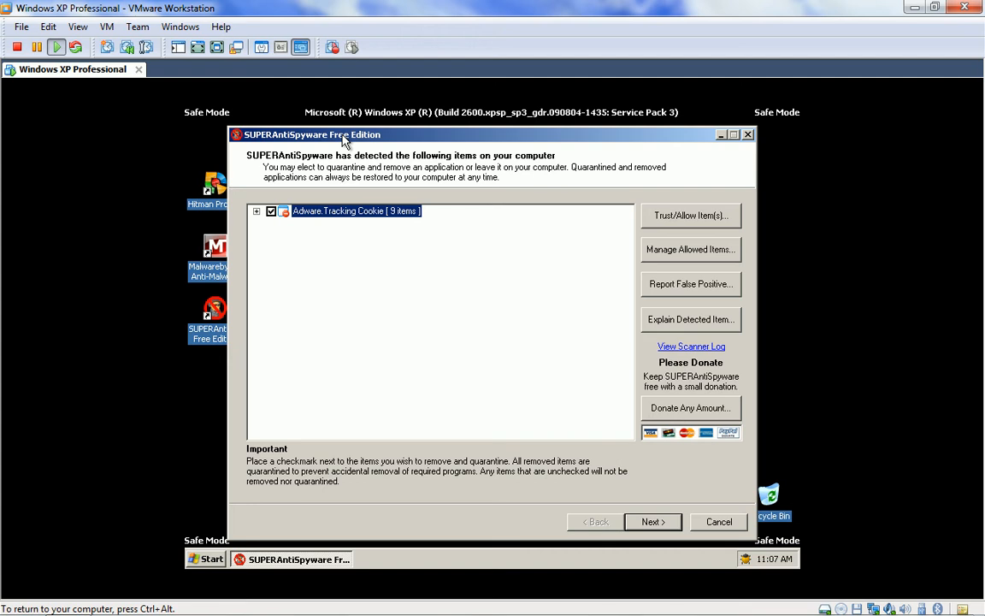
{"action": "mouse_move", "coordinate": [663, 513]}
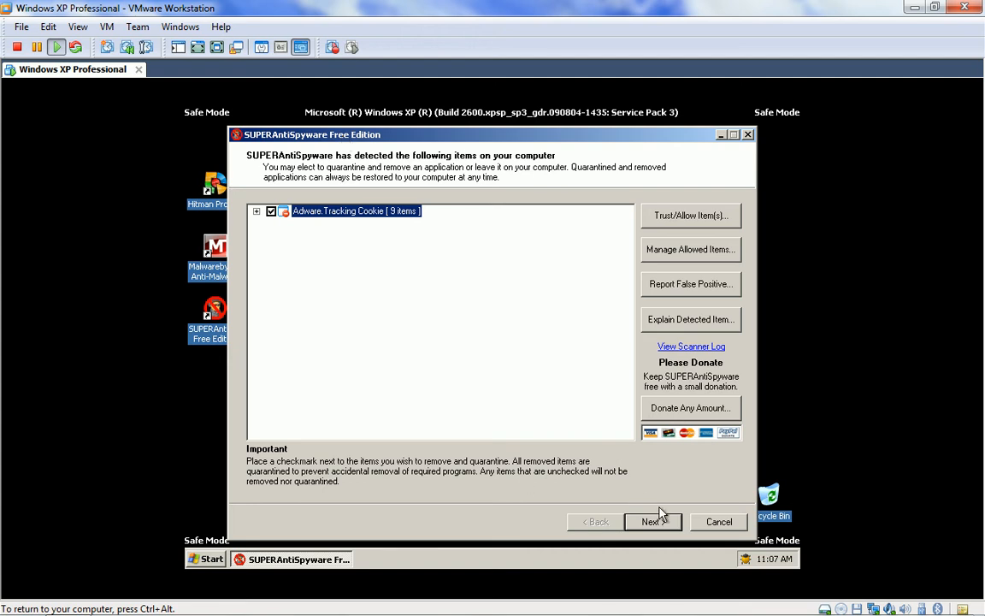
{"action": "left_click", "coordinate": [653, 522]}
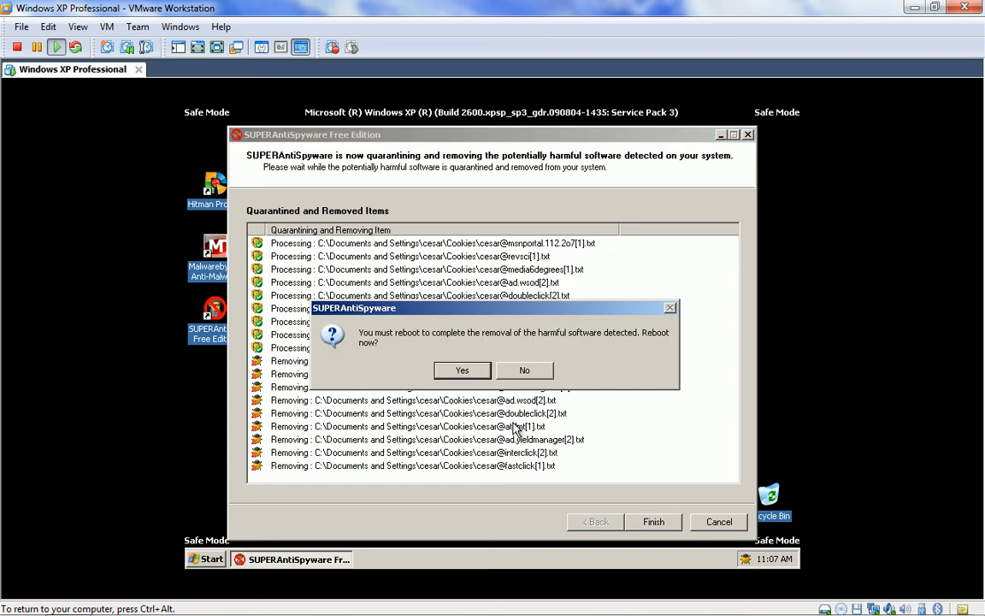
{"action": "mouse_move", "coordinate": [509, 317]}
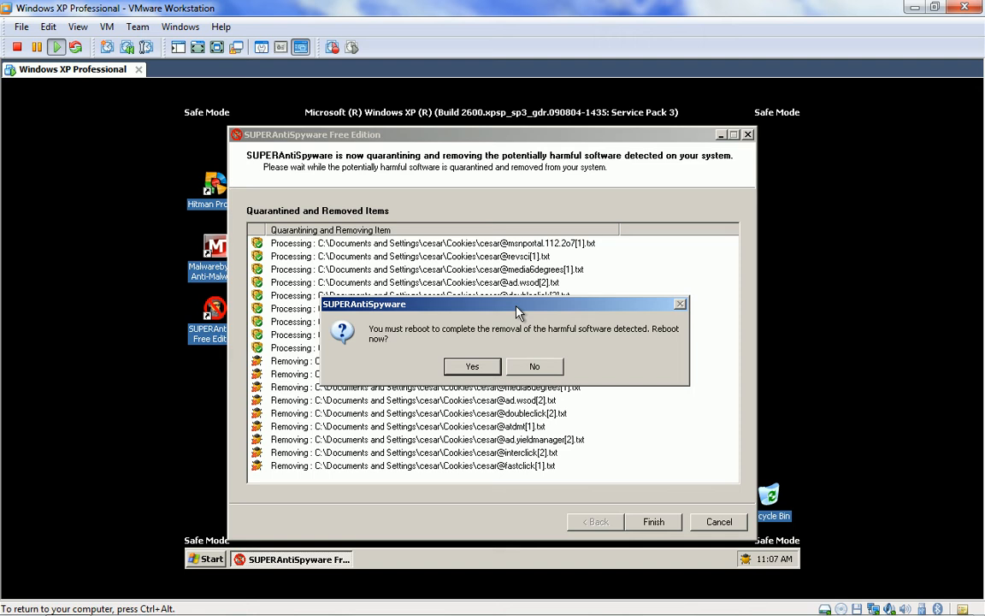
{"action": "mouse_move", "coordinate": [472, 366]}
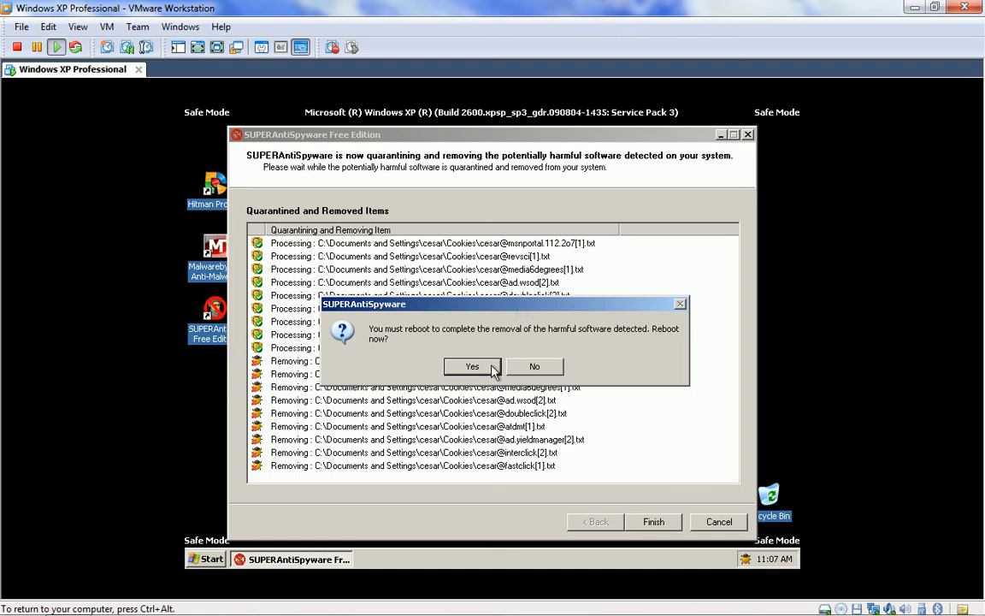
{"action": "left_click", "coordinate": [472, 366]}
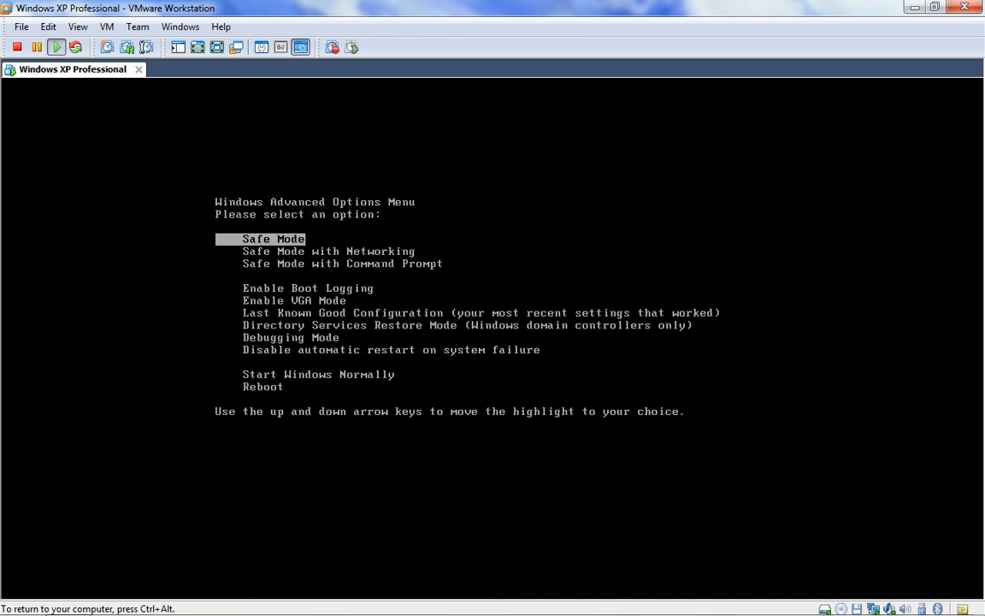
- Choose Safe Mode at the Windows Advanced Options Menu to boot the guest
{"action": "key", "text": "Down"}
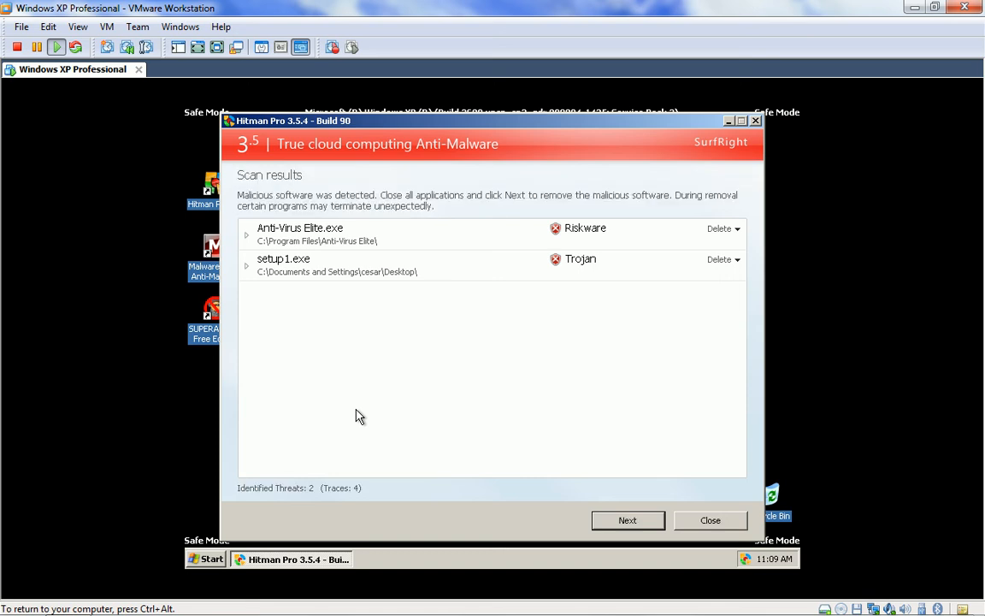
{"action": "mouse_move", "coordinate": [357, 367]}
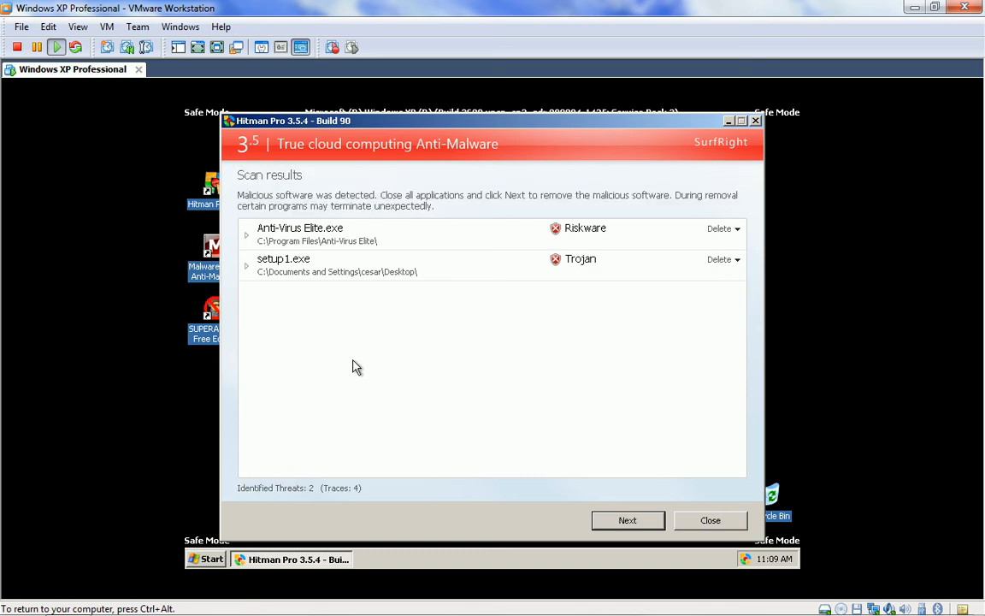
{"action": "mouse_move", "coordinate": [374, 276]}
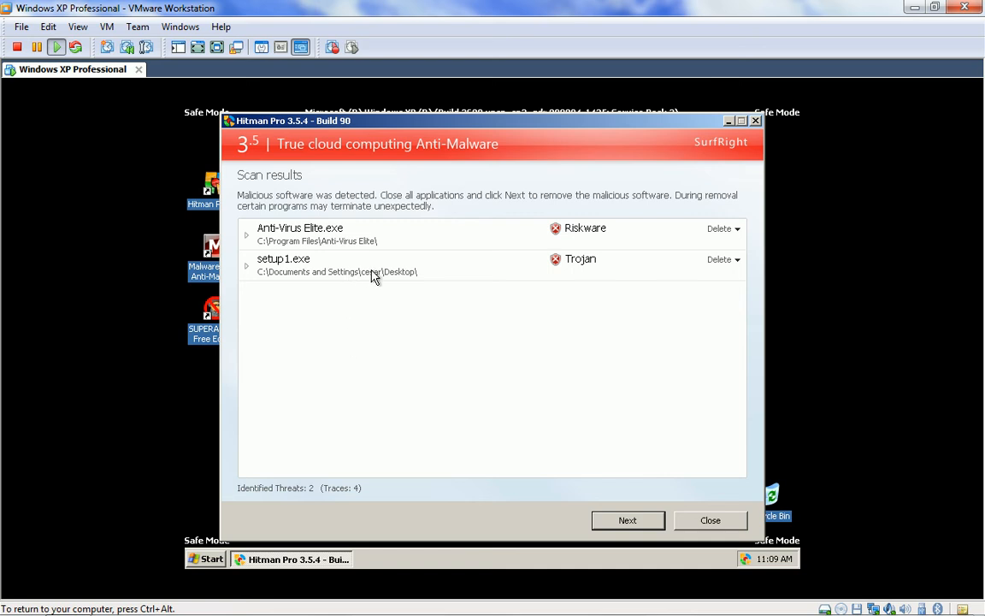
{"action": "mouse_move", "coordinate": [555, 458]}
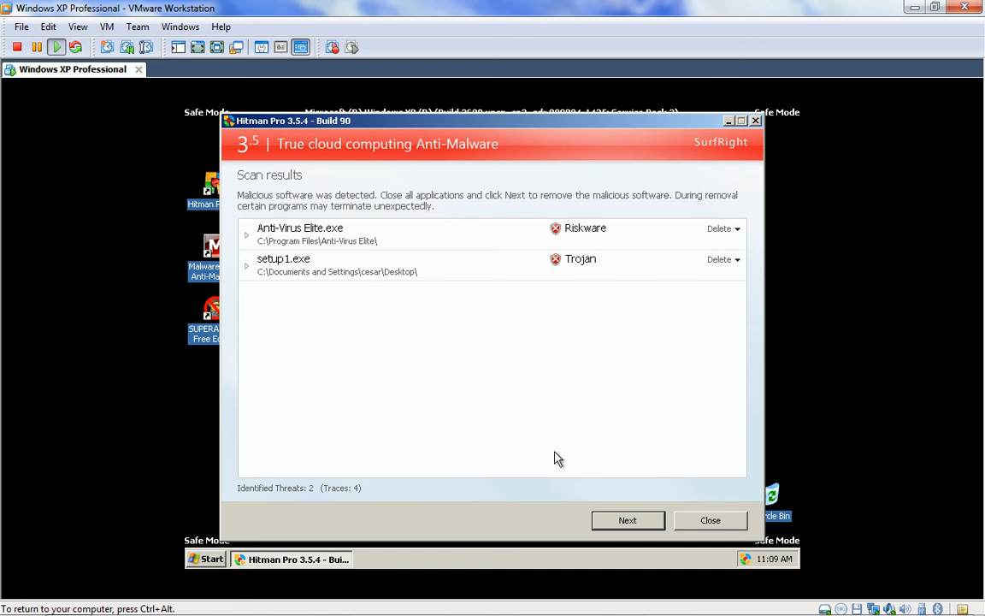
- Activate Hitman Pro's free license, delete Anti-Virus Elite.exe and setup1.exe, then close it
{"action": "left_click", "coordinate": [627, 520]}
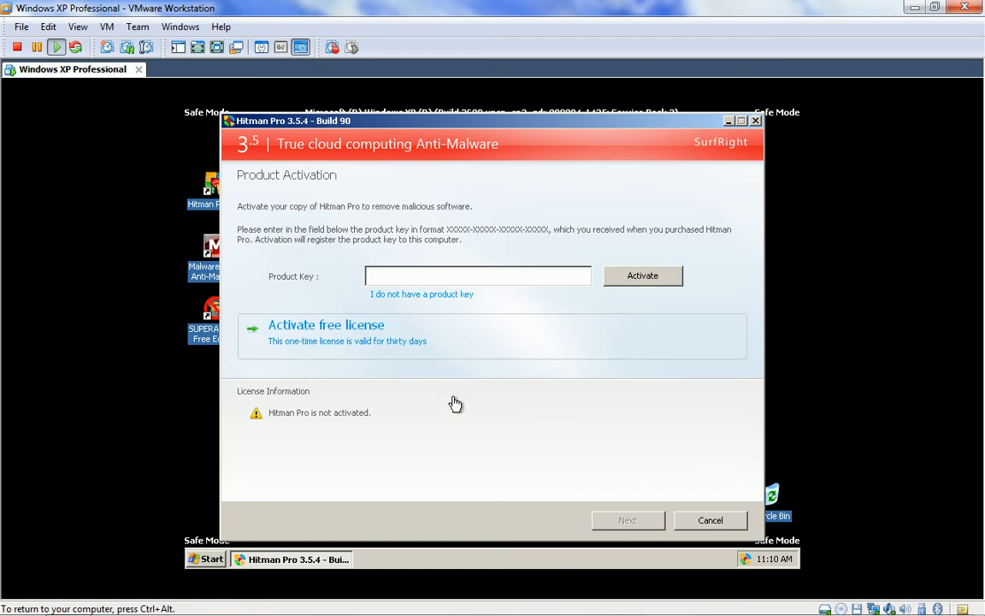
{"action": "left_click", "coordinate": [325, 324]}
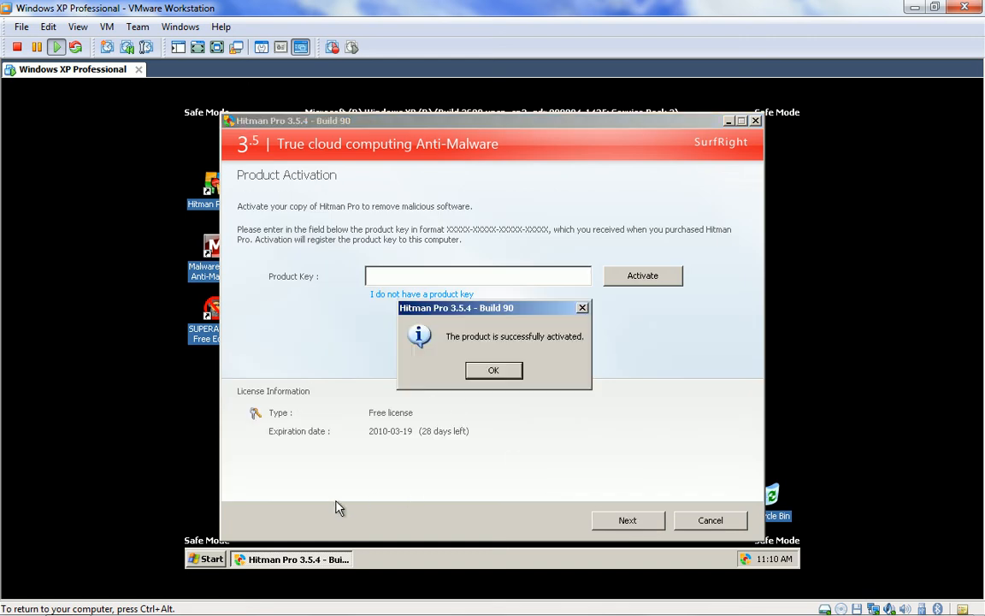
{"action": "left_click", "coordinate": [493, 369]}
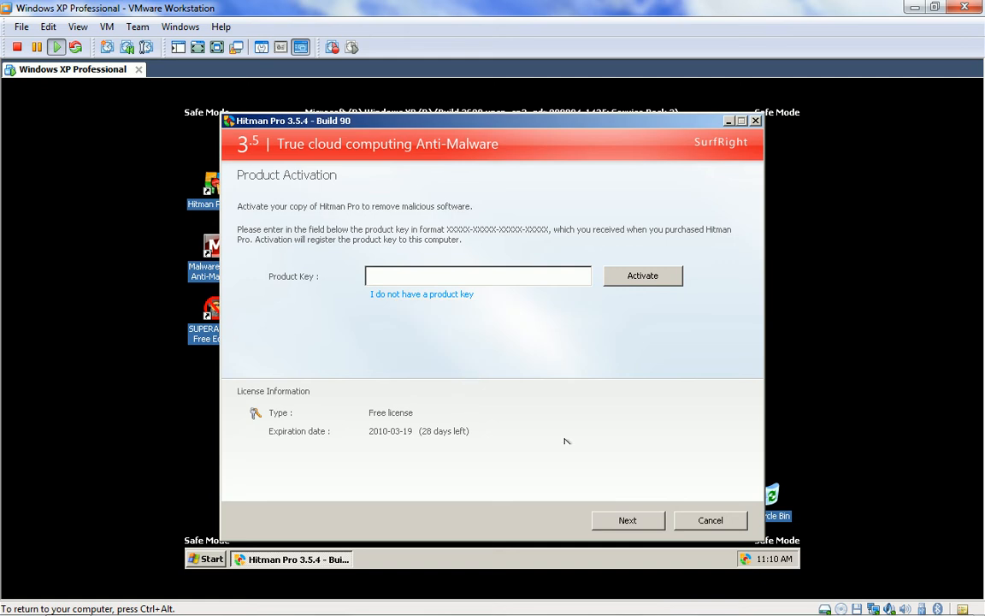
{"action": "left_click", "coordinate": [627, 520]}
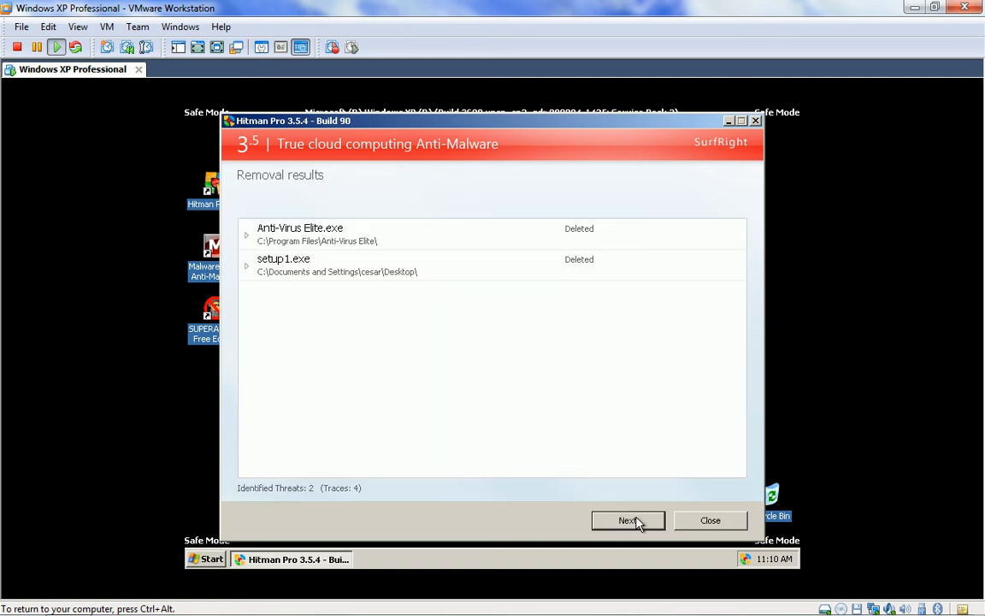
{"action": "left_click", "coordinate": [629, 520]}
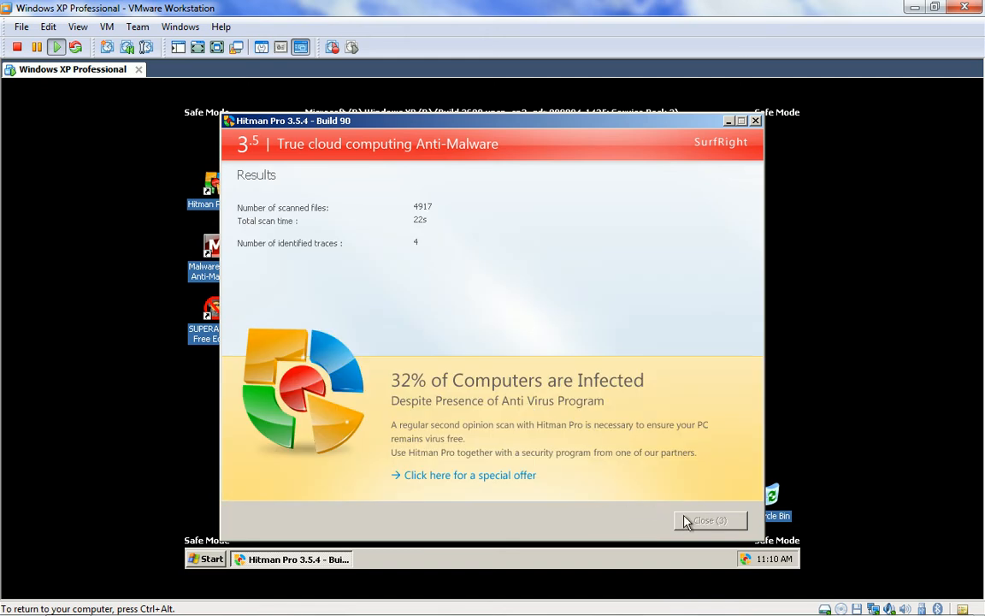
{"action": "left_click", "coordinate": [710, 520]}
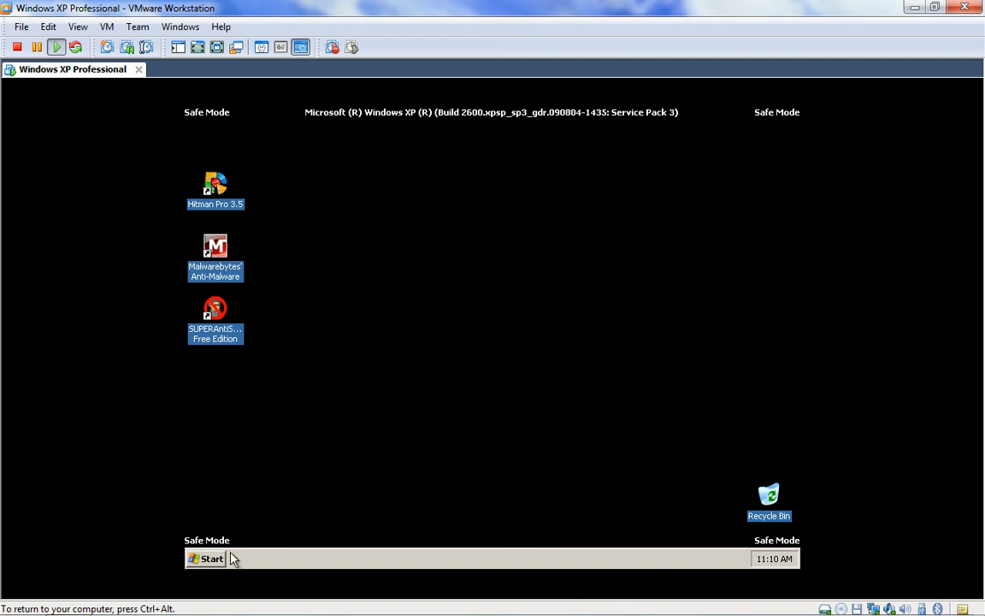
- Restart the XP guest out of Safe Mode via Start > Turn Off Computer
{"action": "left_click", "coordinate": [206, 558]}
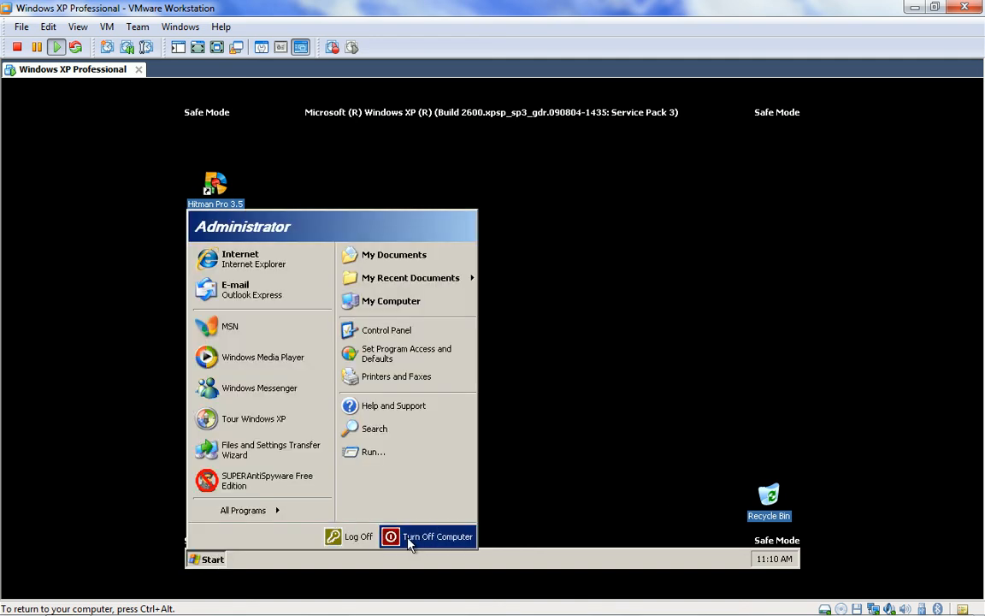
{"action": "left_click", "coordinate": [437, 536]}
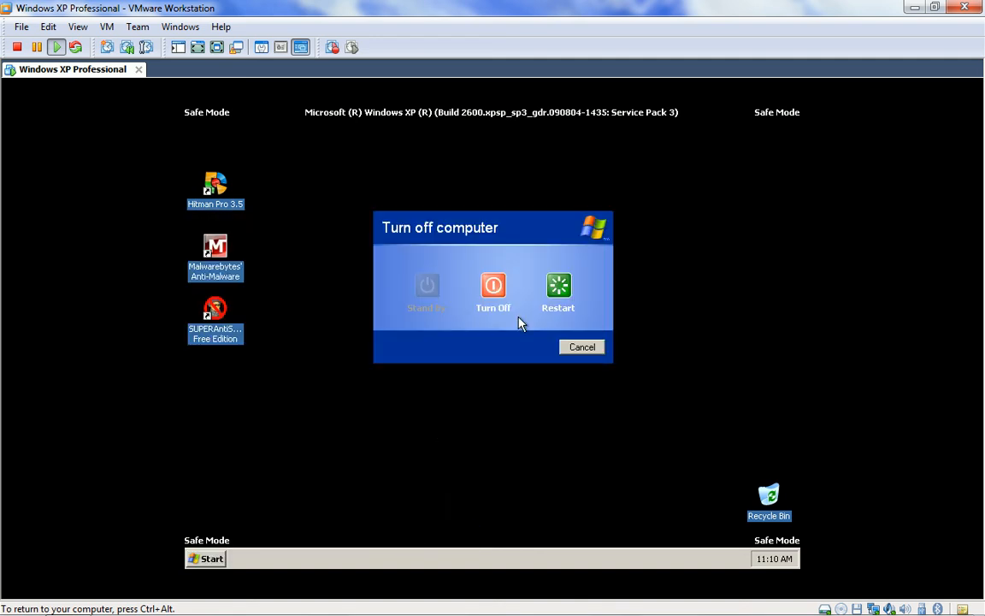
{"action": "left_click", "coordinate": [582, 346]}
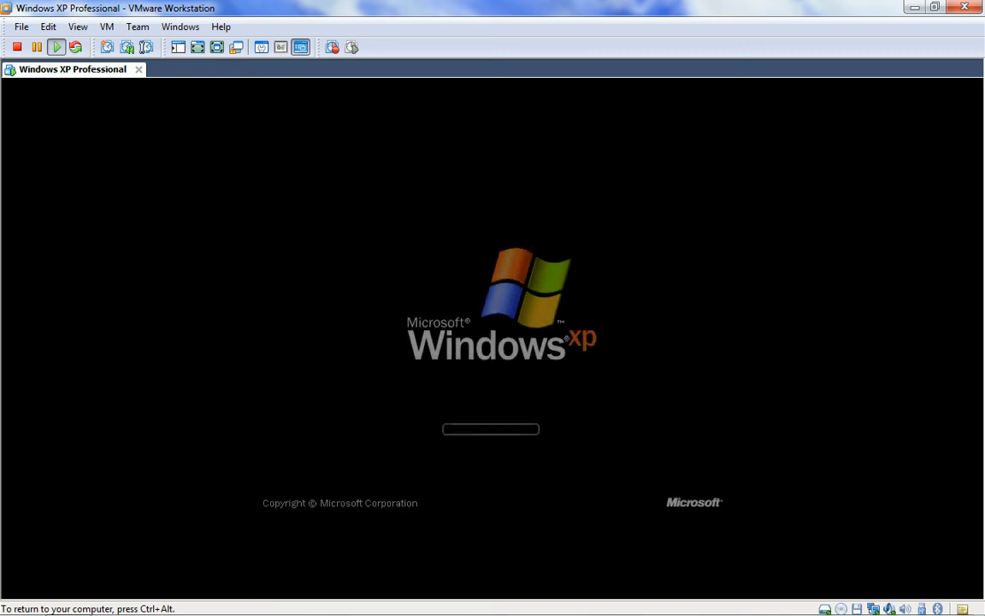
- Let the XP guest boot until the Hitman Pro 3.5 startup message appears
{"action": "left_click", "coordinate": [817, 516]}
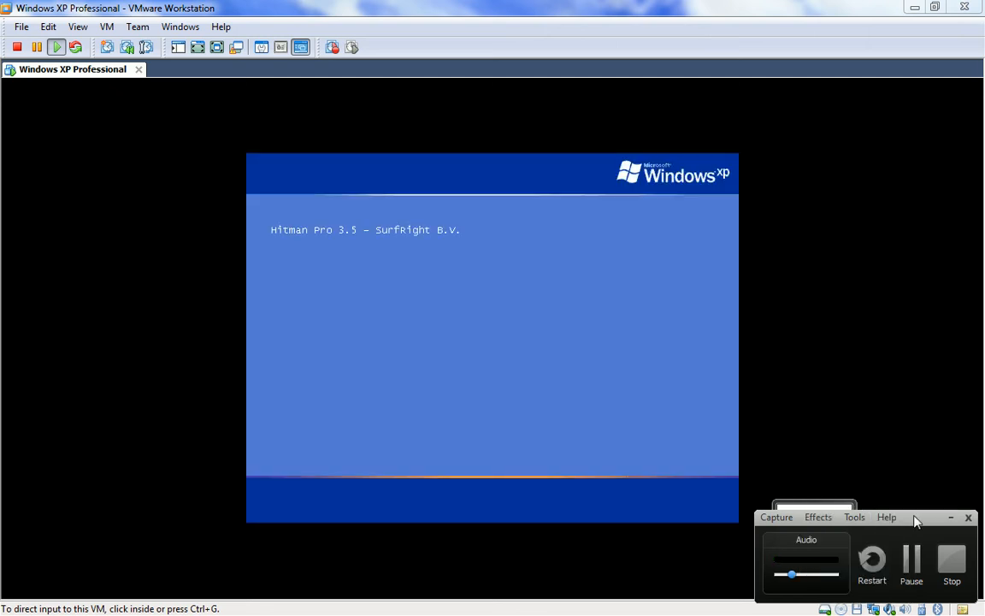
{"action": "mouse_move", "coordinate": [487, 323]}
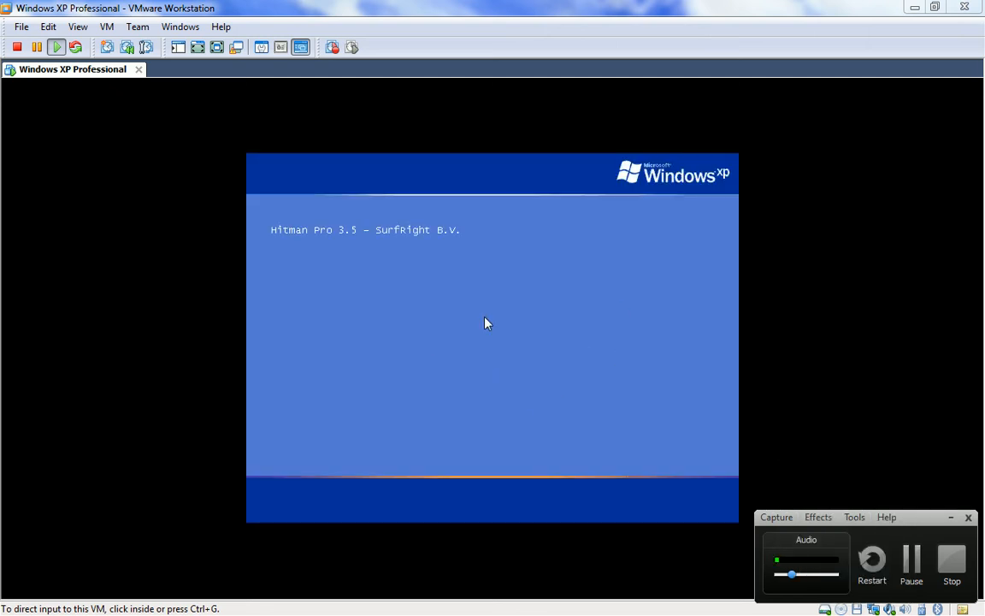
{"action": "mouse_move", "coordinate": [334, 349]}
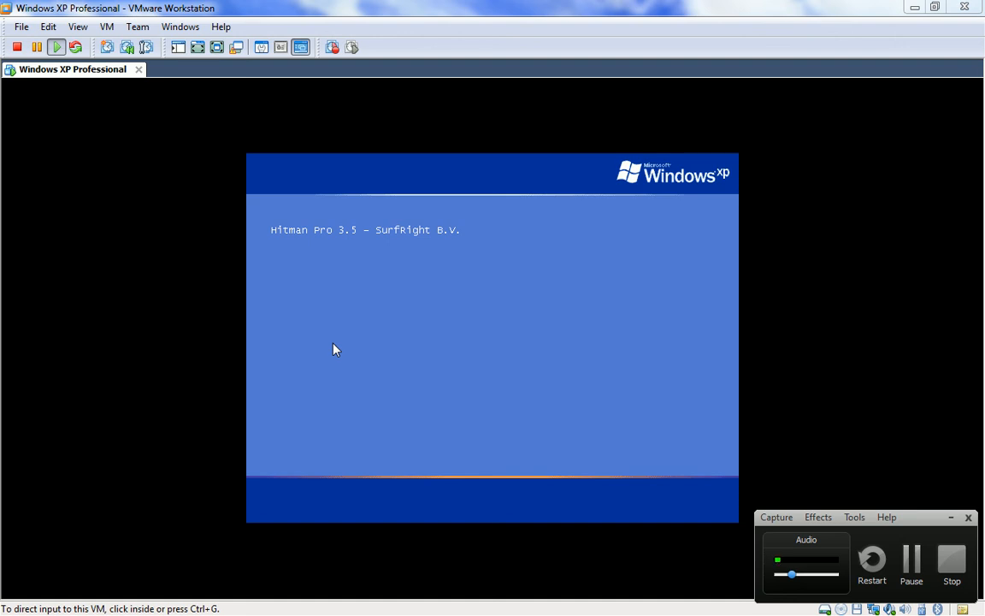
{"action": "mouse_move", "coordinate": [843, 506]}
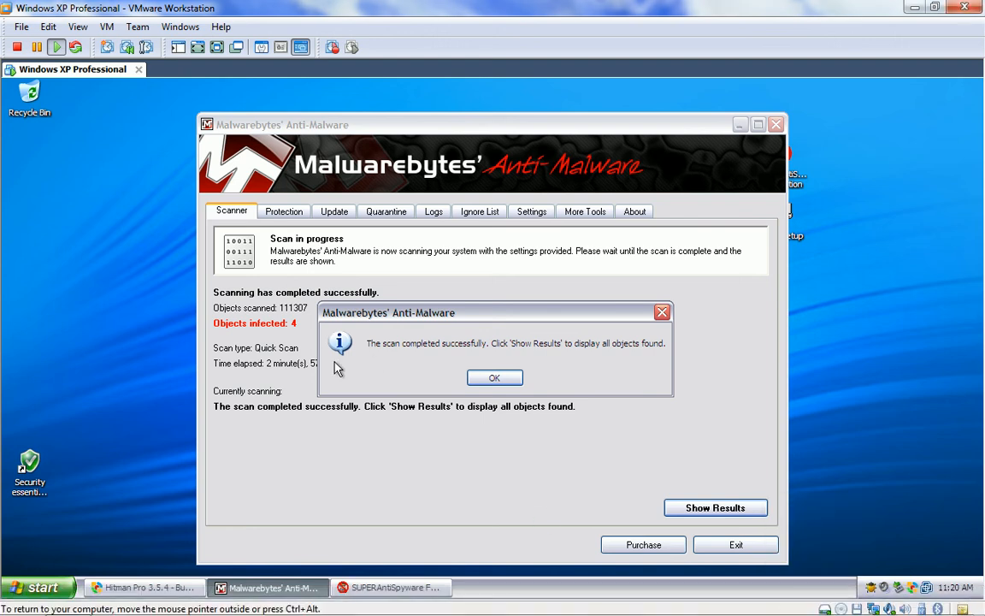
{"action": "mouse_move", "coordinate": [392, 588]}
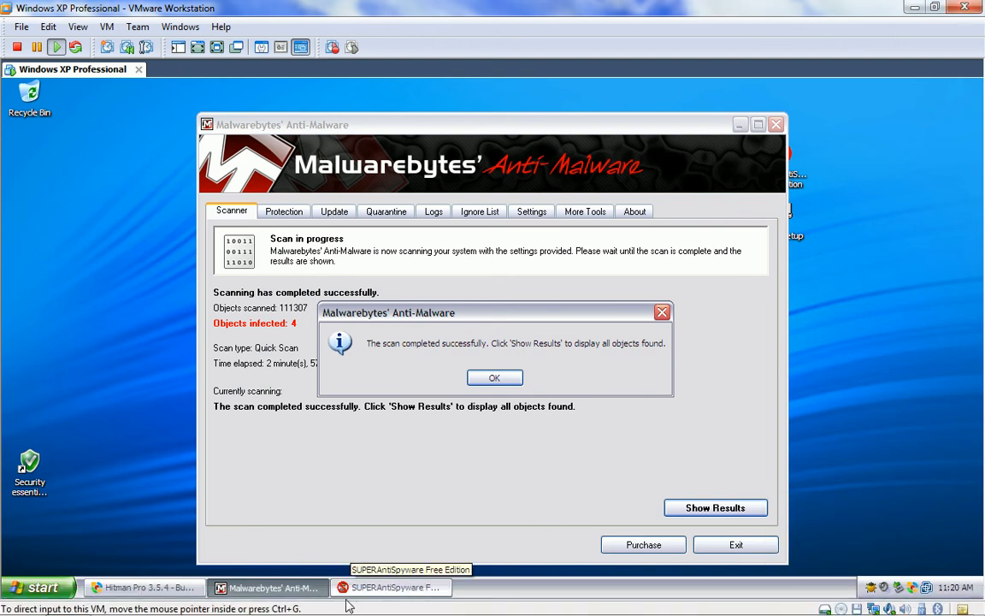
- List Malwarebytes' four rogue registry entries with a widened Vendor column, then view Hitman Pro's results
{"action": "left_click", "coordinate": [390, 587]}
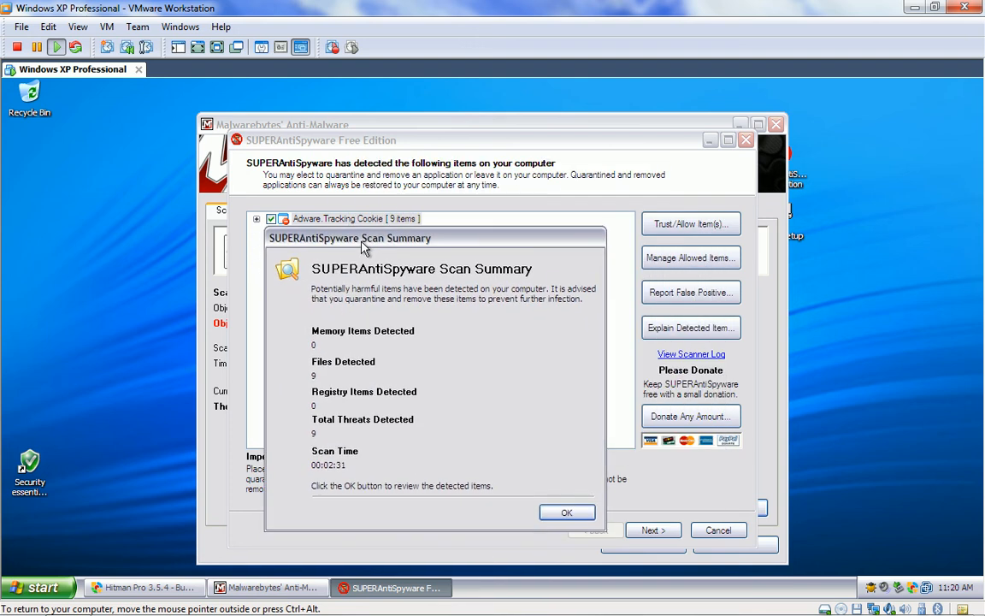
{"action": "mouse_move", "coordinate": [282, 120]}
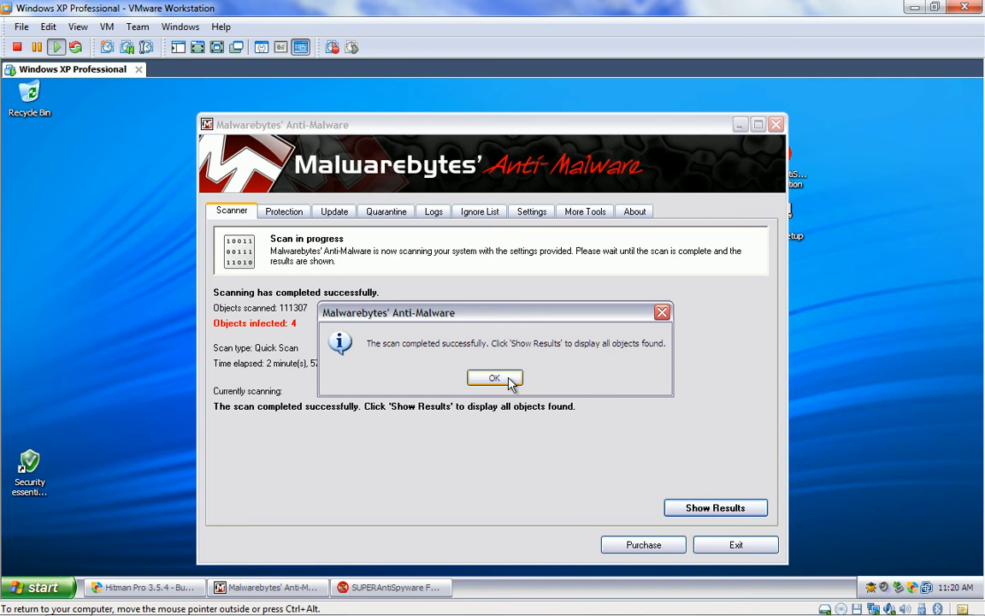
{"action": "left_click", "coordinate": [495, 378]}
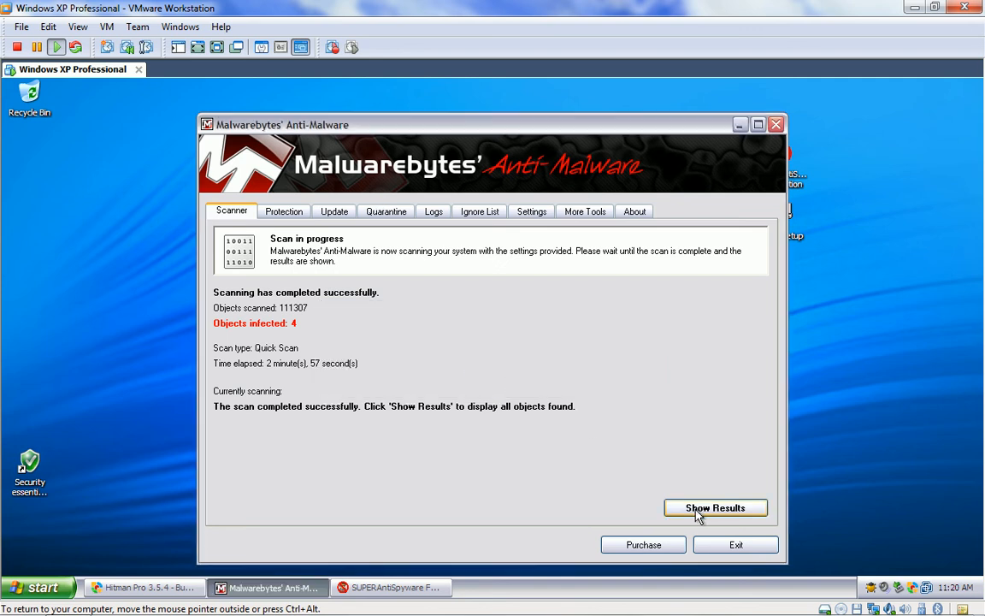
{"action": "left_click", "coordinate": [715, 507]}
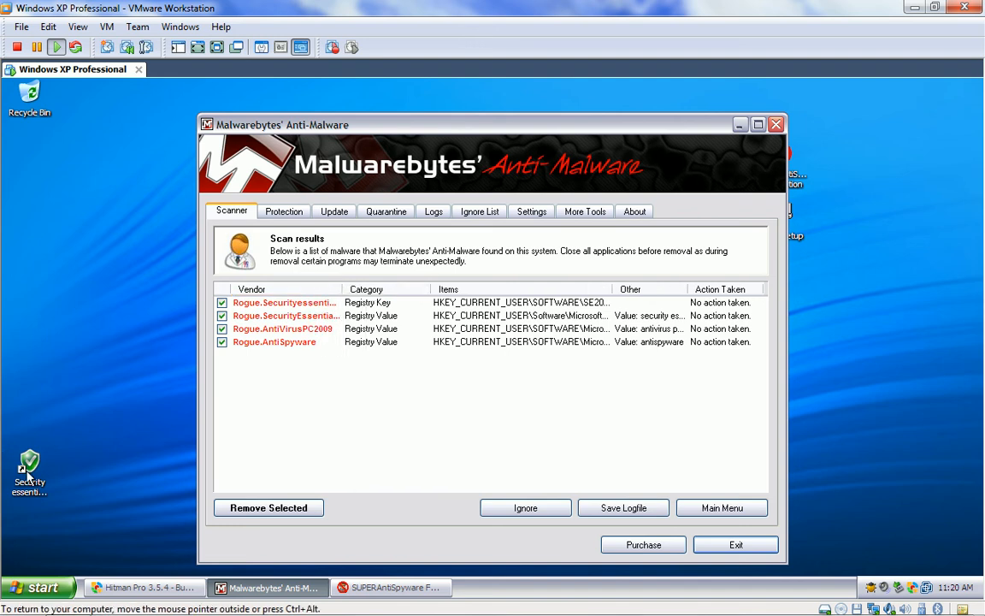
{"action": "mouse_move", "coordinate": [30, 462]}
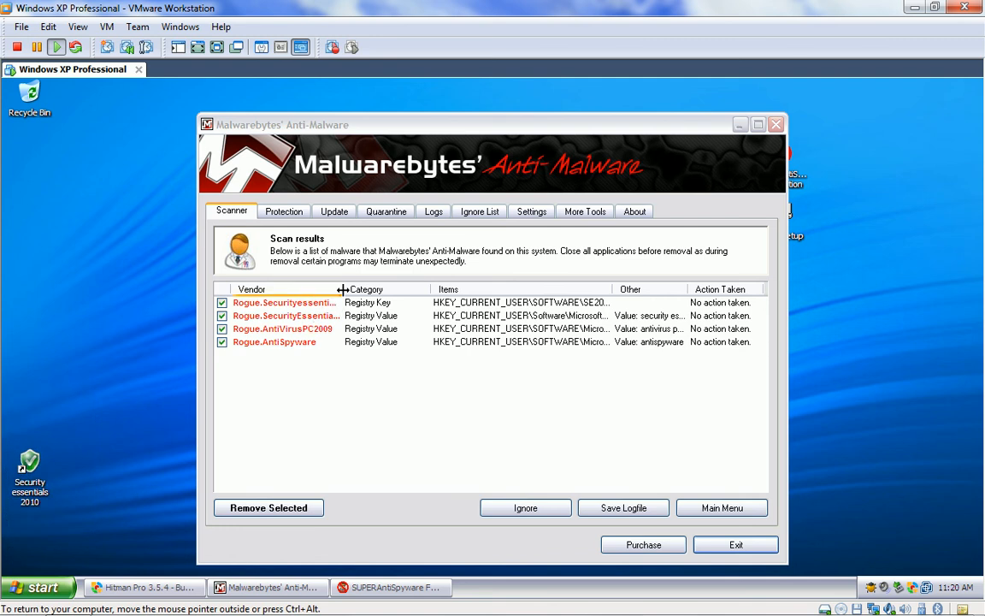
{"action": "left_click_drag", "start_coordinate": [341, 289], "coordinate": [368, 289]}
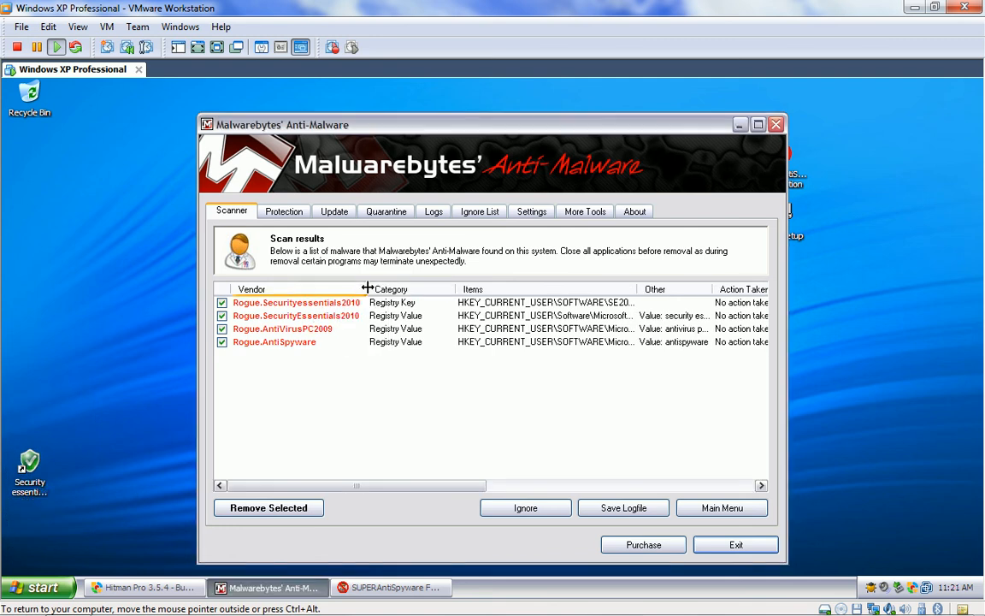
{"action": "left_click", "coordinate": [295, 315]}
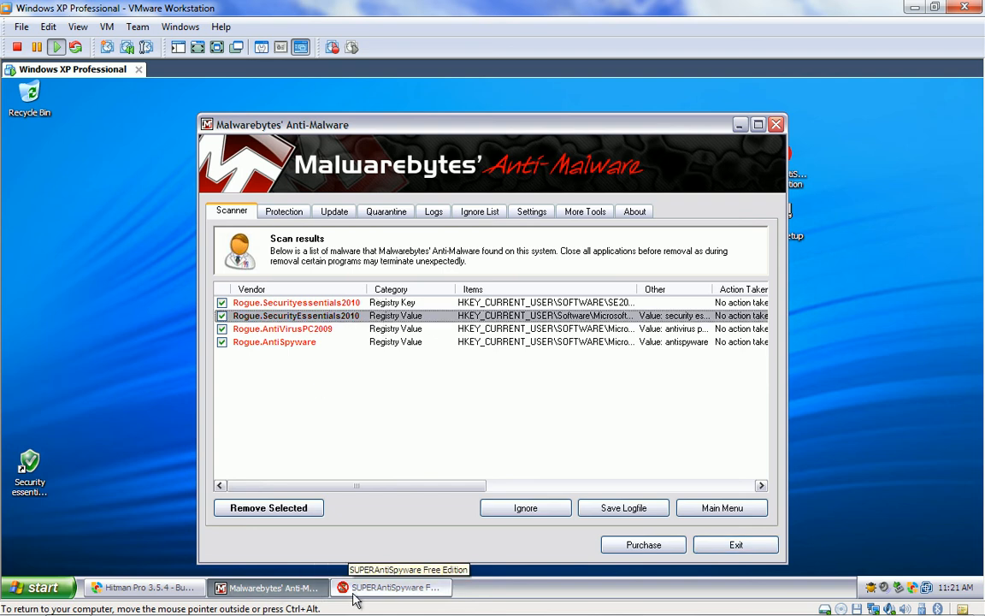
{"action": "mouse_move", "coordinate": [145, 588]}
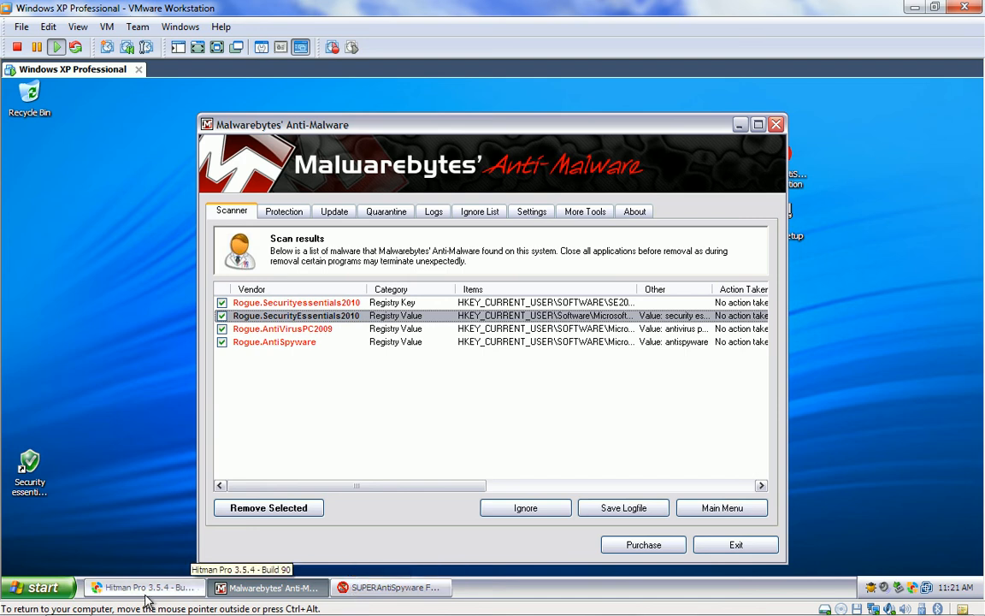
{"action": "left_click", "coordinate": [146, 588]}
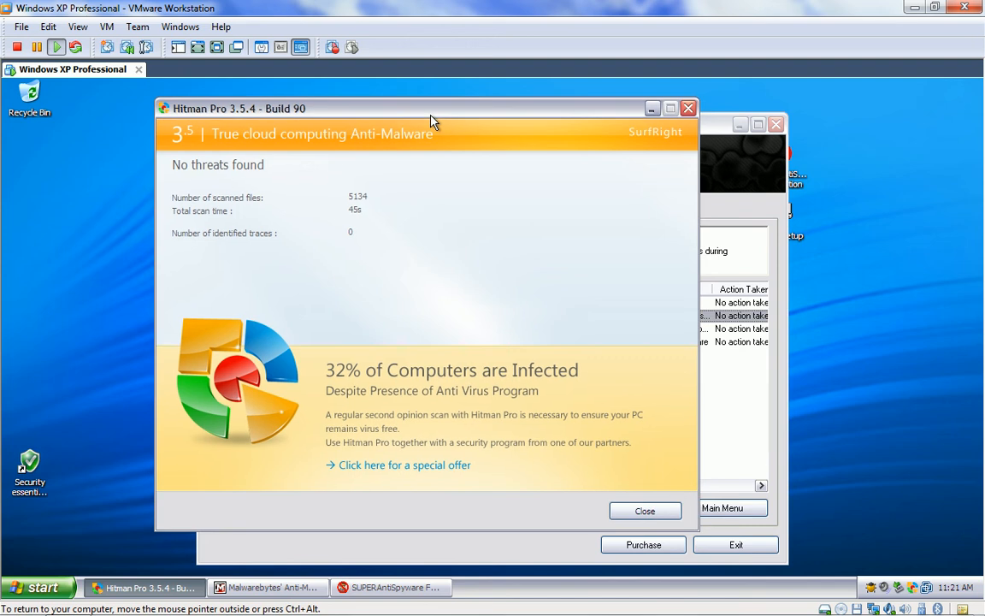
{"action": "mouse_move", "coordinate": [725, 91]}
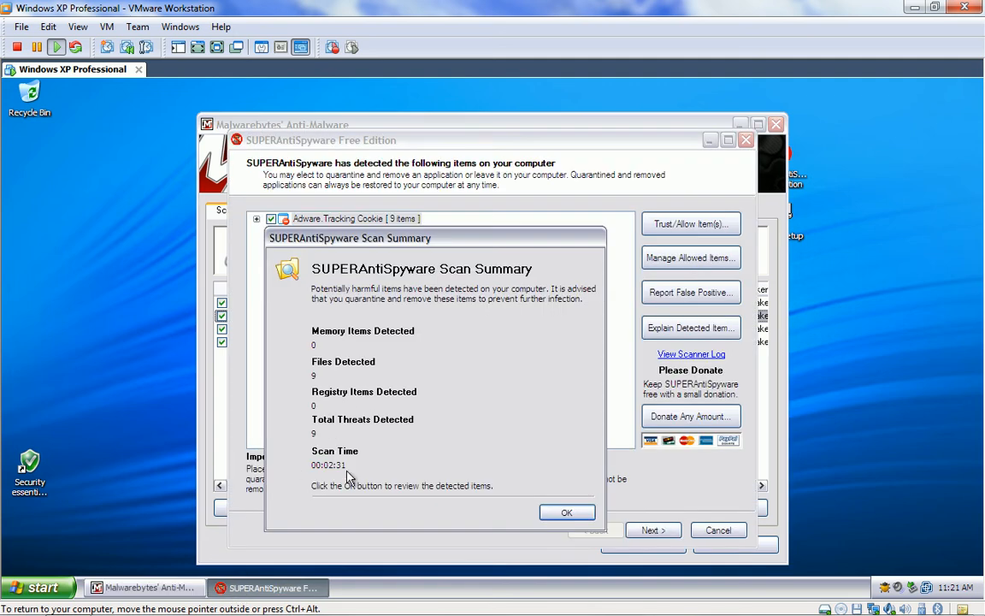
- Close the SUPERAntiSpyware and Malwarebytes windows, then restart Windows XP
{"action": "left_click", "coordinate": [566, 512]}
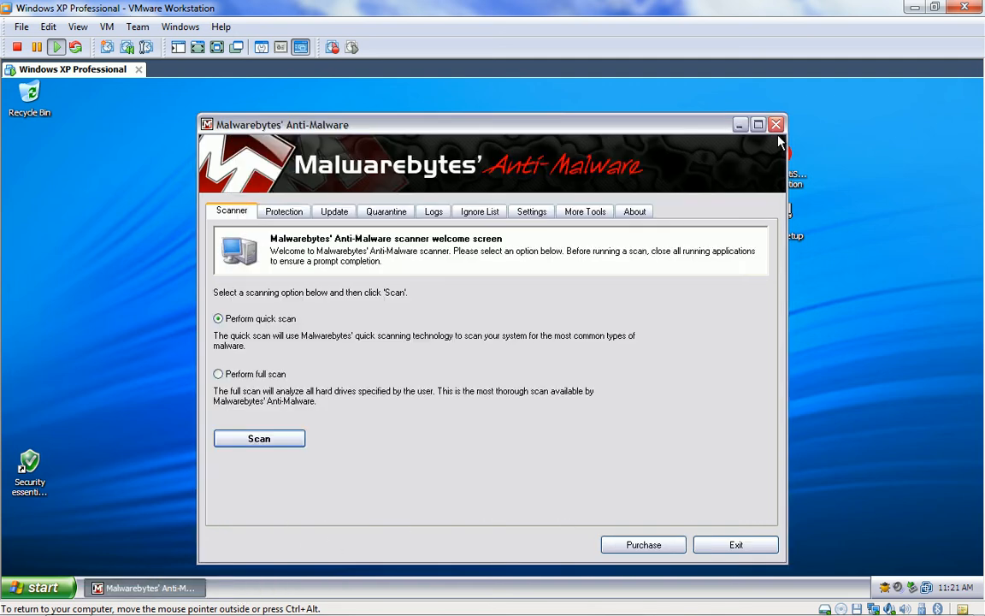
{"action": "left_click", "coordinate": [776, 124]}
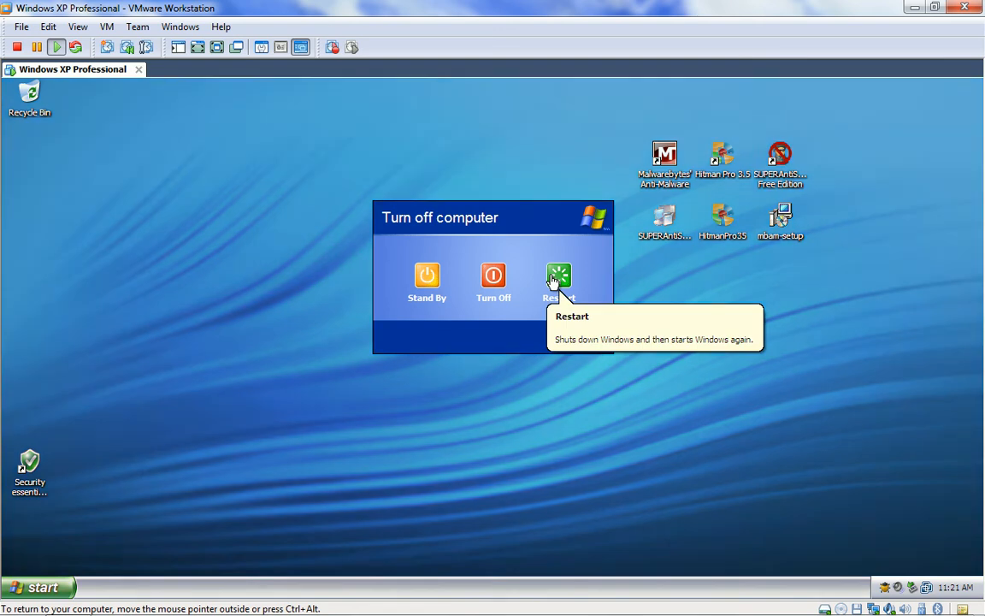
{"action": "left_click", "coordinate": [558, 276]}
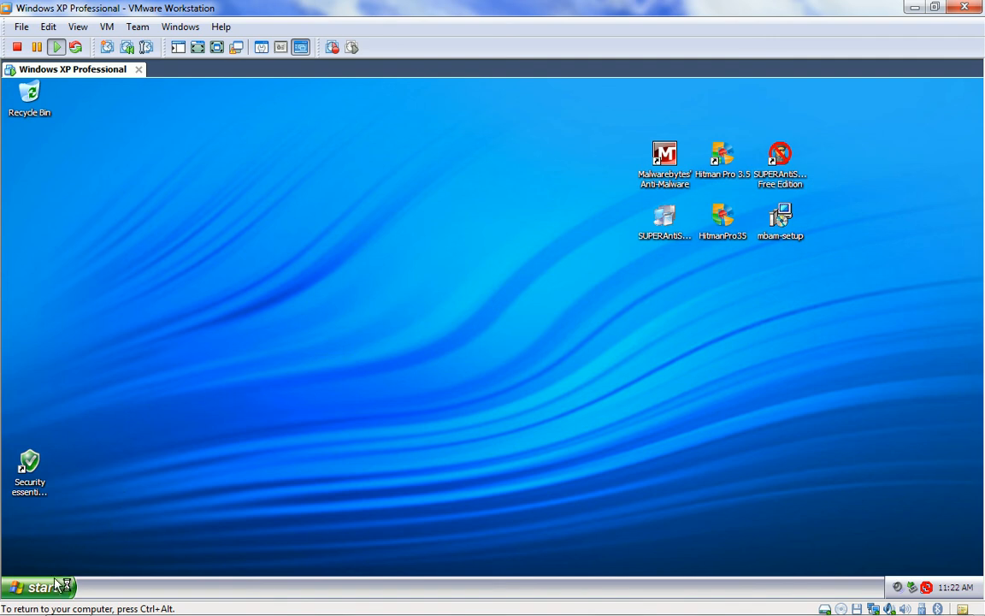
{"action": "left_click", "coordinate": [38, 587]}
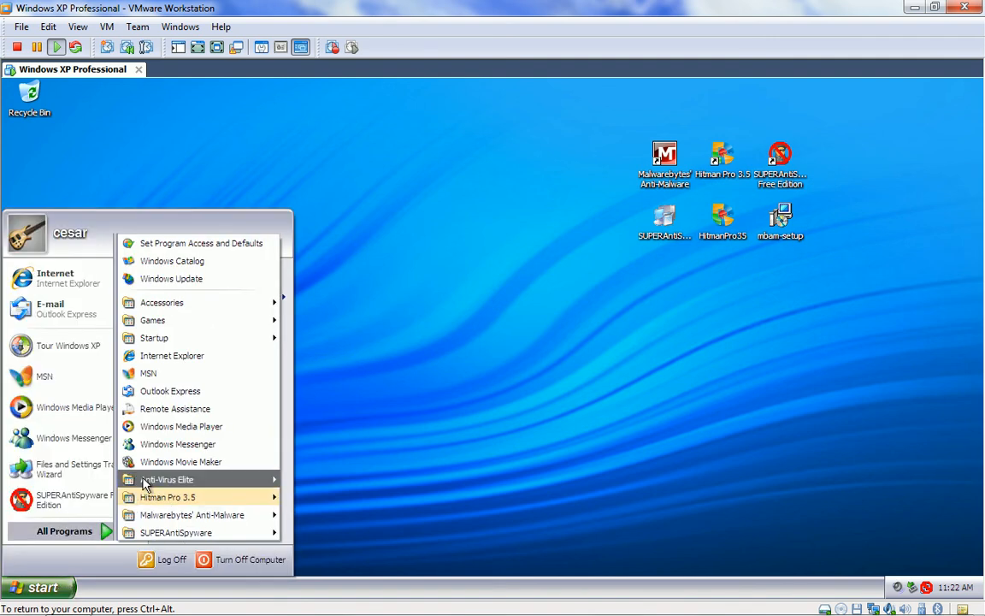
{"action": "mouse_move", "coordinate": [171, 479]}
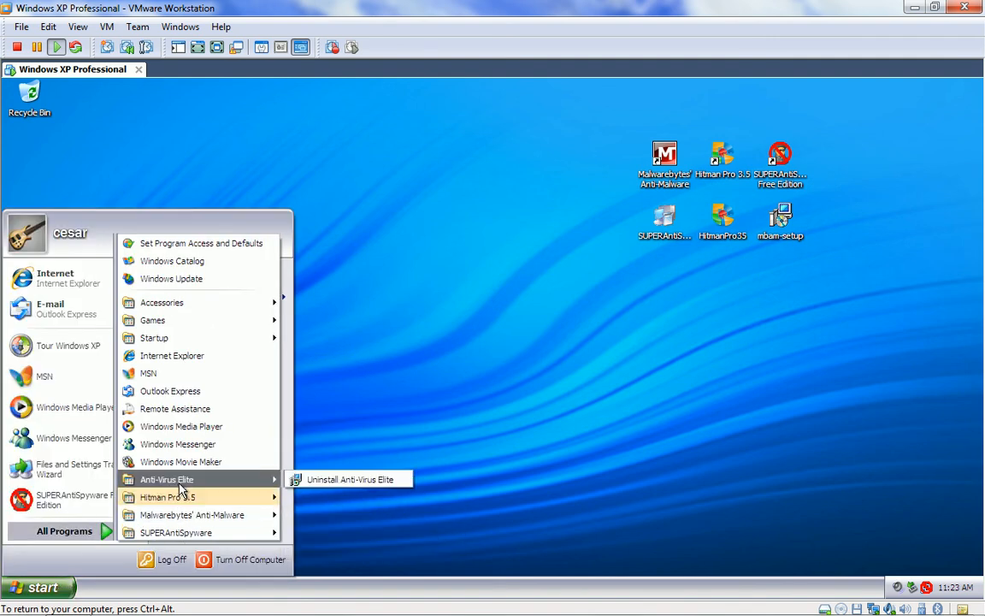
{"action": "mouse_move", "coordinate": [351, 479]}
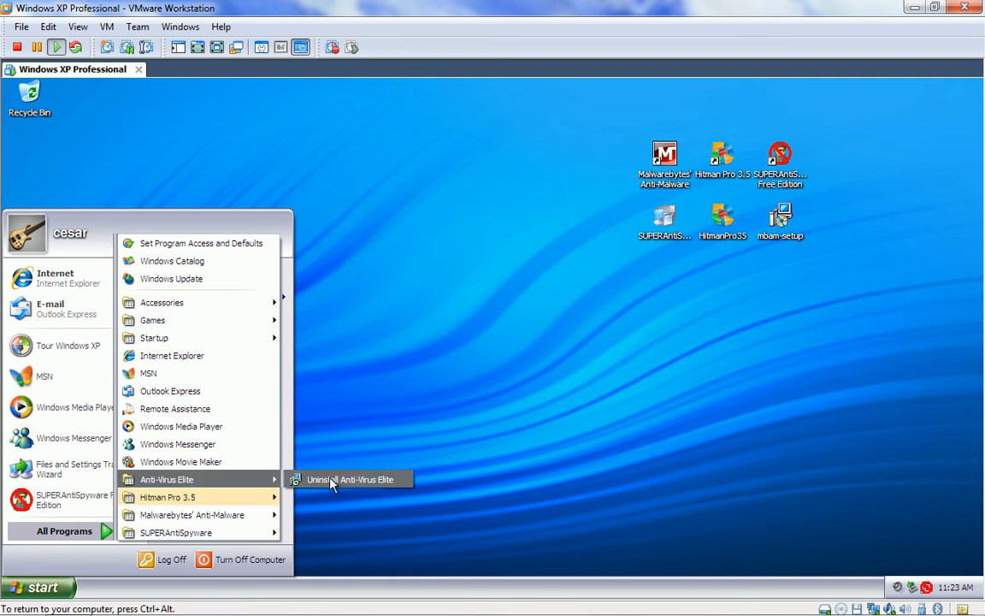
{"action": "mouse_move", "coordinate": [308, 466]}
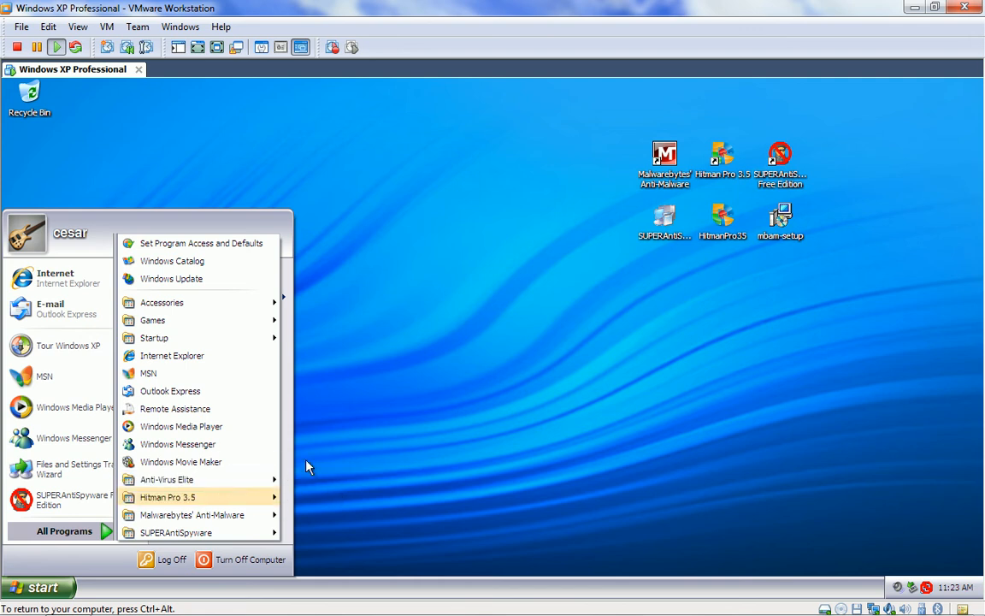
{"action": "left_click", "coordinate": [421, 368]}
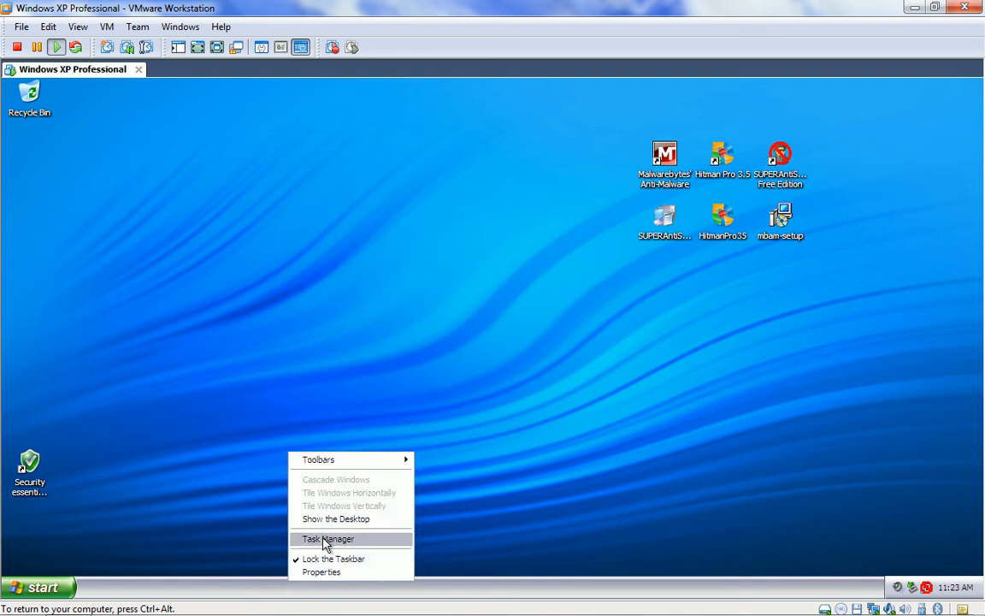
{"action": "left_click", "coordinate": [329, 539]}
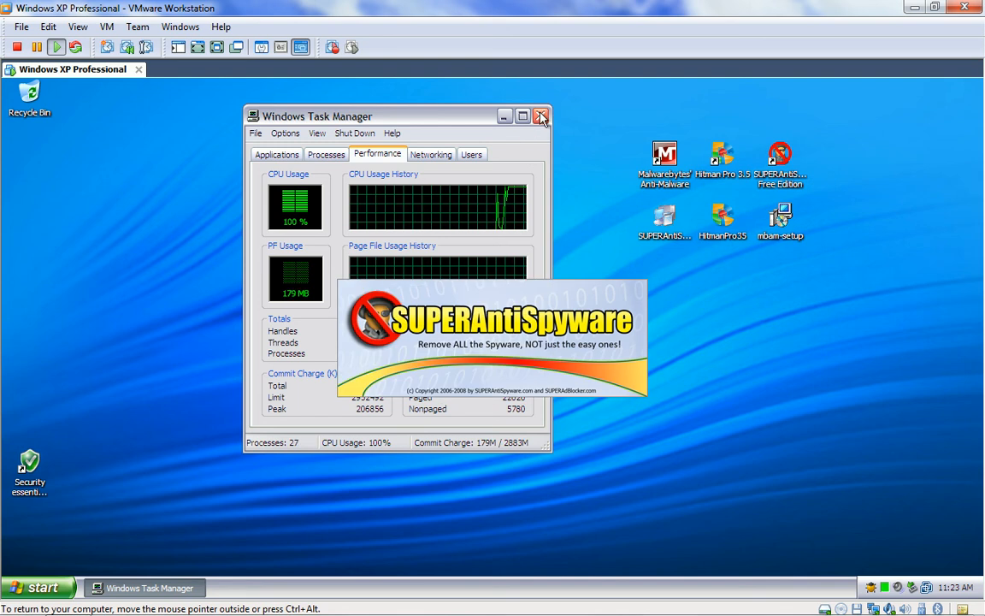
{"action": "left_click", "coordinate": [541, 116]}
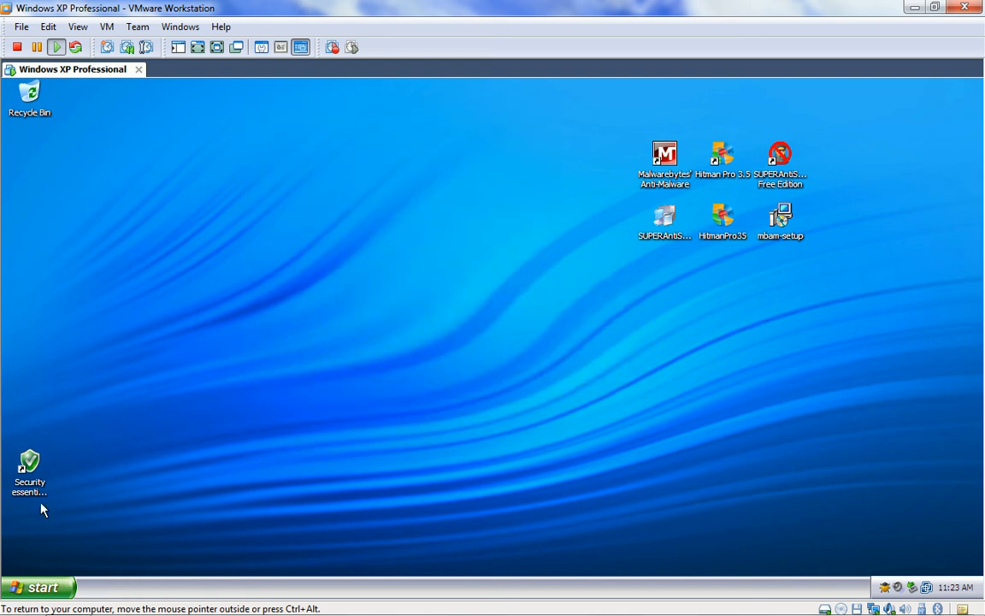
- Delete the broken Security essentials 2010 desktop shortcut after its missing-target warning appears
{"action": "double_click", "coordinate": [29, 467]}
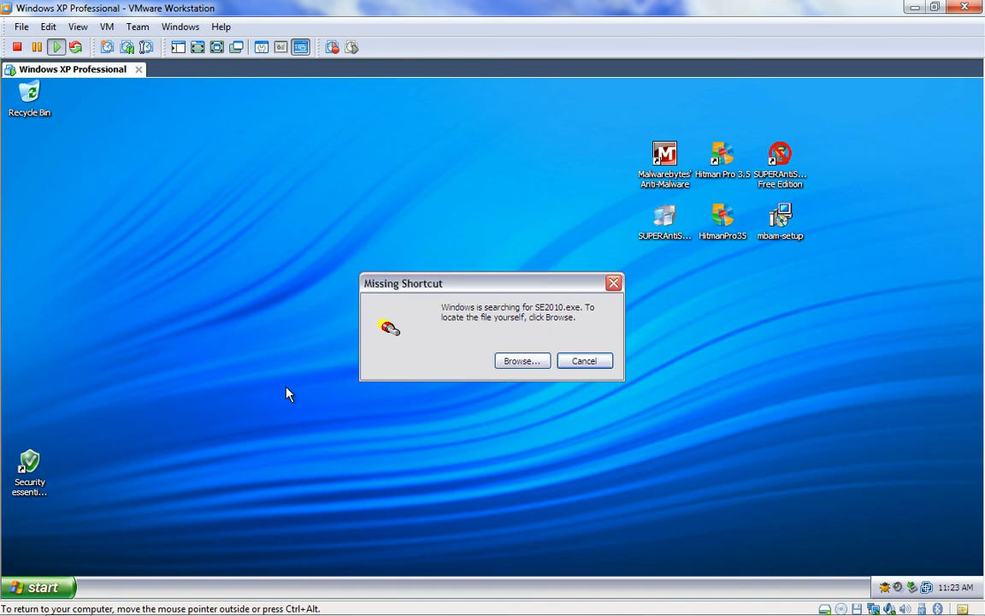
{"action": "left_click_drag", "start_coordinate": [491, 283], "coordinate": [466, 264]}
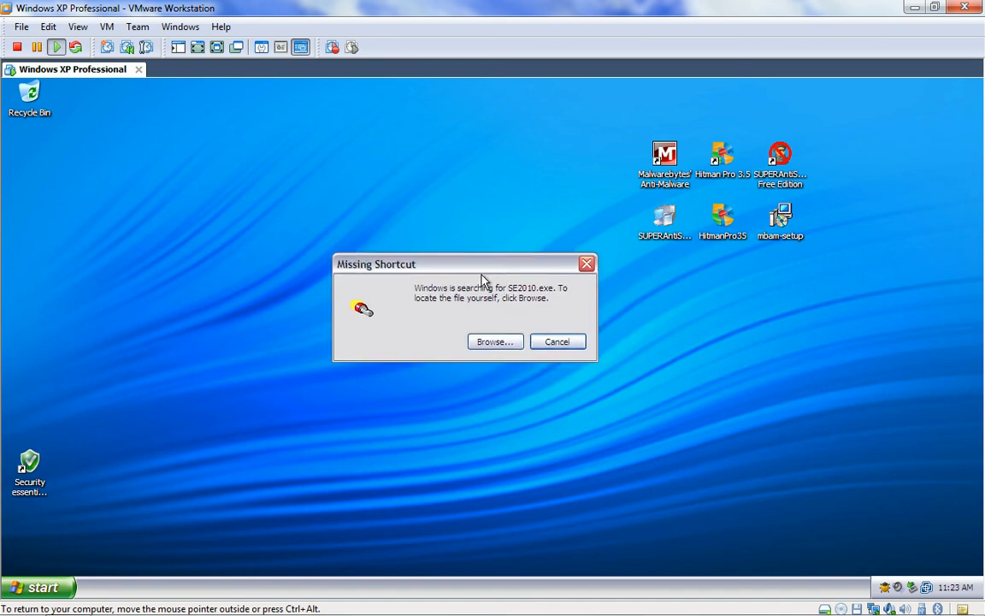
{"action": "left_click", "coordinate": [557, 341]}
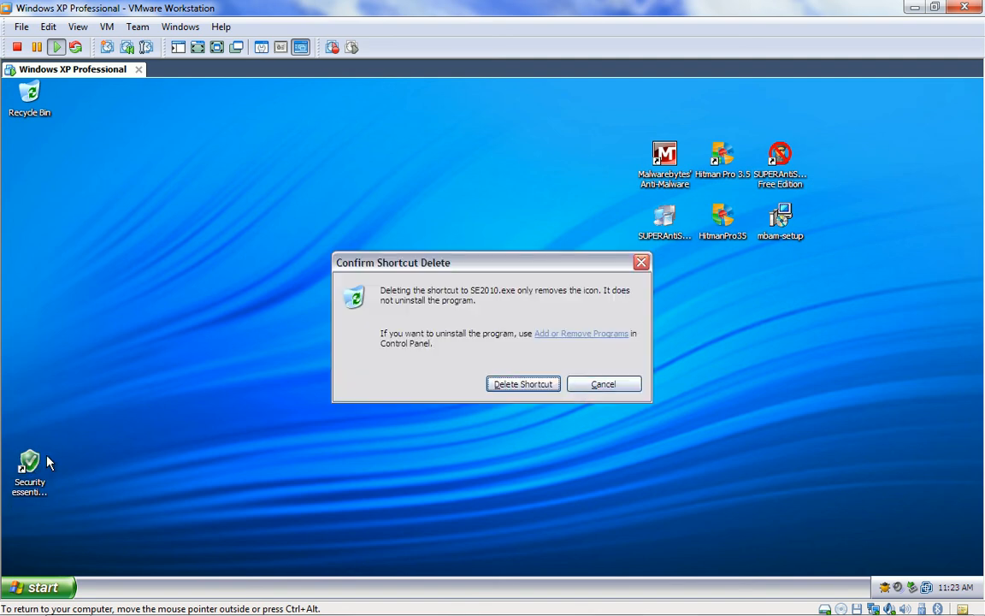
{"action": "left_click", "coordinate": [523, 383]}
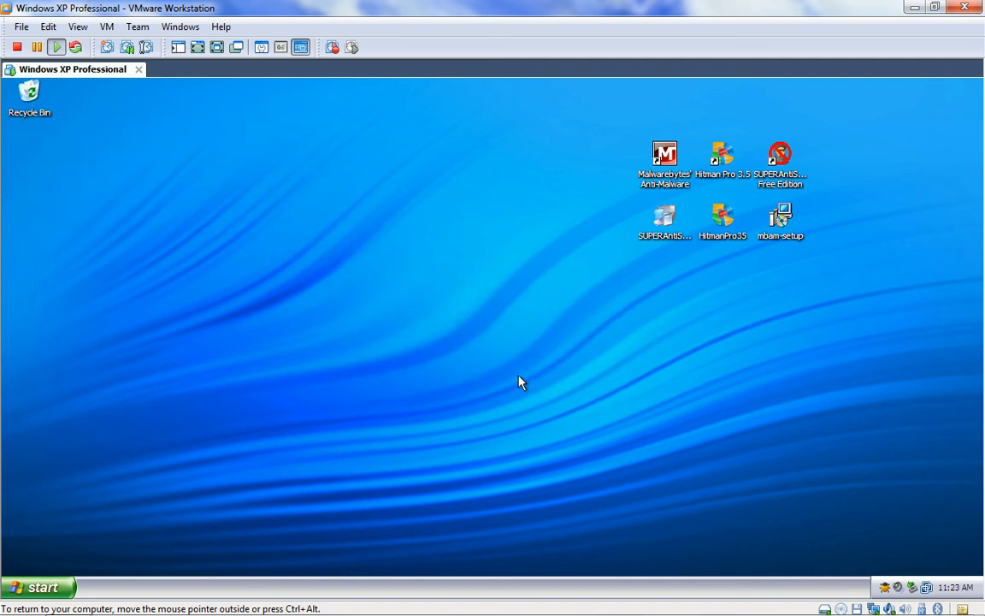
{"action": "left_click", "coordinate": [37, 587]}
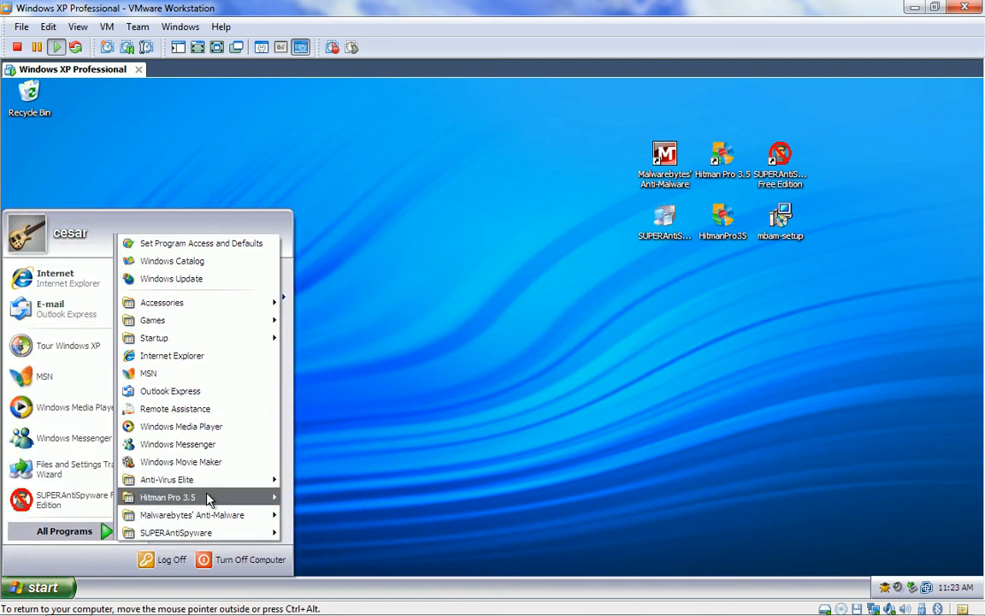
{"action": "mouse_move", "coordinate": [167, 479]}
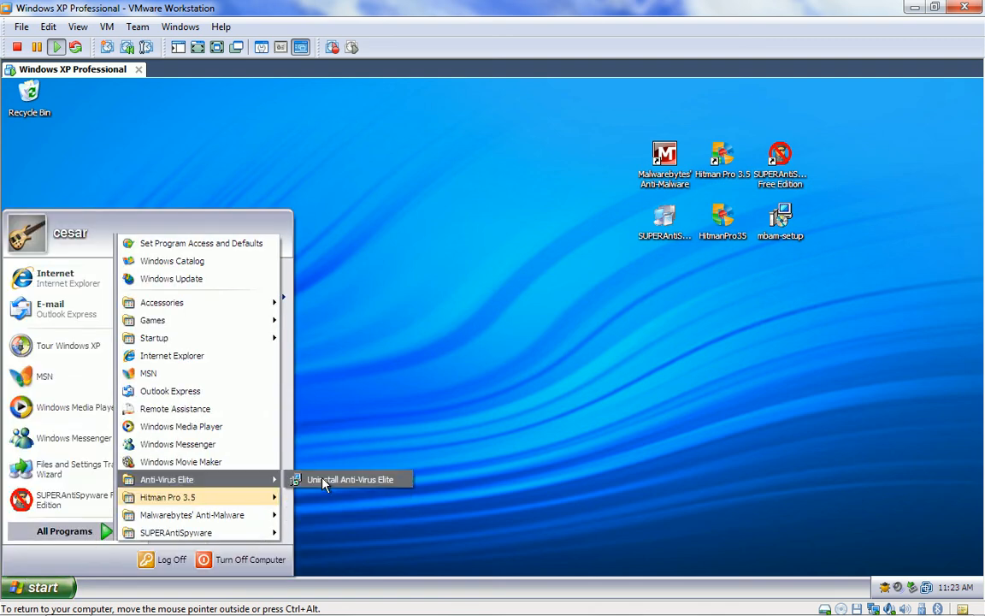
- Run the Anti-Virus Elite 5.0 uninstaller and confirm its complete removal
{"action": "left_click", "coordinate": [350, 479]}
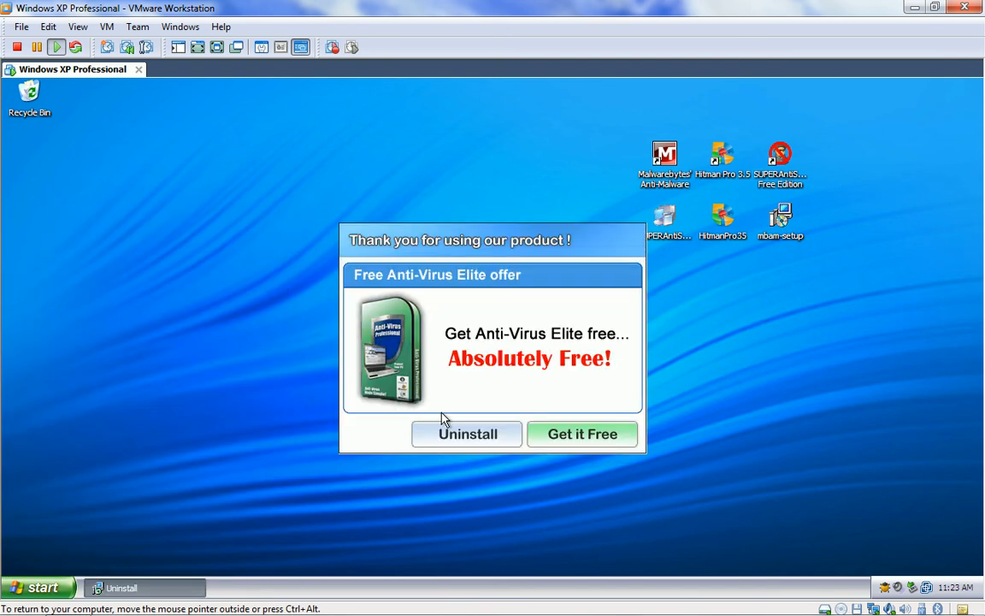
{"action": "mouse_move", "coordinate": [464, 242]}
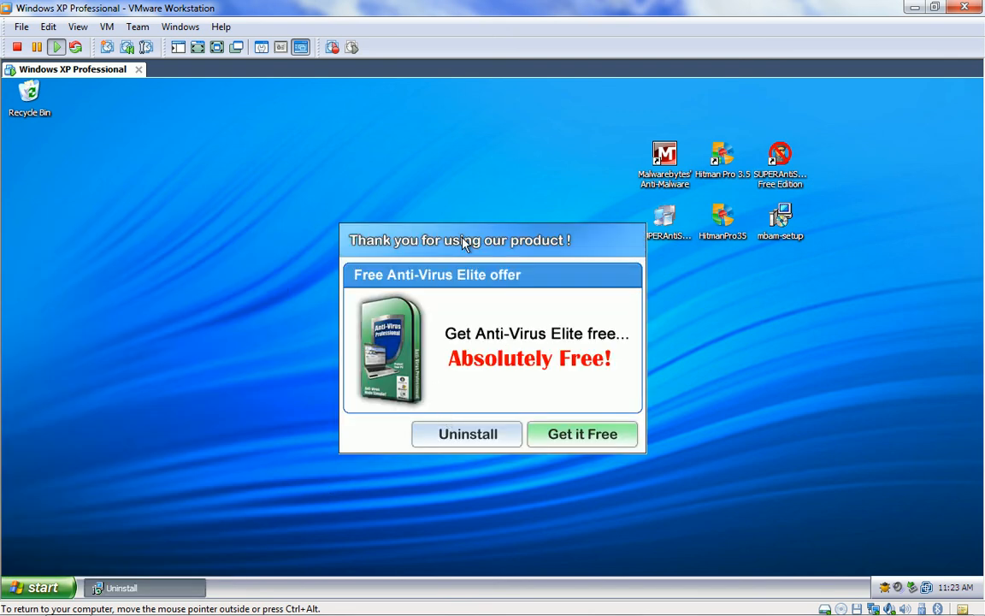
{"action": "mouse_move", "coordinate": [452, 443]}
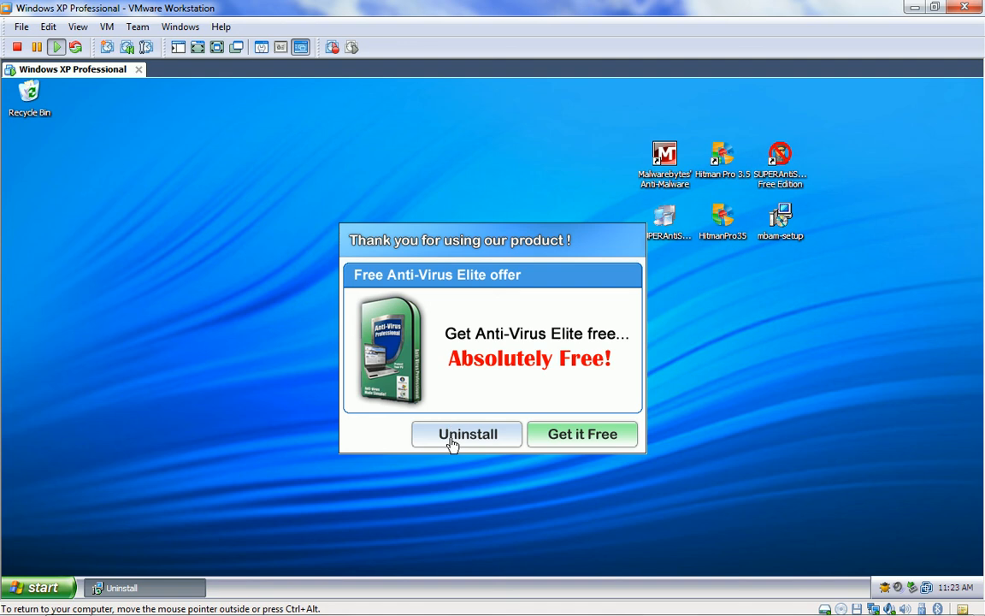
{"action": "left_click", "coordinate": [467, 433]}
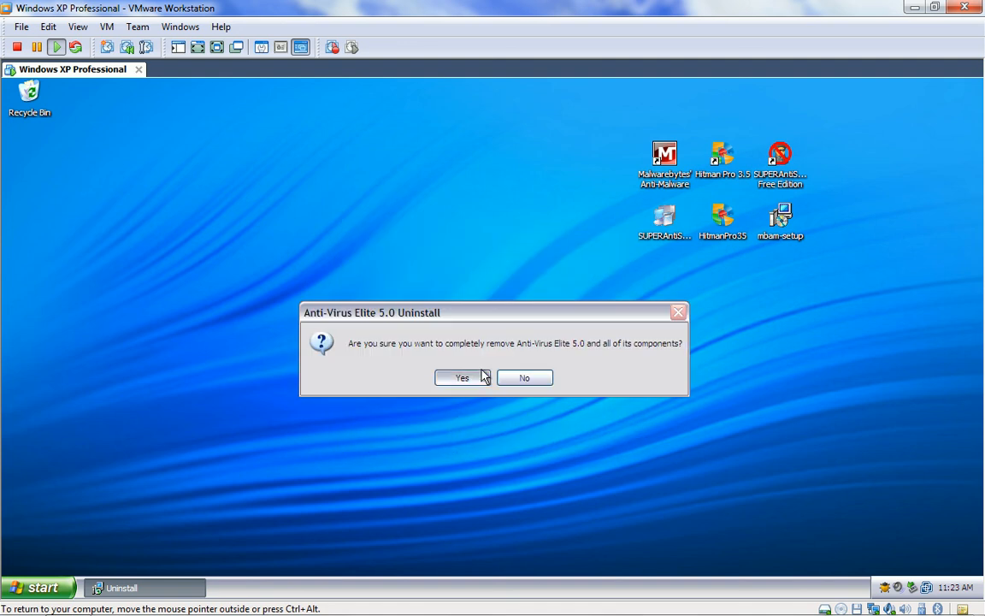
{"action": "left_click", "coordinate": [462, 378]}
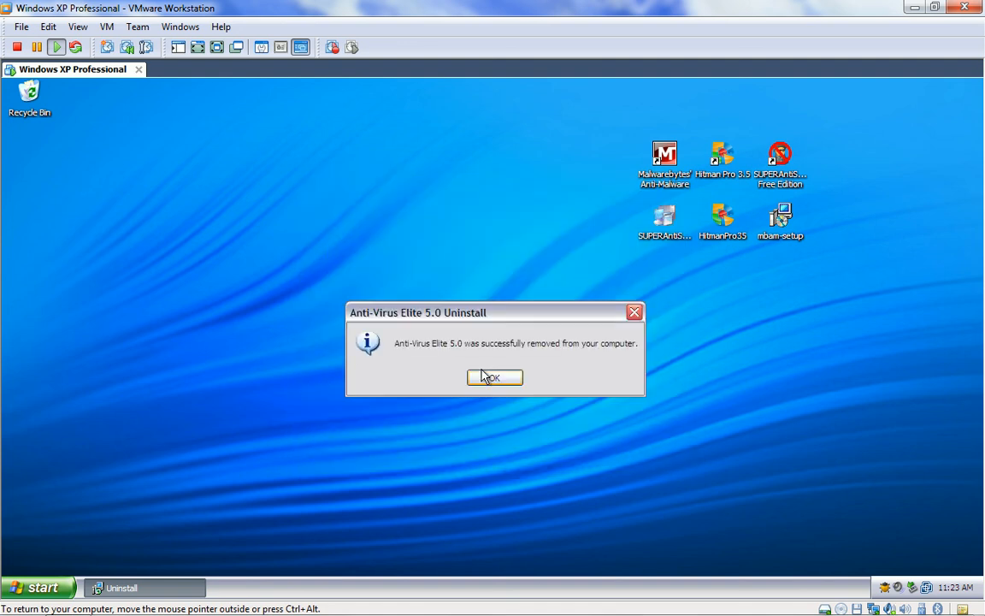
{"action": "left_click", "coordinate": [494, 377]}
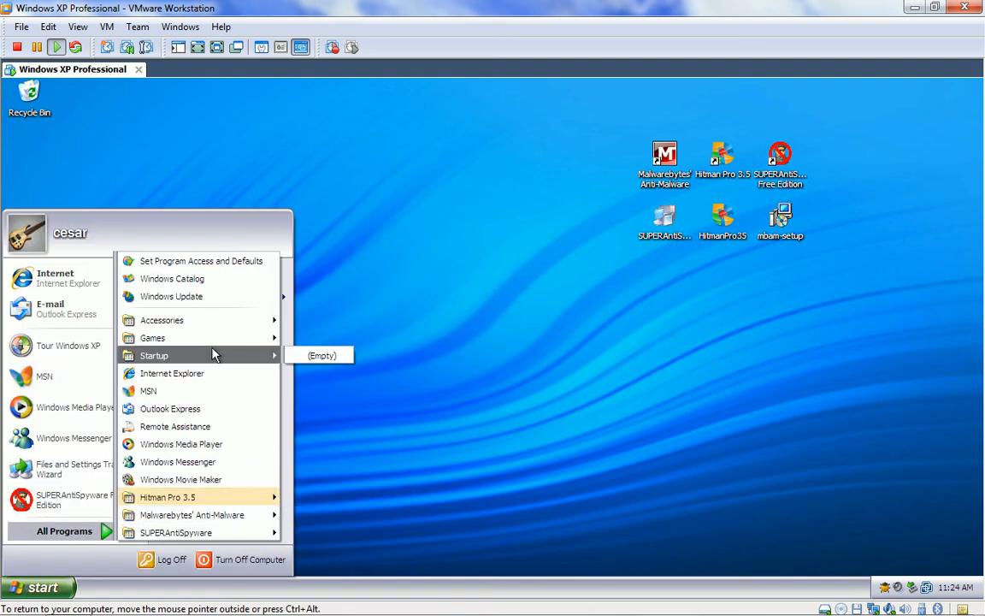
{"action": "mouse_move", "coordinate": [162, 320]}
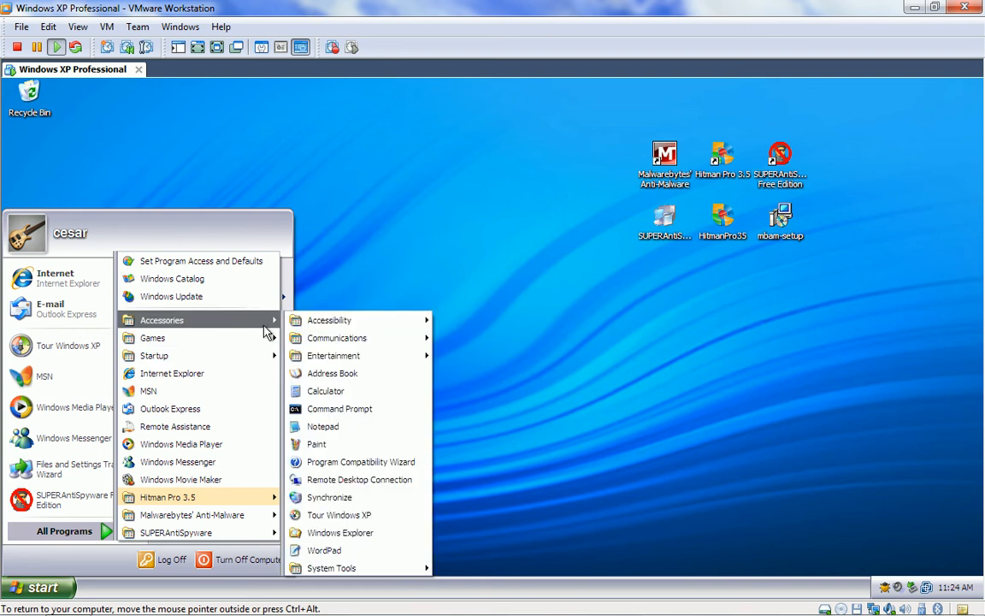
{"action": "mouse_move", "coordinate": [192, 514]}
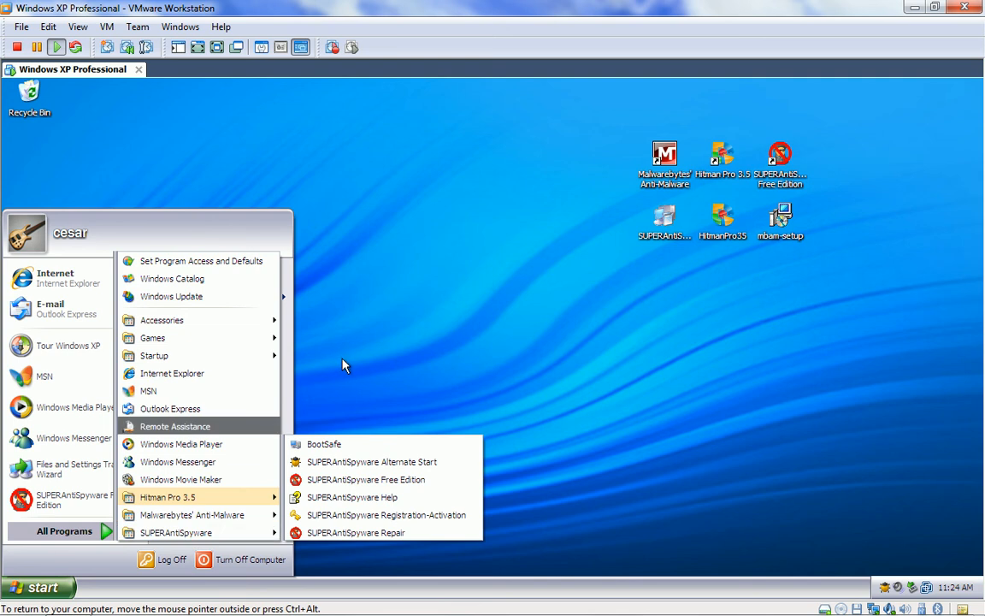
- Delete the leftover Security essentials 2010 entry and confirm with Yes
{"action": "left_click", "coordinate": [342, 365]}
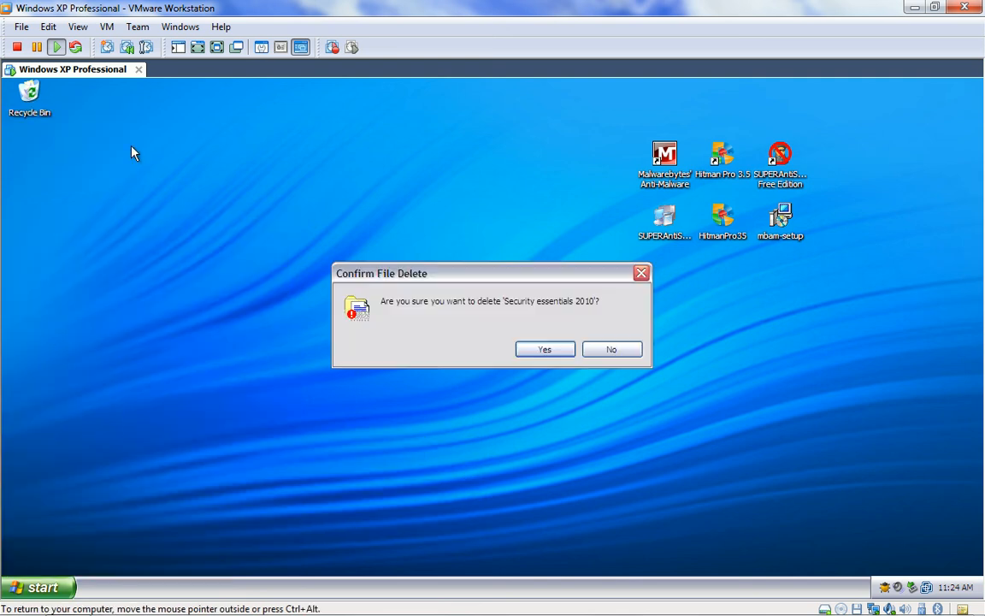
{"action": "left_click", "coordinate": [545, 349]}
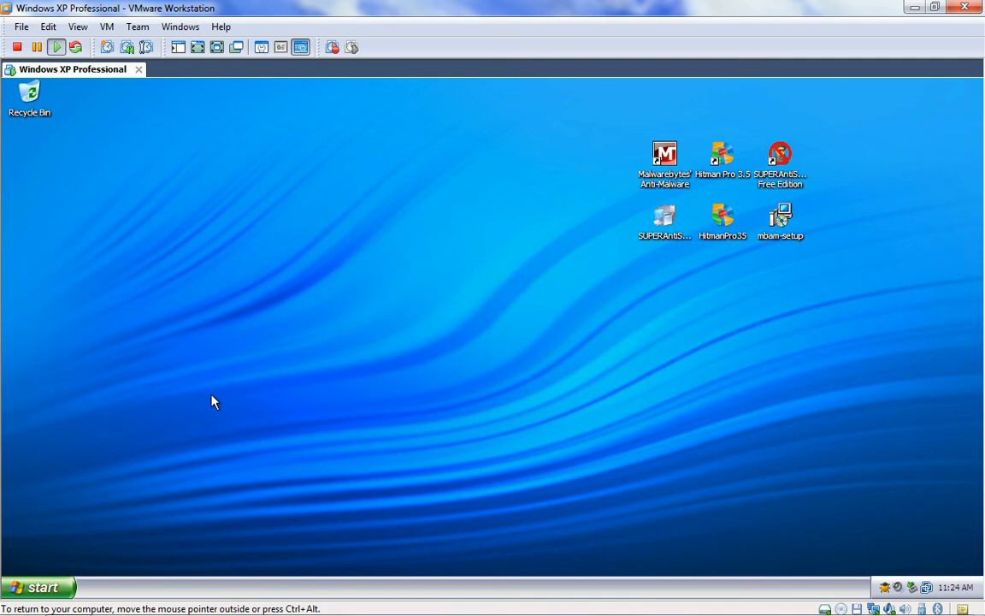
{"action": "left_click", "coordinate": [39, 586]}
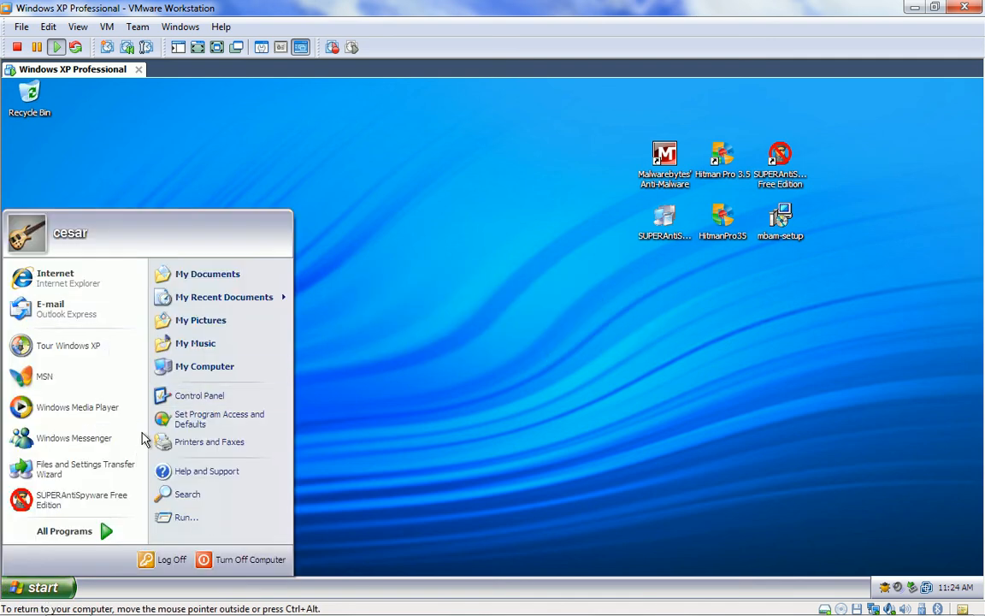
- Launch Internet Explorer, search Bing for avg, and open the official AVG Free site
{"action": "left_click", "coordinate": [366, 192]}
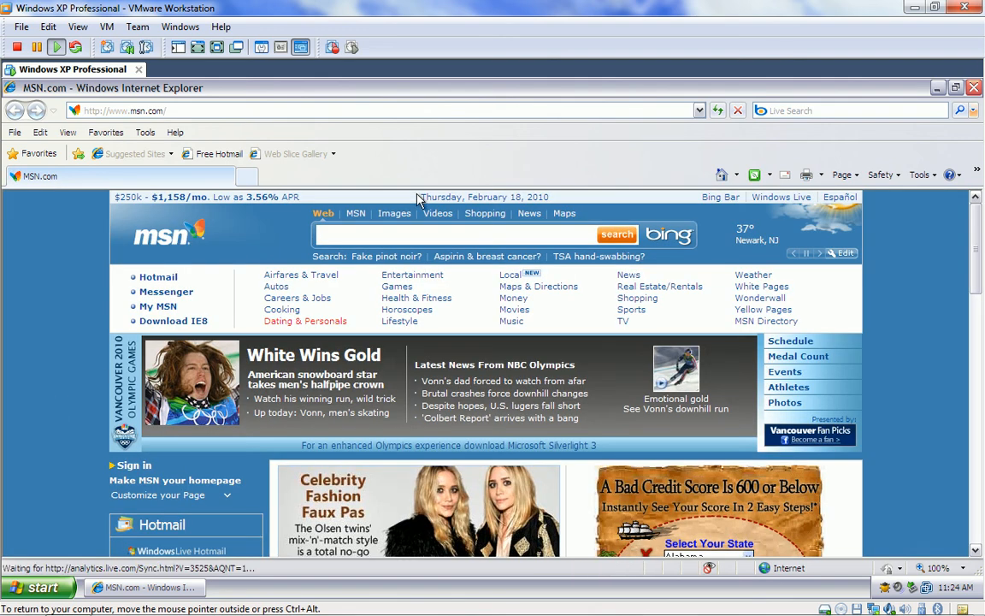
{"action": "type", "text": "av"}
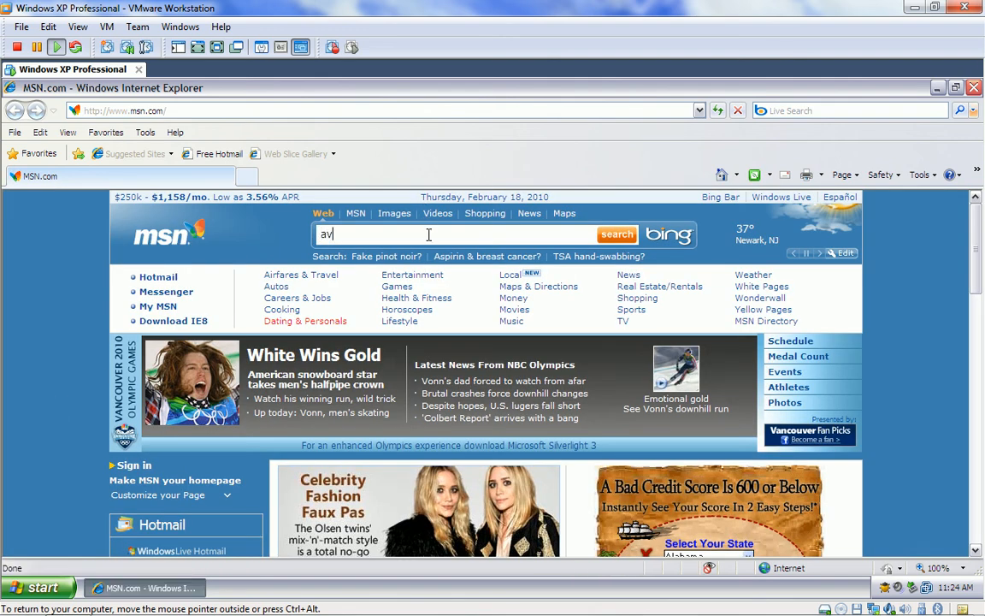
{"action": "left_click", "coordinate": [617, 235]}
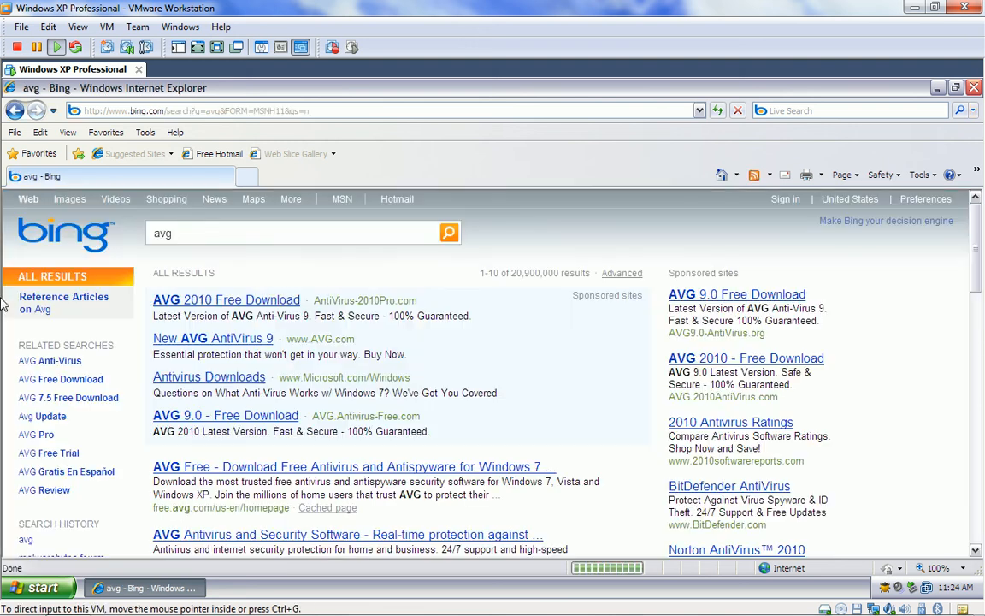
{"action": "left_click", "coordinate": [353, 466]}
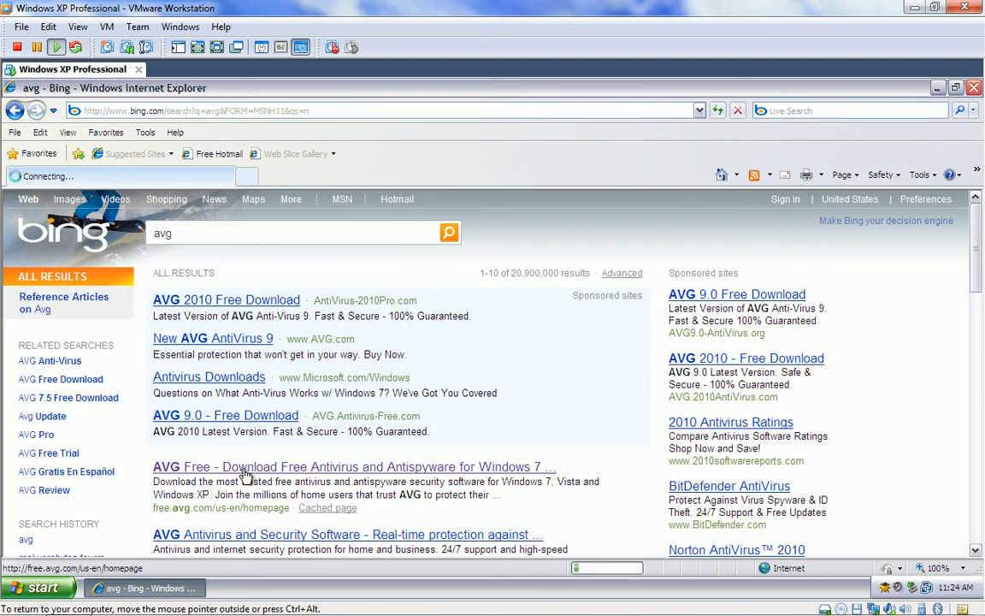
{"action": "left_click", "coordinate": [354, 466]}
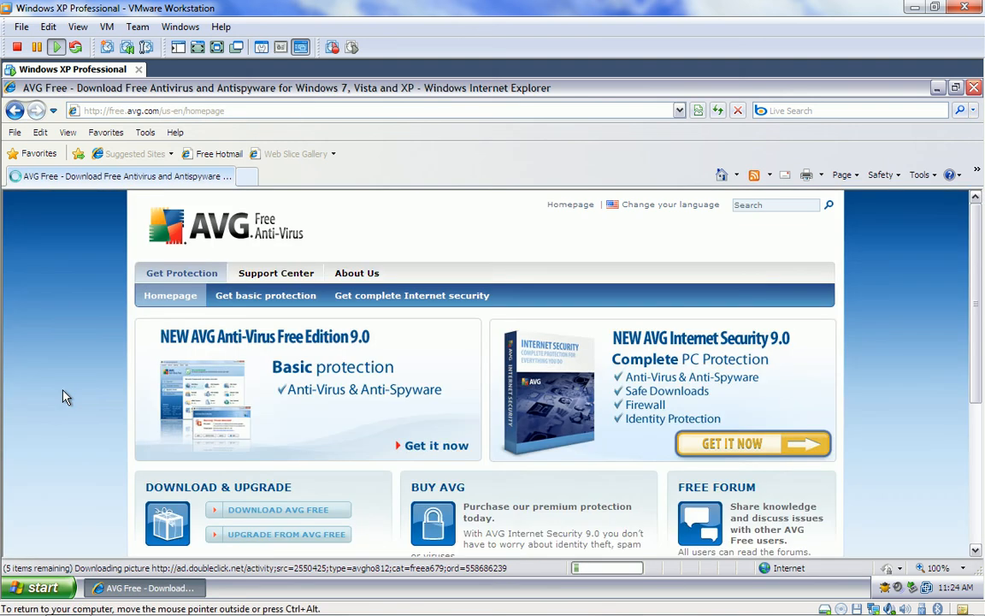
{"action": "scroll", "scroll_direction": "down", "scroll_amount": 3}
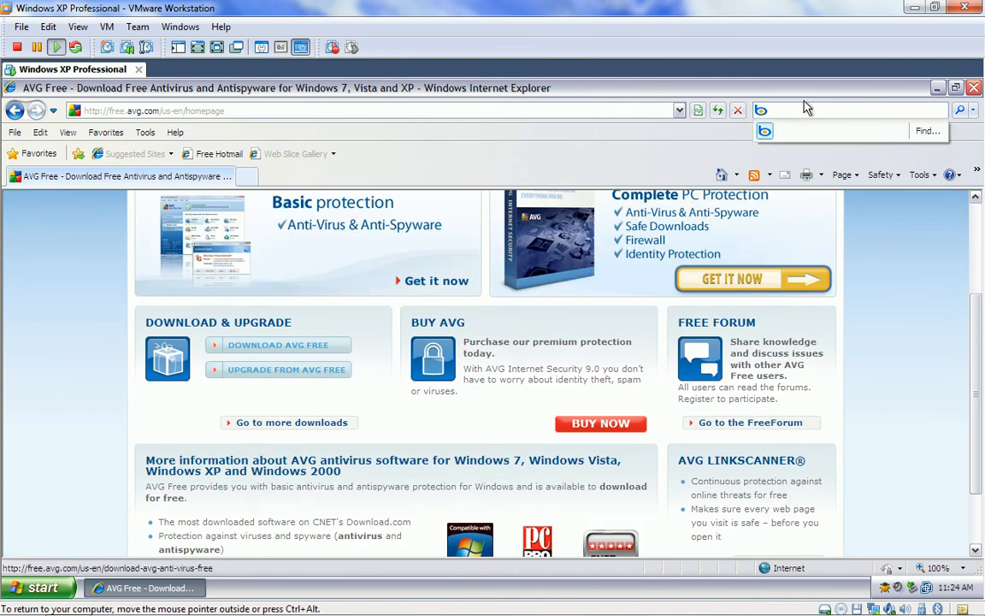
- Search Bing for avast and open the official avast! site
{"action": "type", "text": "avast"}
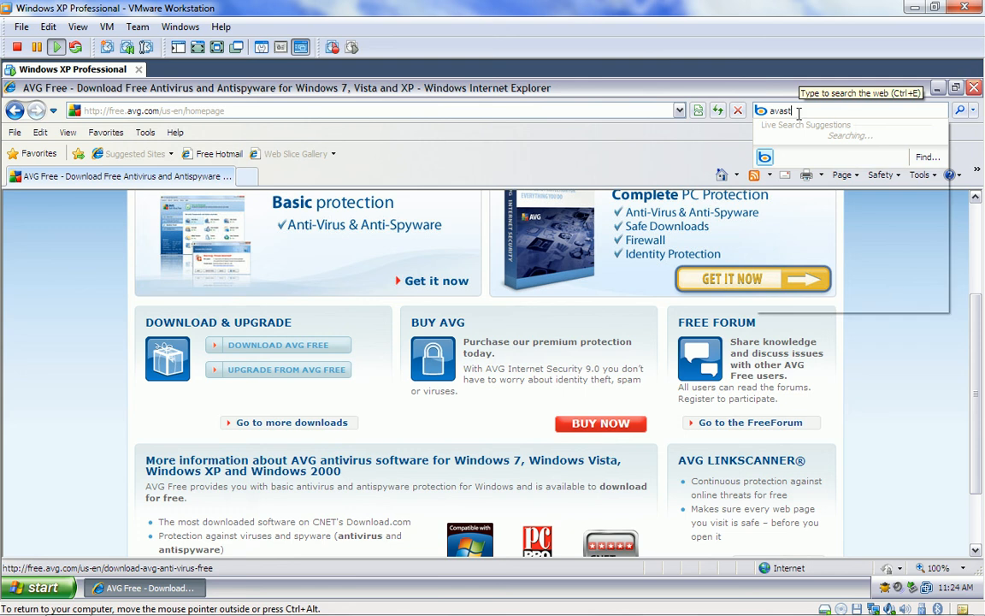
{"action": "key", "text": "Return"}
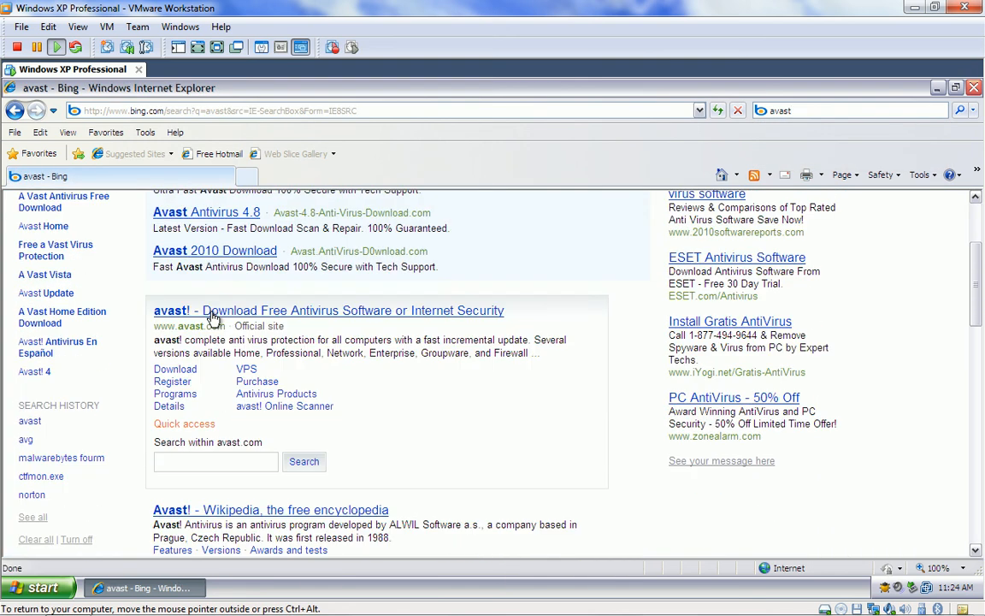
{"action": "left_click", "coordinate": [328, 310]}
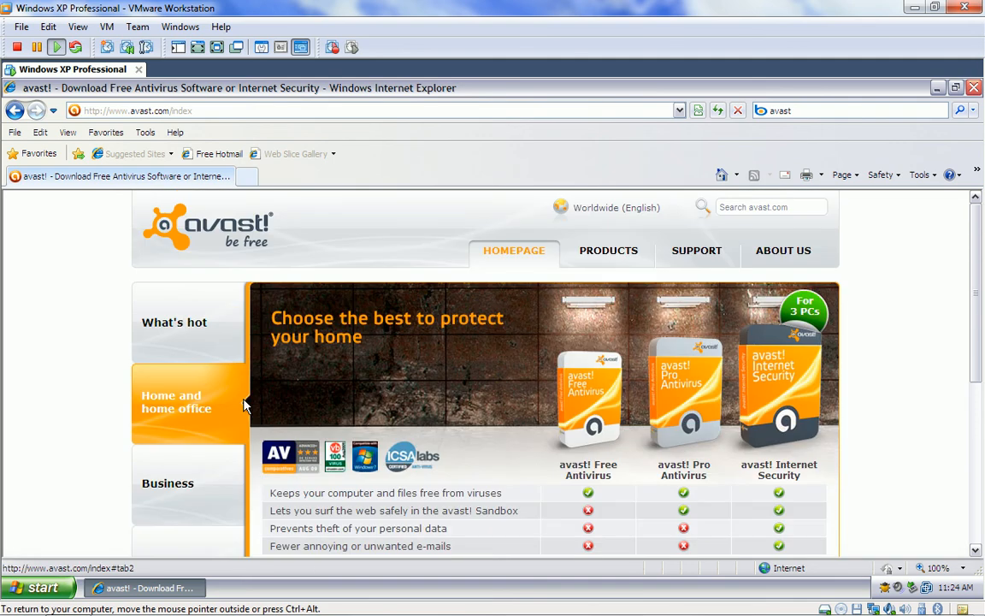
{"action": "scroll", "scroll_direction": "down", "scroll_amount": 3}
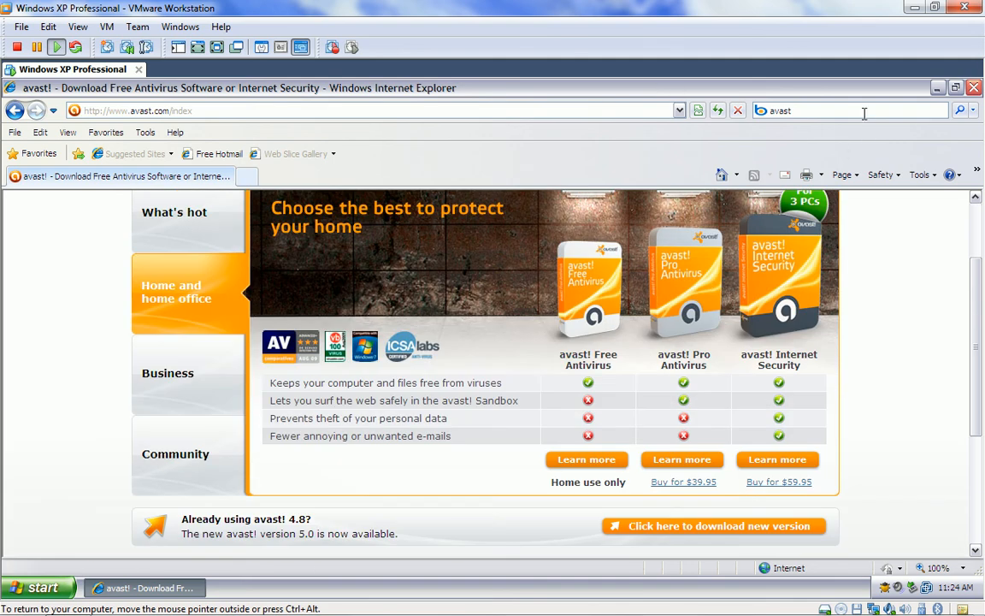
- Search Bing for symantec and open Symantec's official homepage
{"action": "type", "text": "sy"}
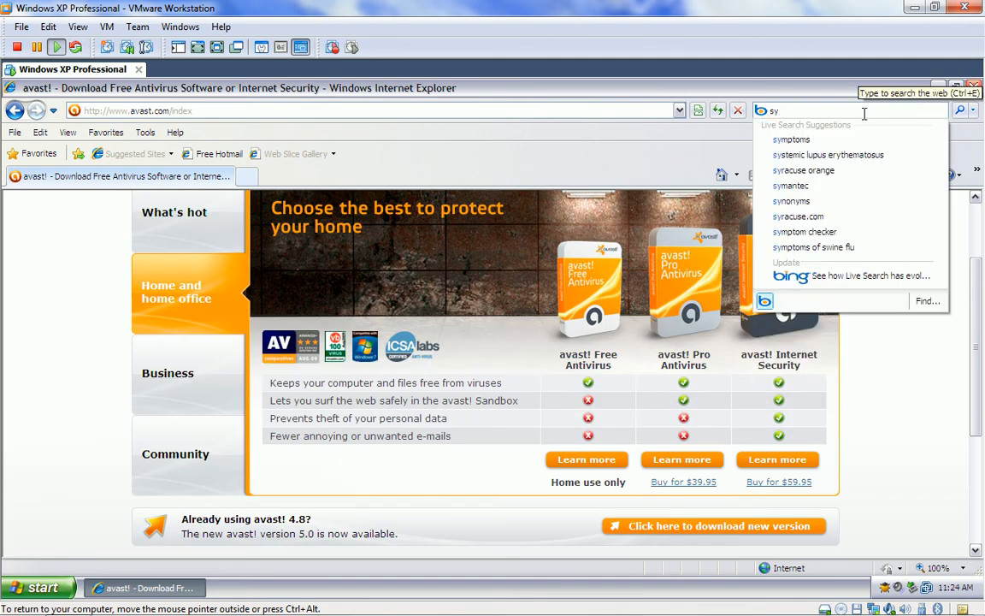
{"action": "left_click", "coordinate": [790, 185]}
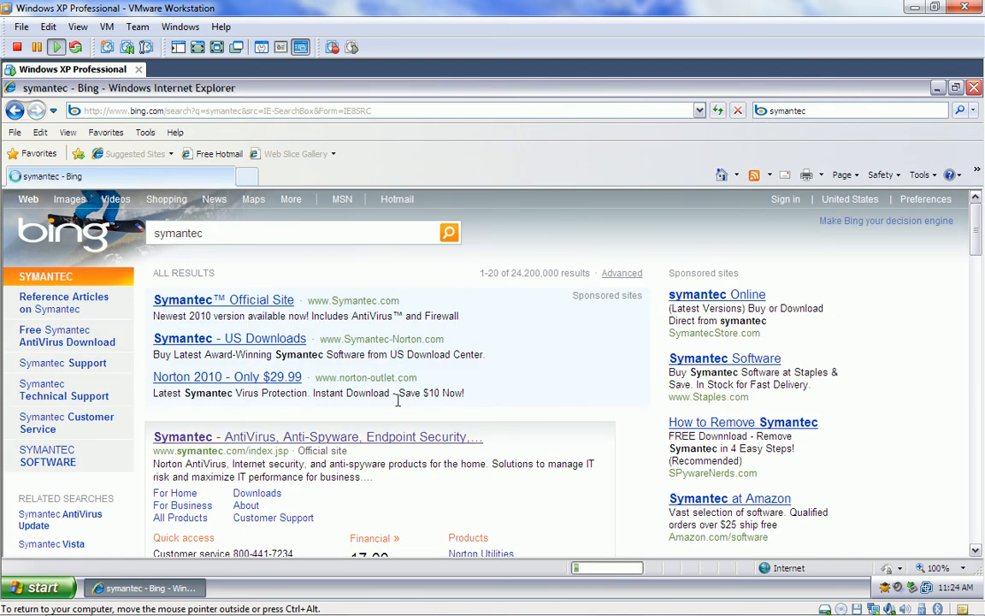
{"action": "left_click", "coordinate": [317, 436]}
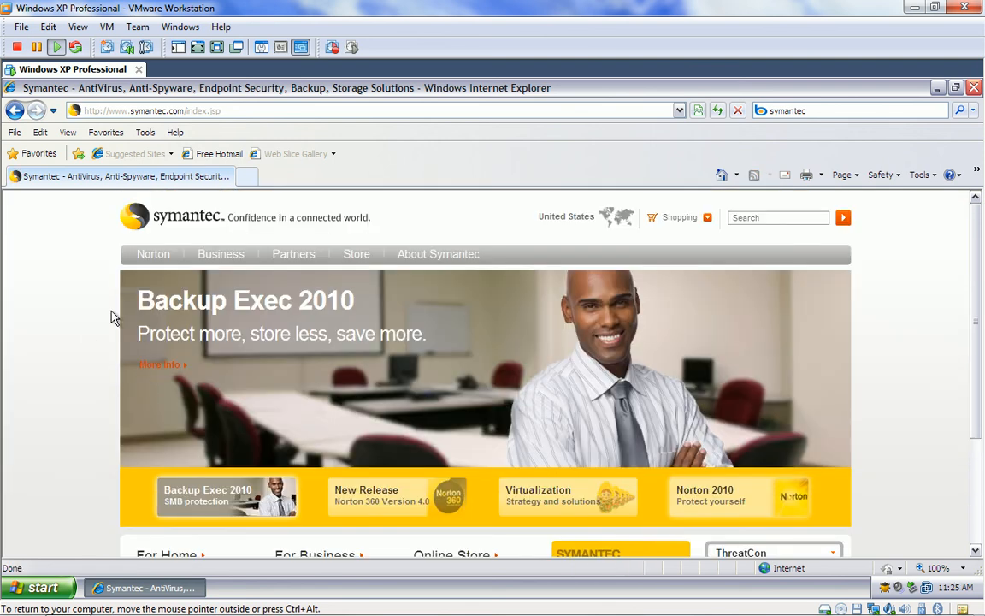
{"action": "mouse_move", "coordinate": [936, 90]}
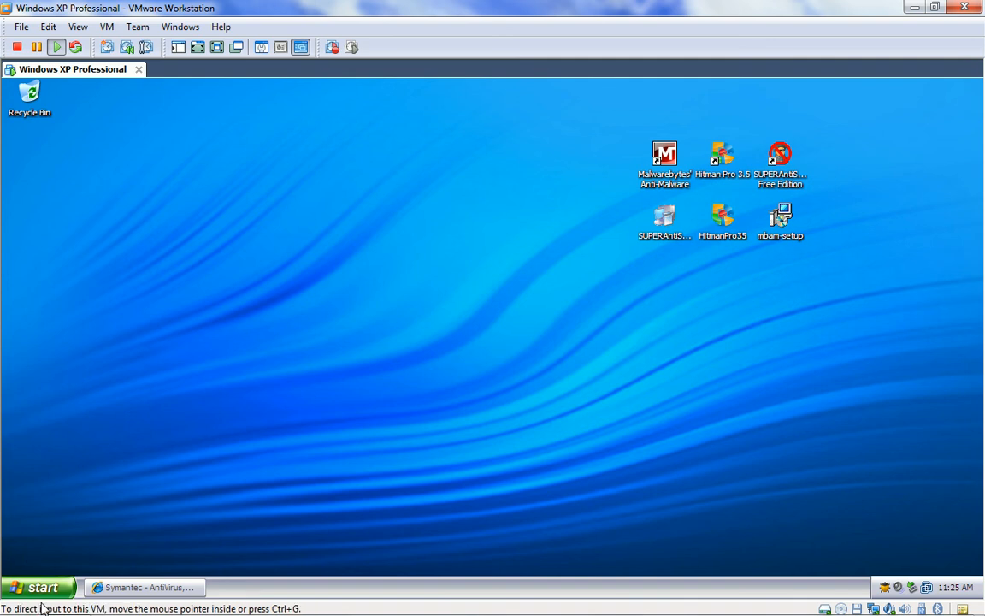
- Close Internet Explorer and browse Start > All Programs before dismissing the menu
{"action": "left_click", "coordinate": [37, 587]}
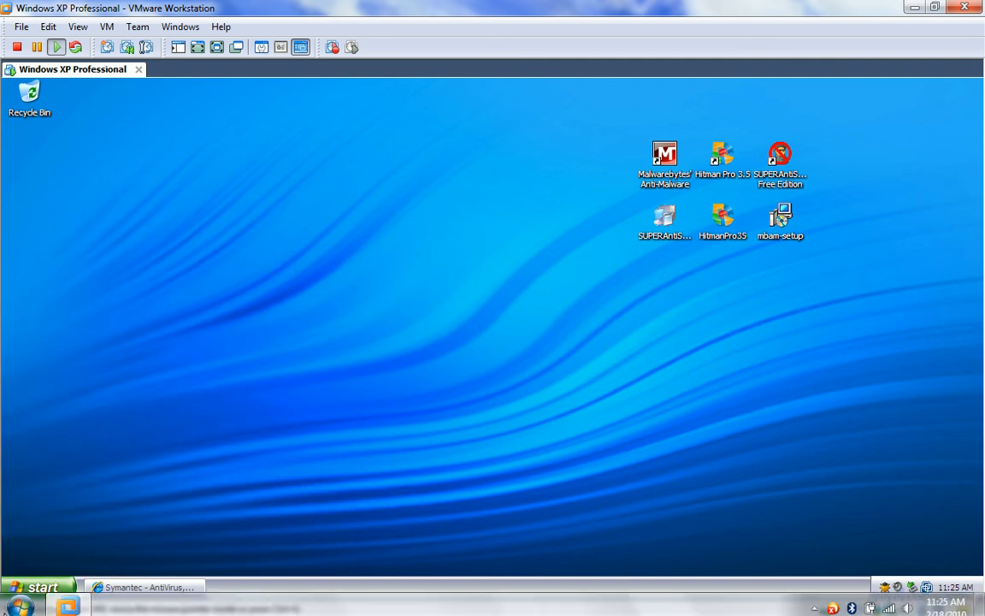
{"action": "left_click", "coordinate": [38, 587]}
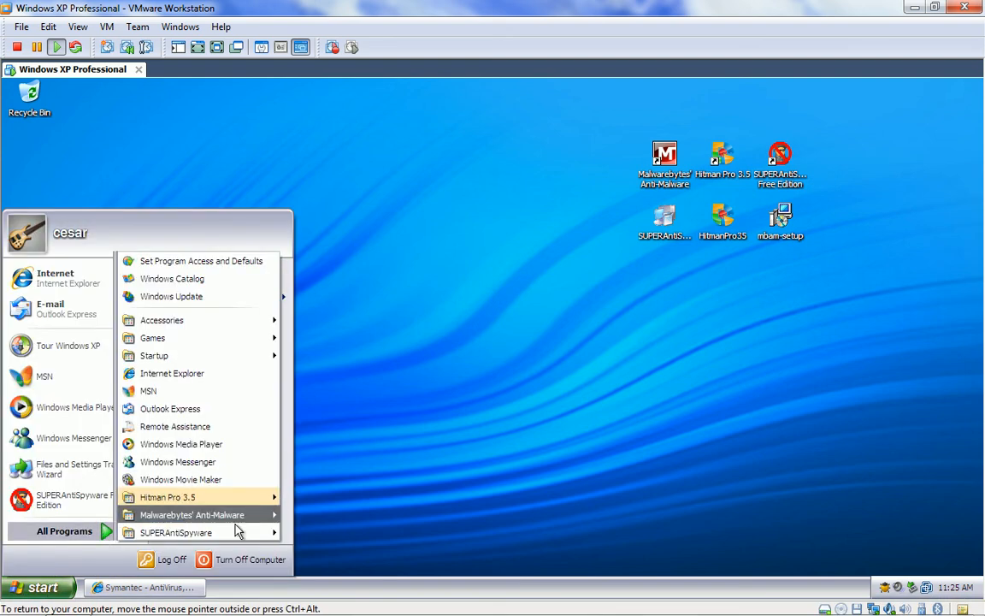
{"action": "left_click", "coordinate": [294, 292]}
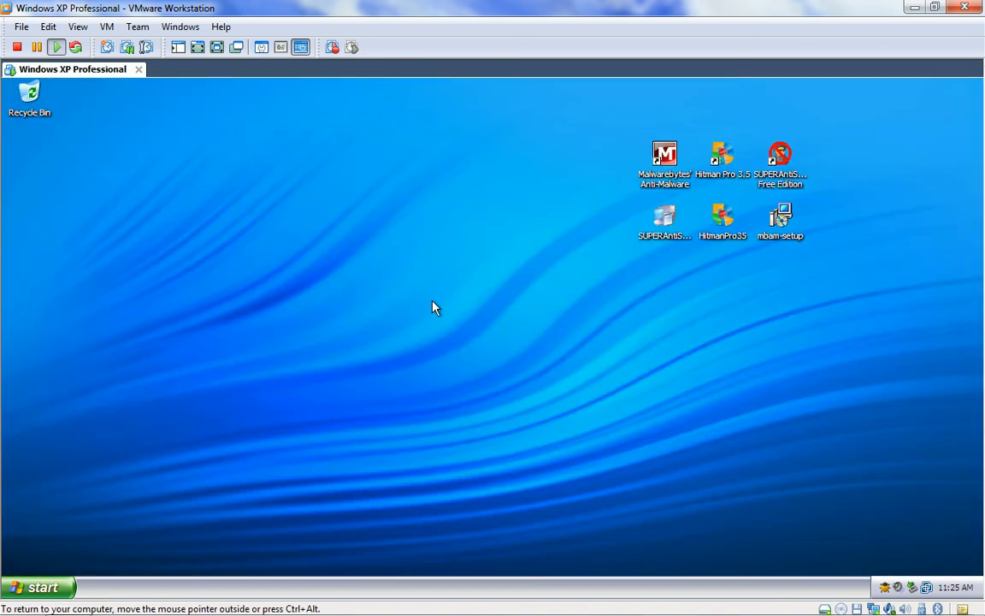
{"action": "mouse_move", "coordinate": [528, 172]}
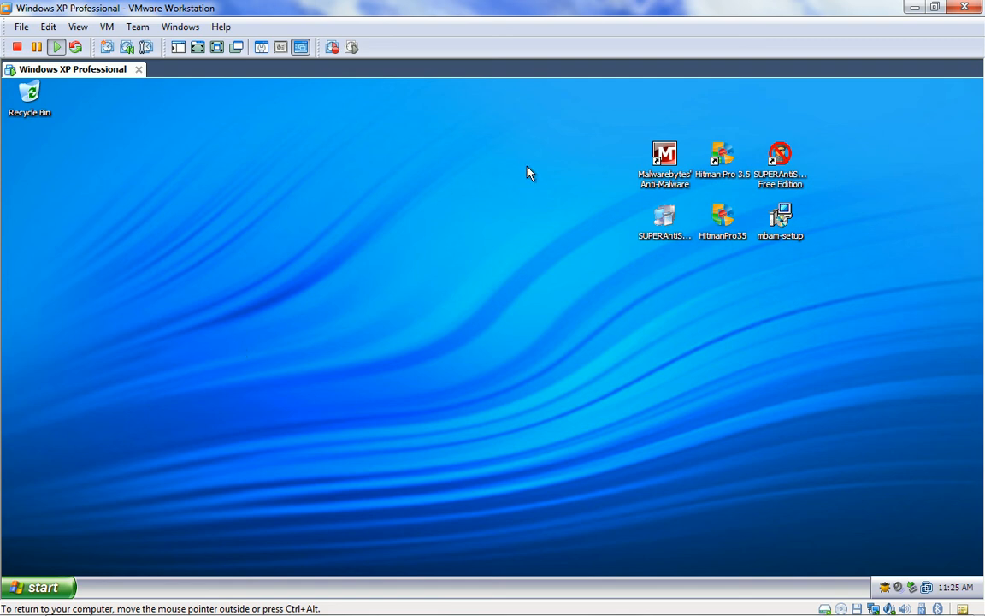
{"action": "mouse_move", "coordinate": [928, 172]}
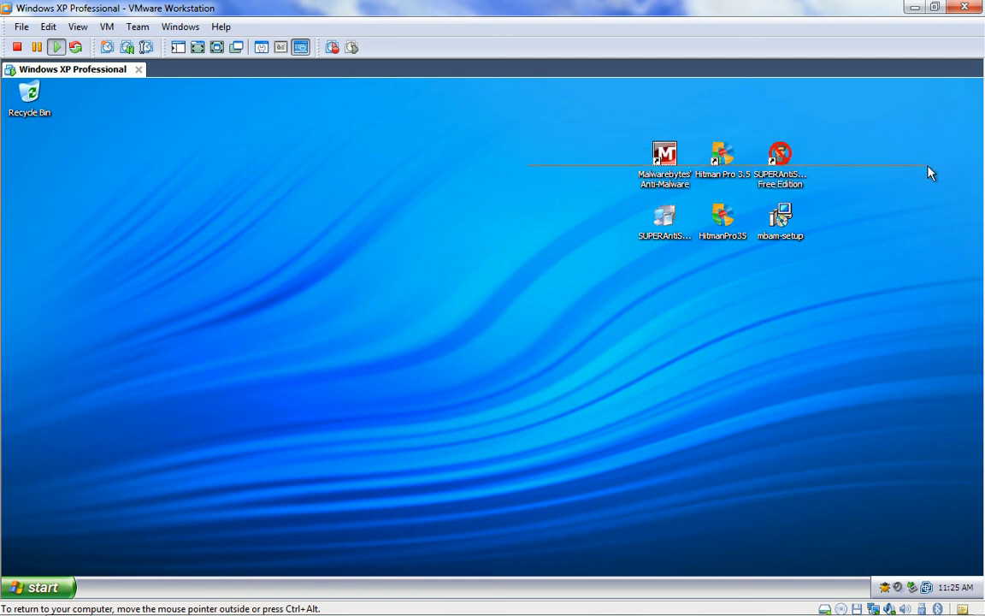
{"action": "mouse_move", "coordinate": [553, 216]}
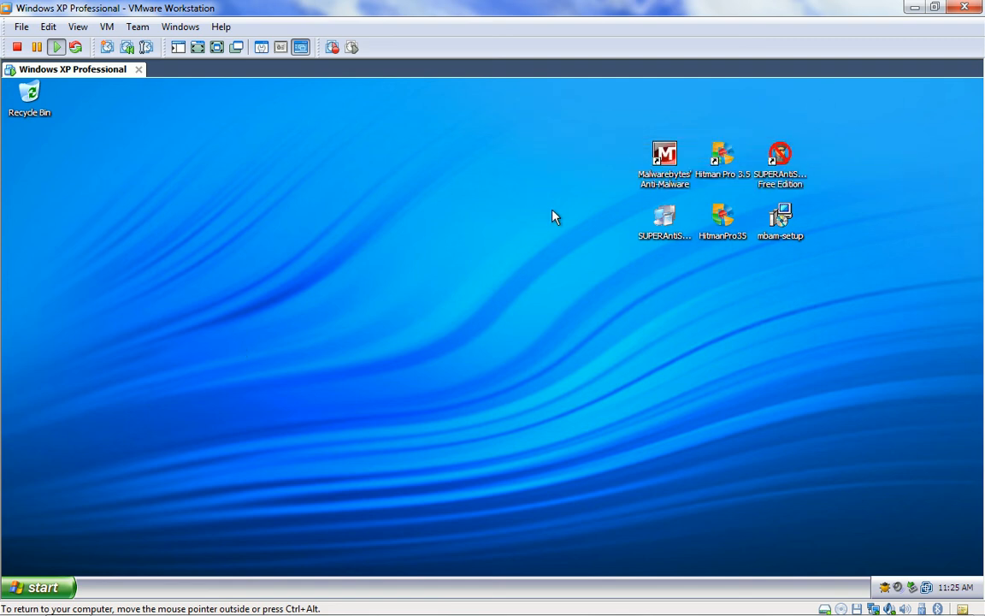